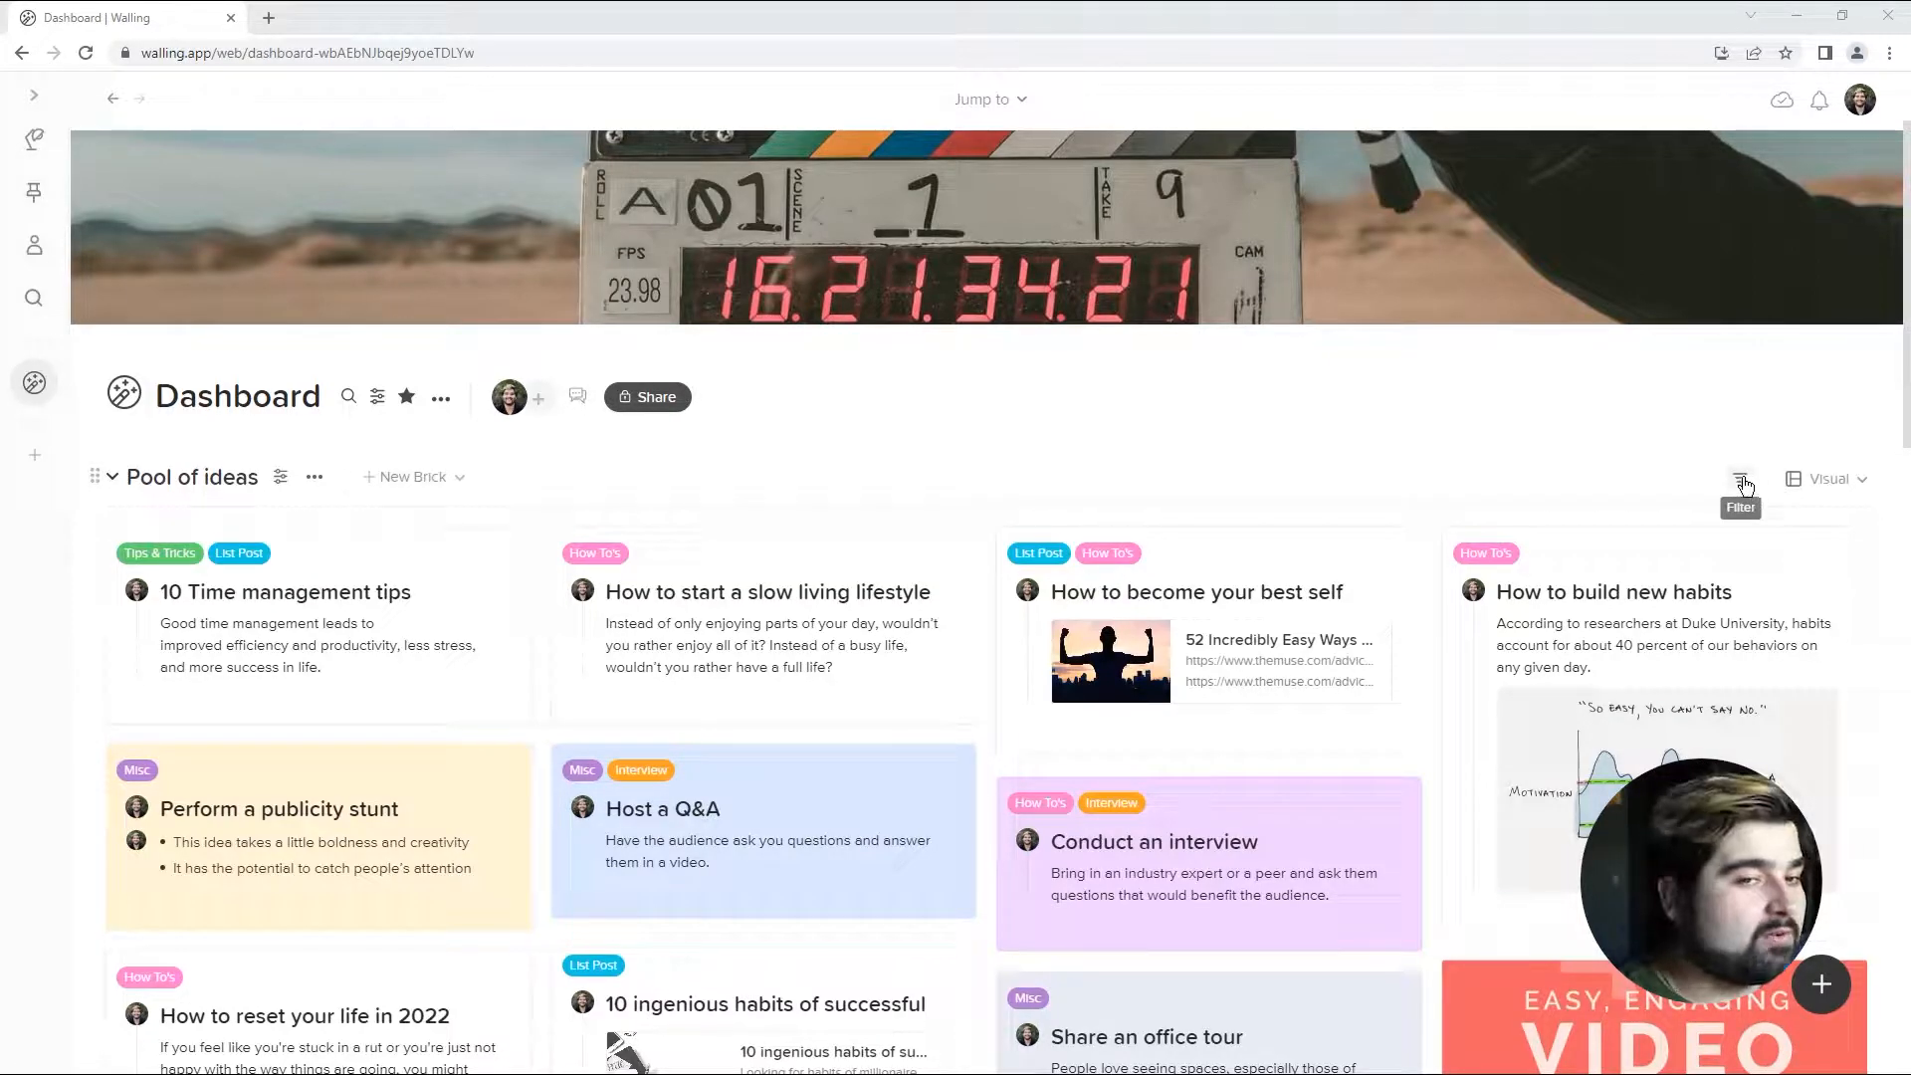
{"action": "mouse_move", "coordinate": [1784, 493]}
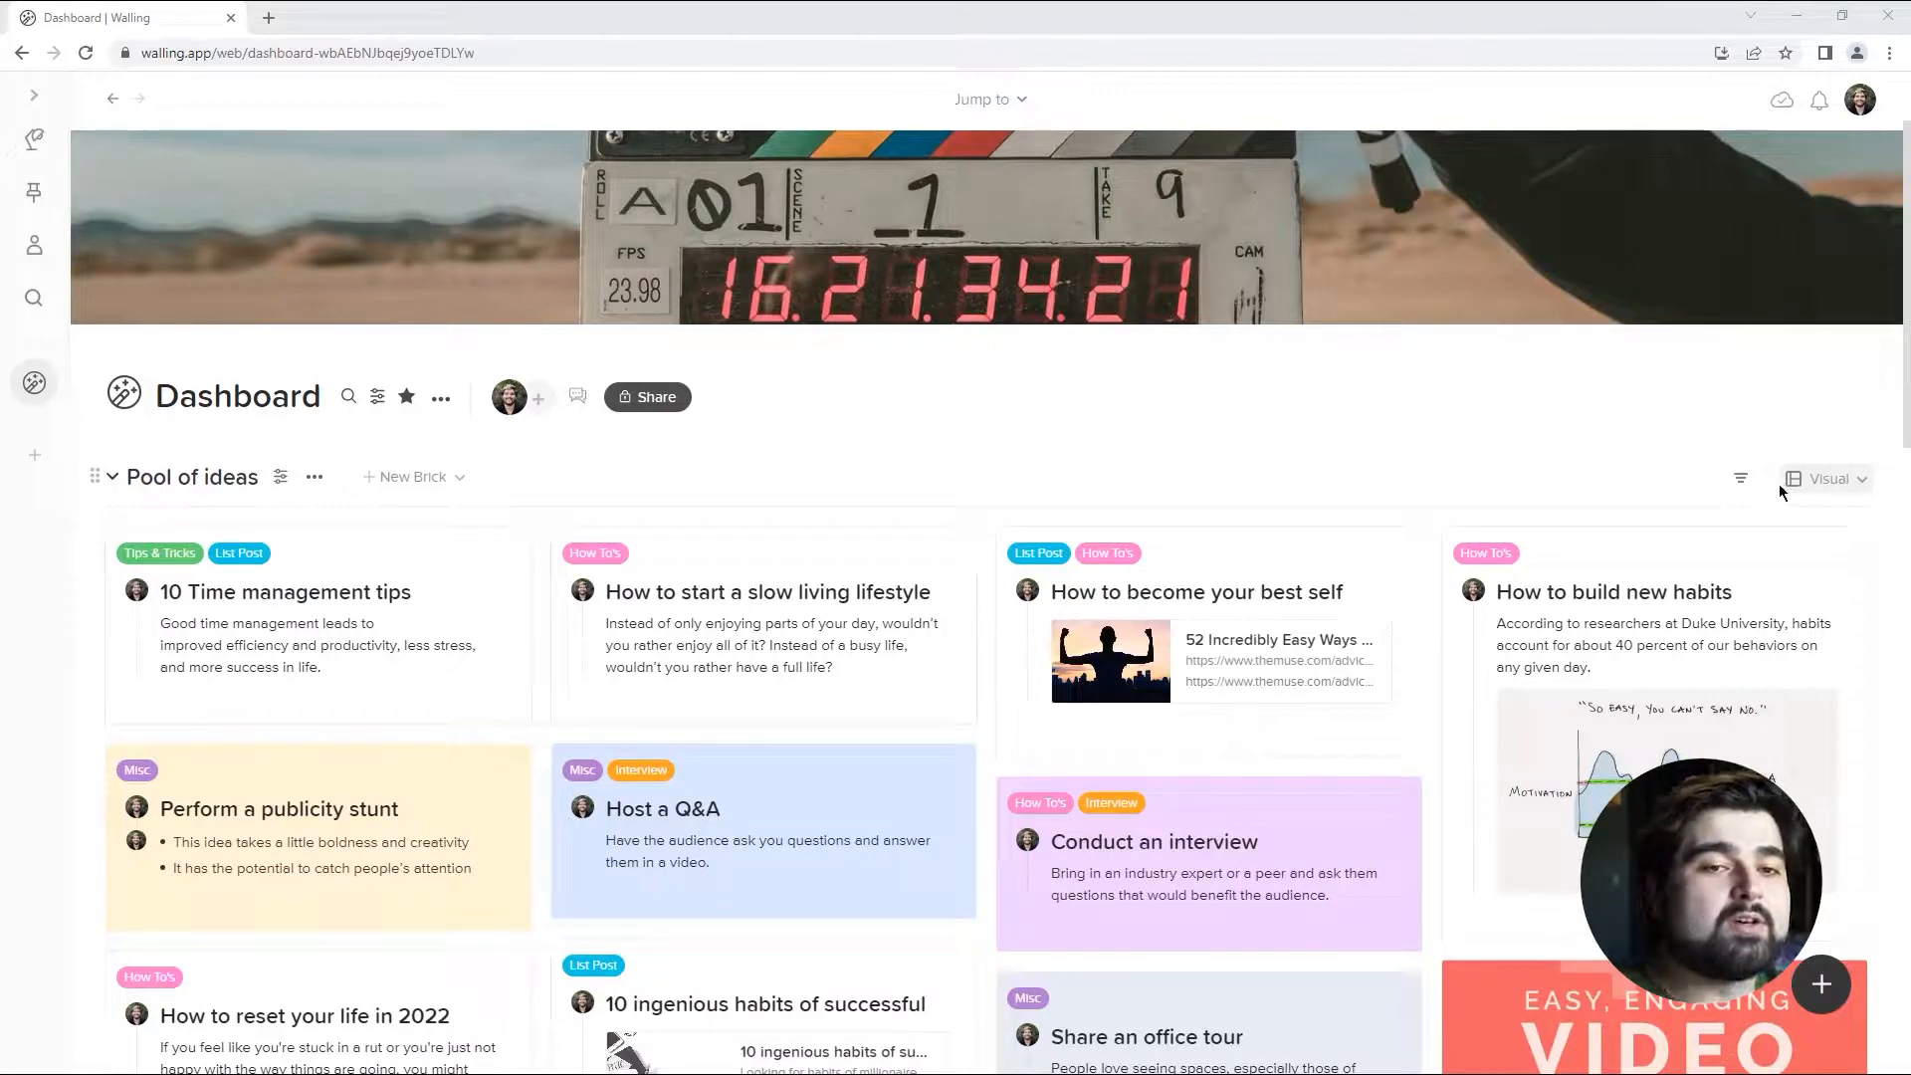
- Explore the Pool of ideas filter options (exact tag match, Hide Matches) and leave them at Show Matches, any tag
{"action": "left_click", "coordinate": [1740, 478]}
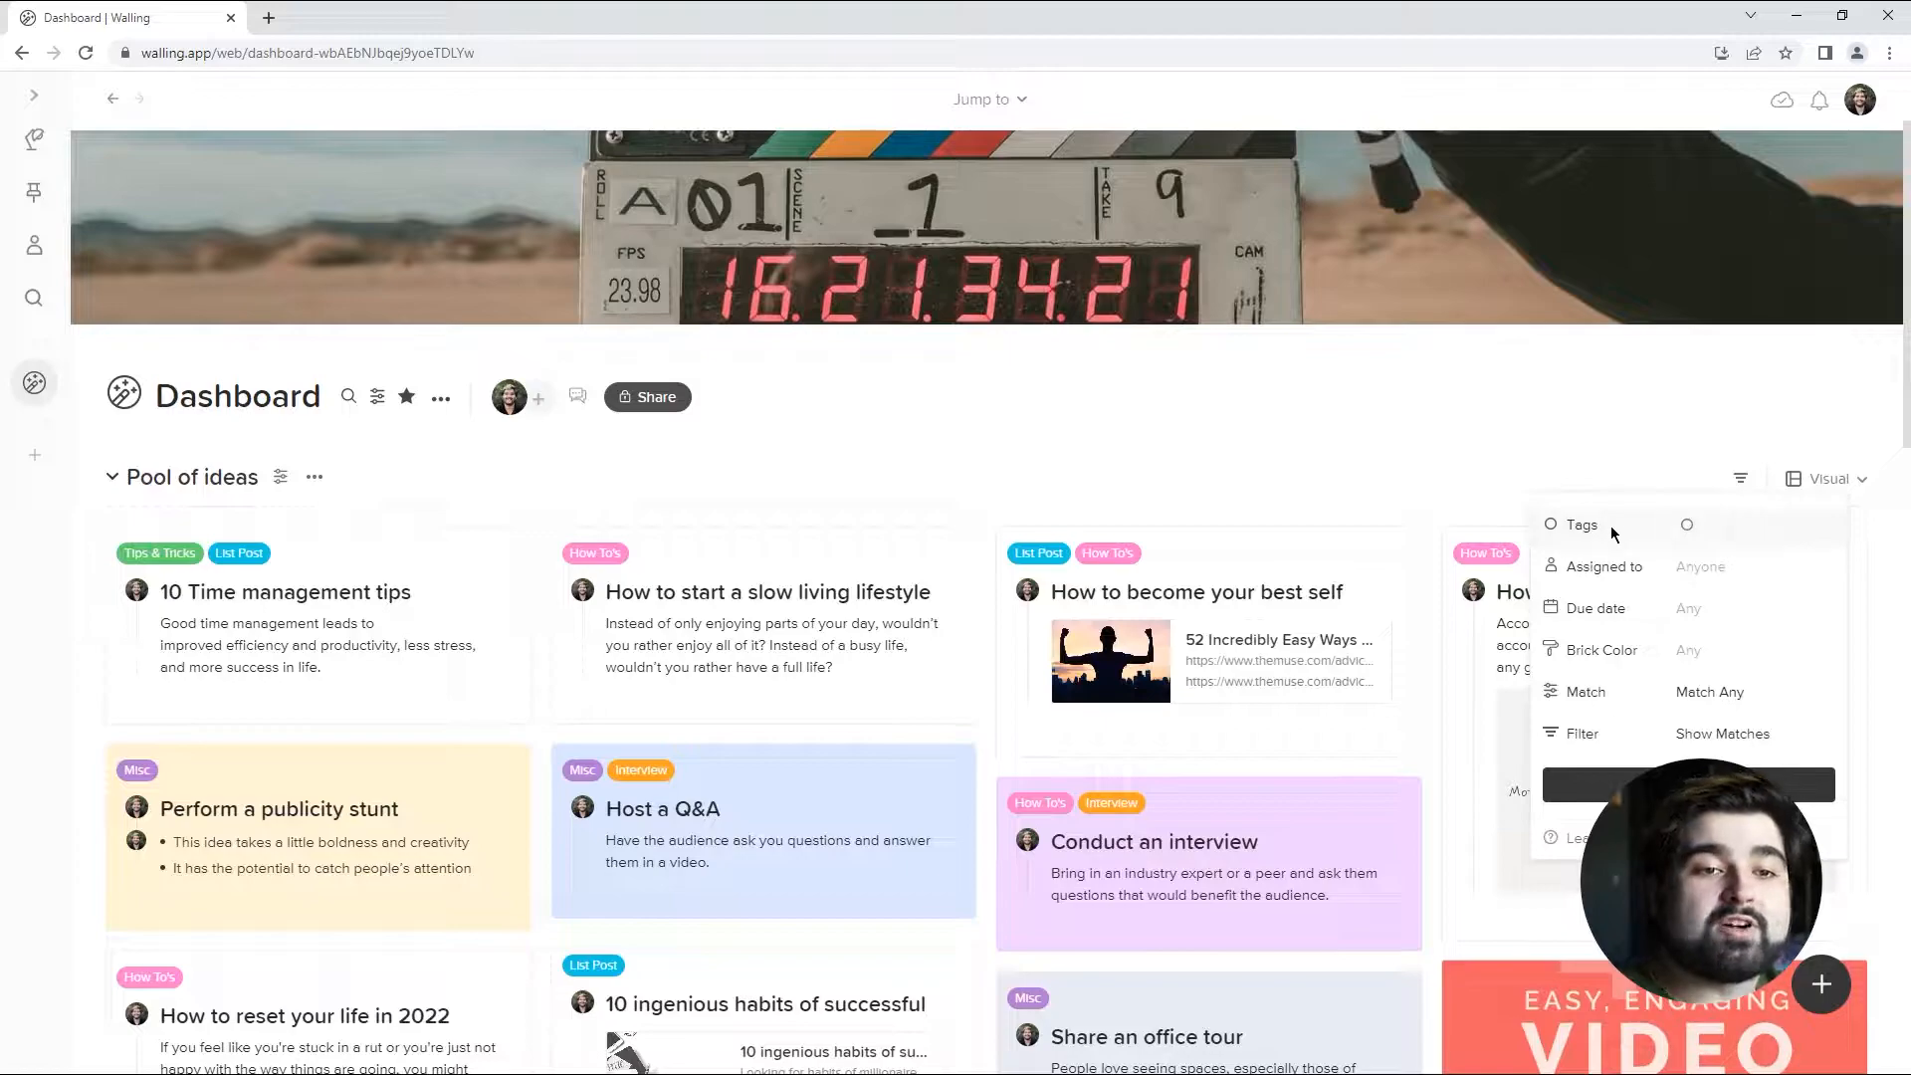
{"action": "mouse_move", "coordinate": [1629, 563]}
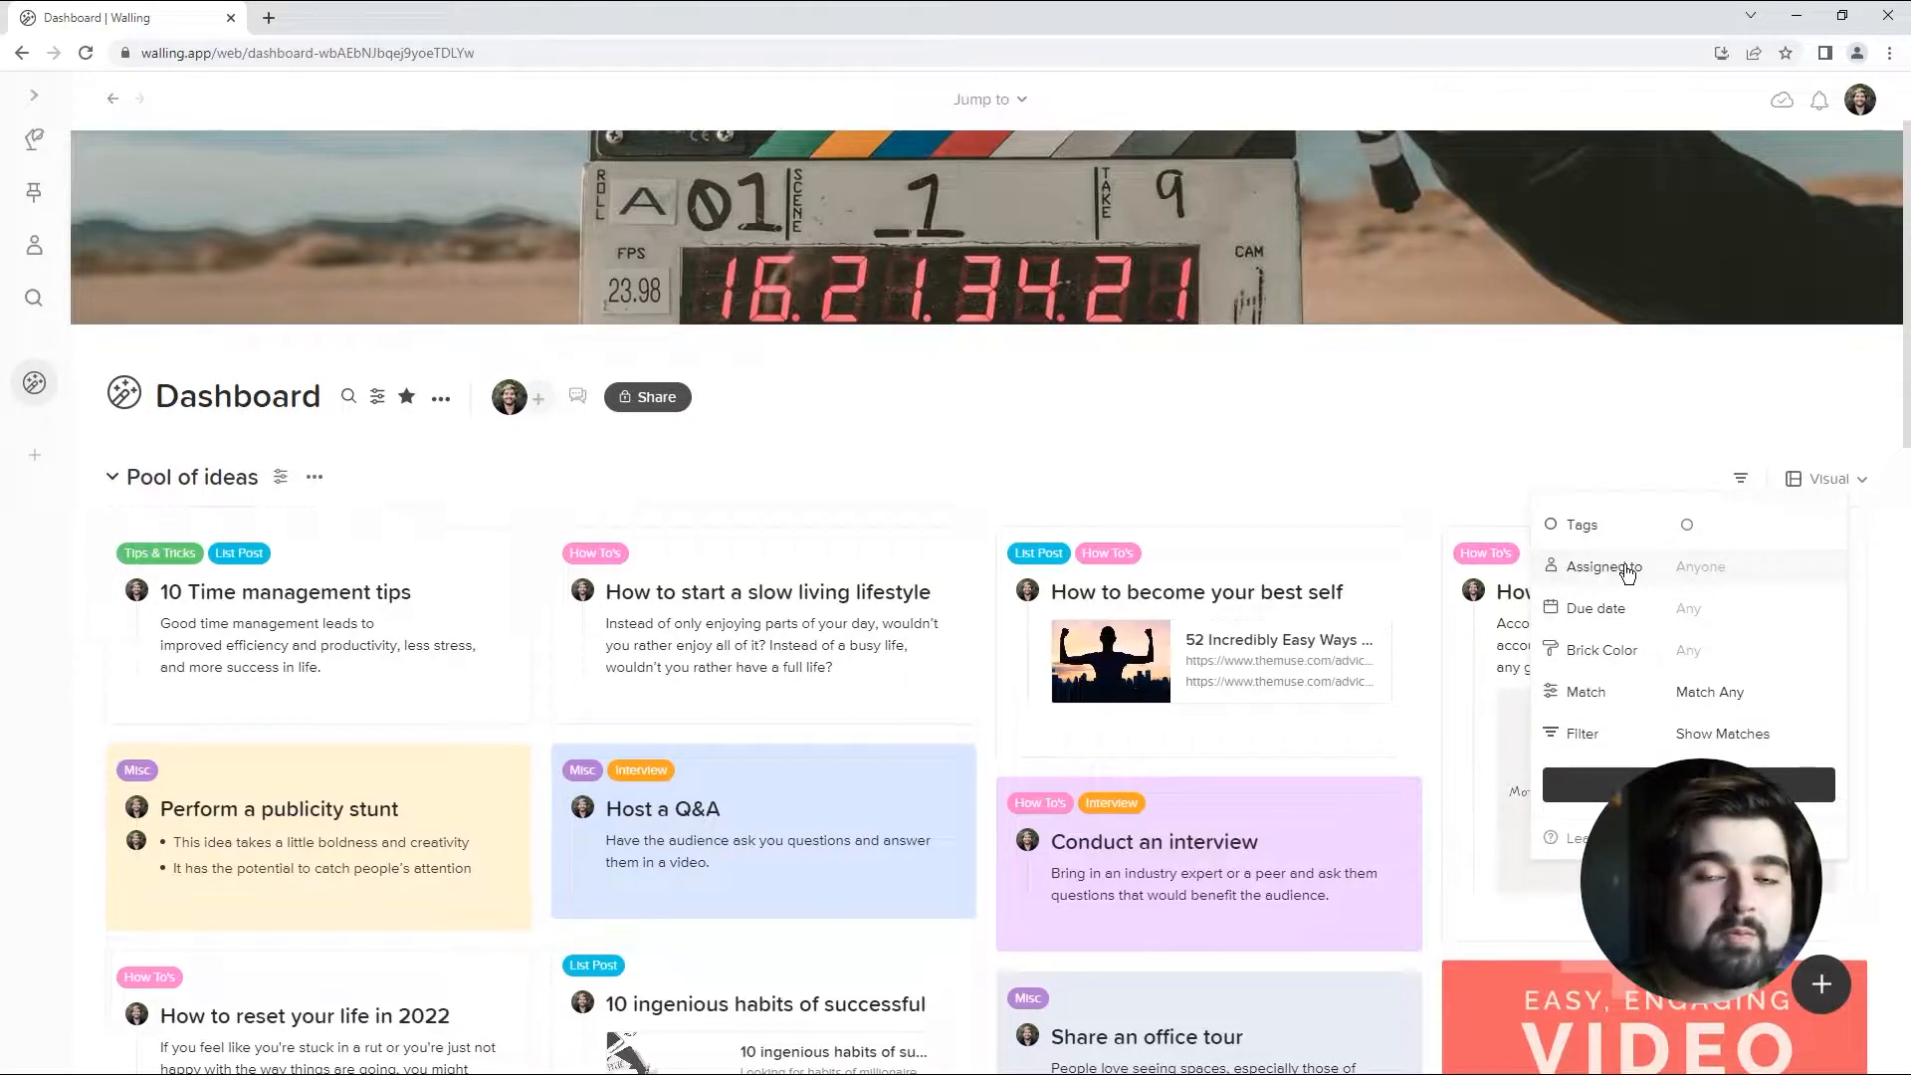
{"action": "mouse_move", "coordinate": [1602, 615]}
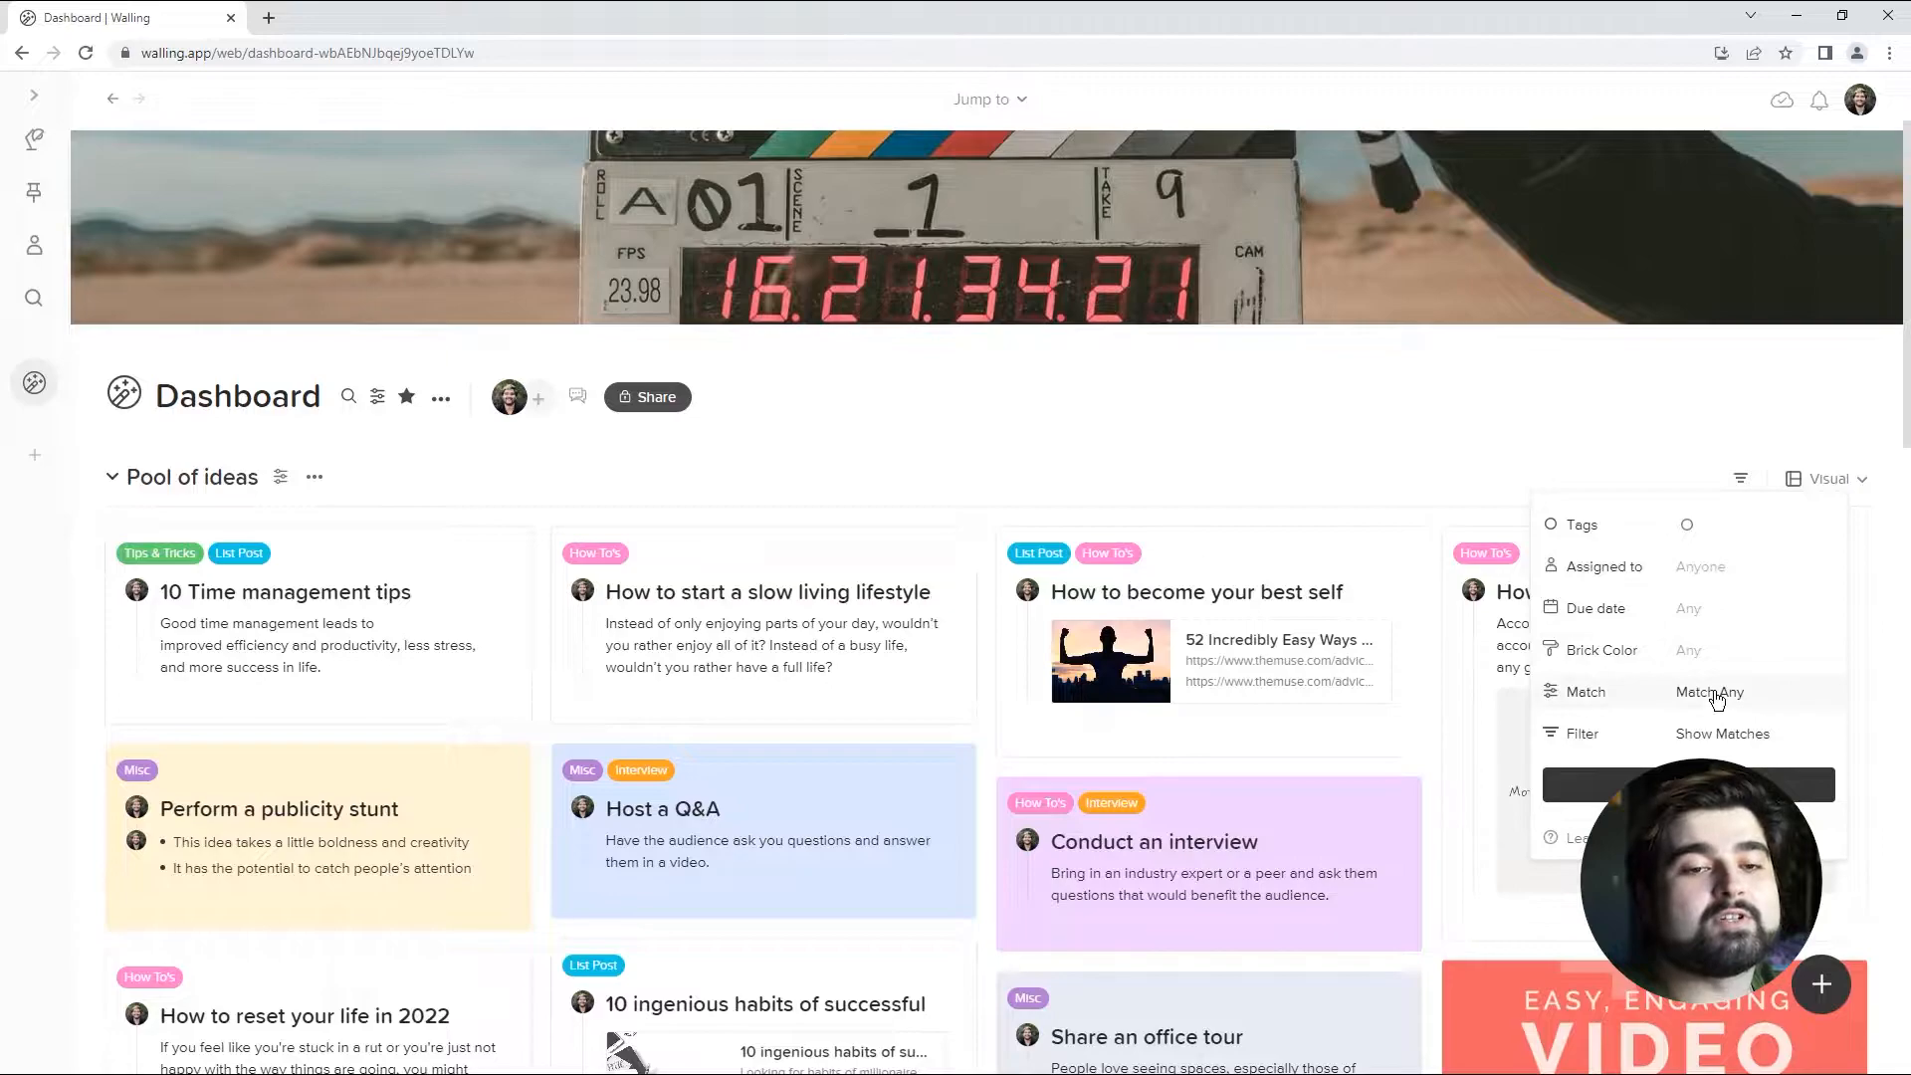
{"action": "left_click", "coordinate": [1709, 691]}
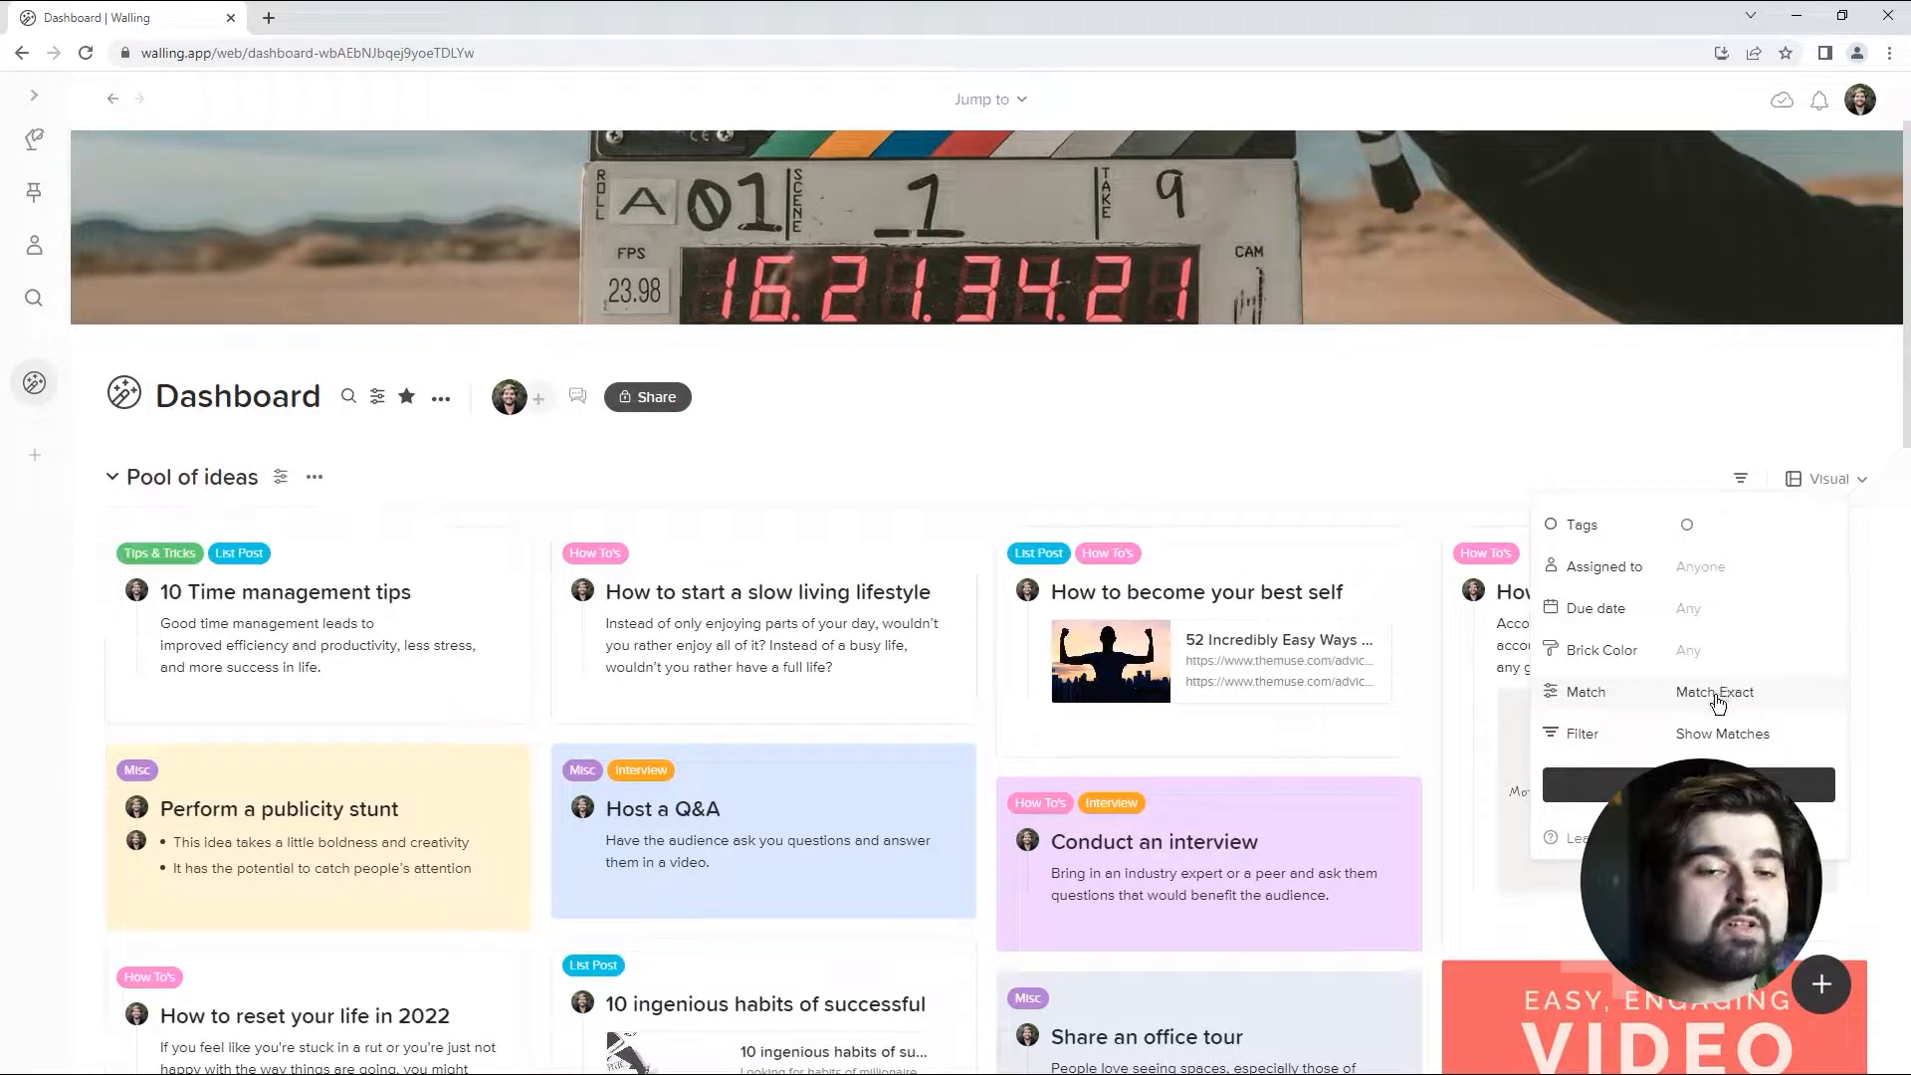
{"action": "left_click", "coordinate": [1714, 690]}
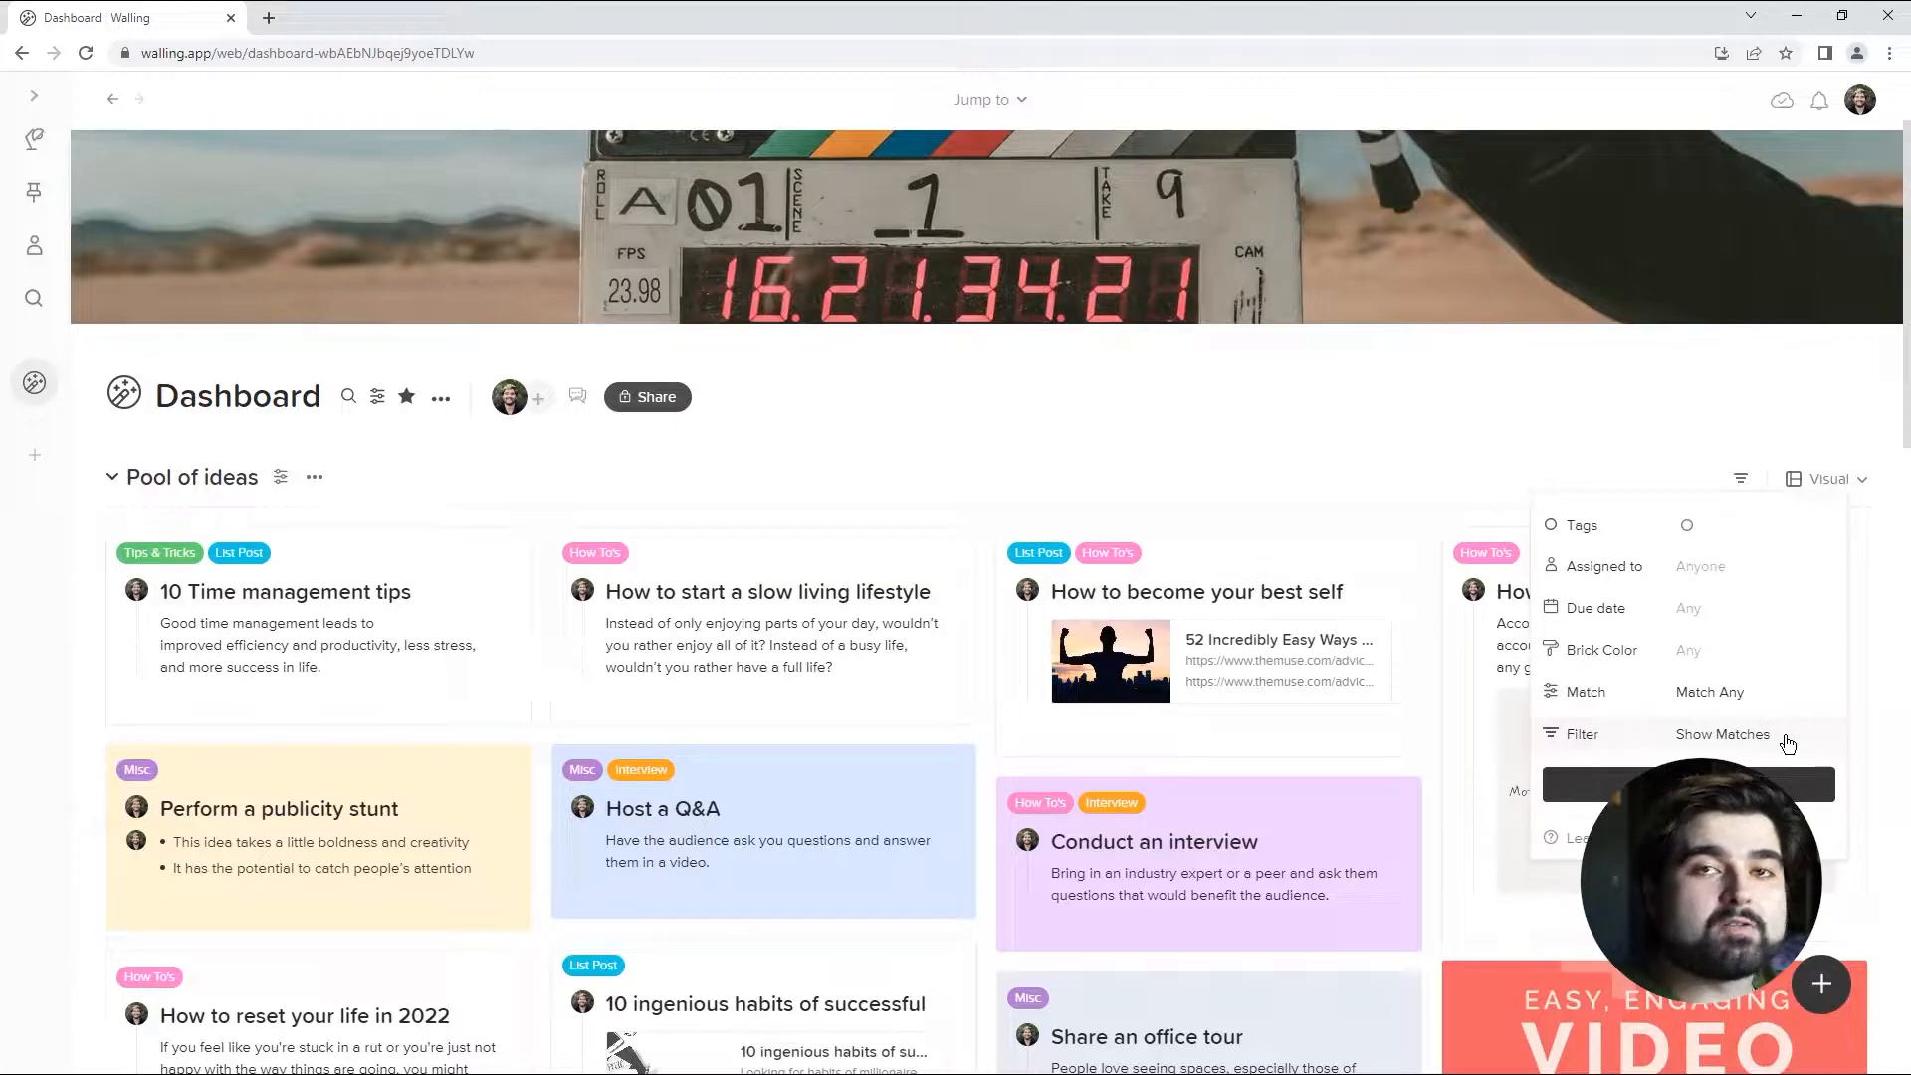
{"action": "left_click", "coordinate": [1721, 733]}
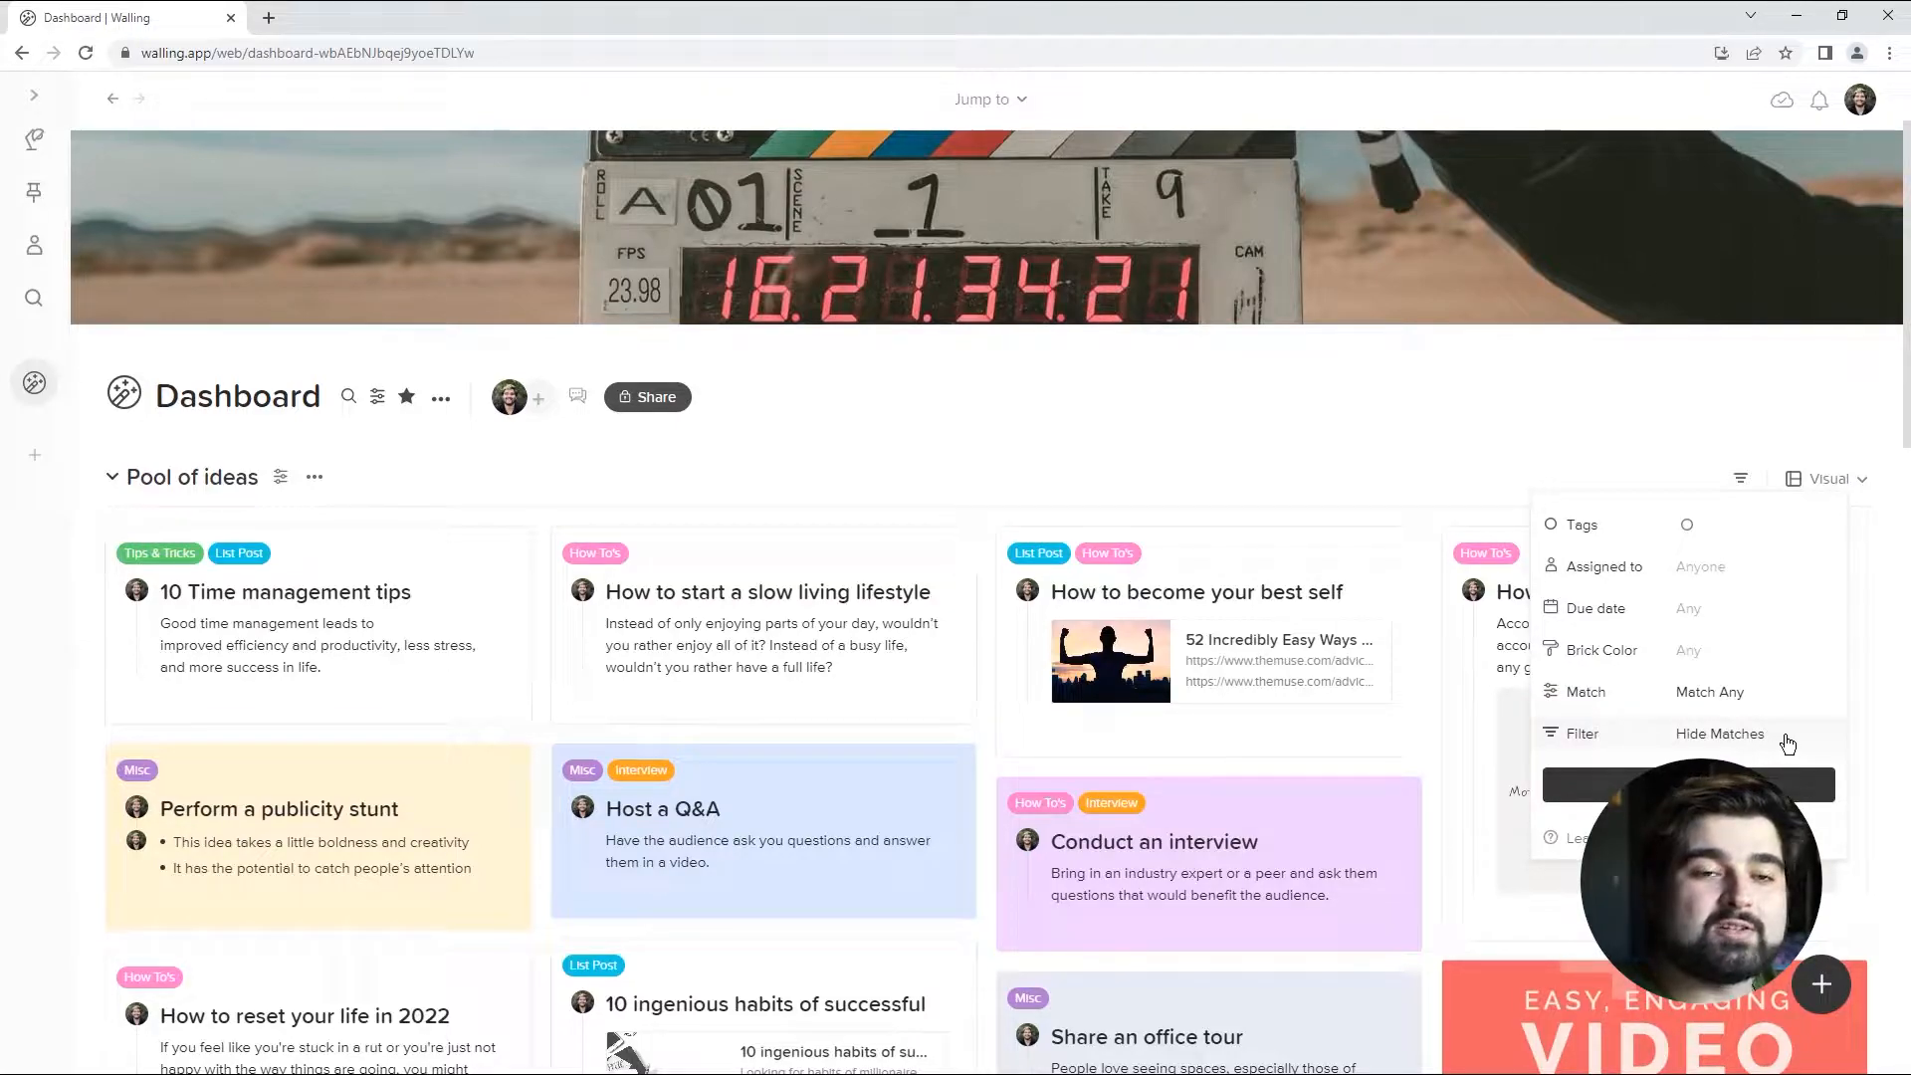
{"action": "left_click", "coordinate": [1718, 734]}
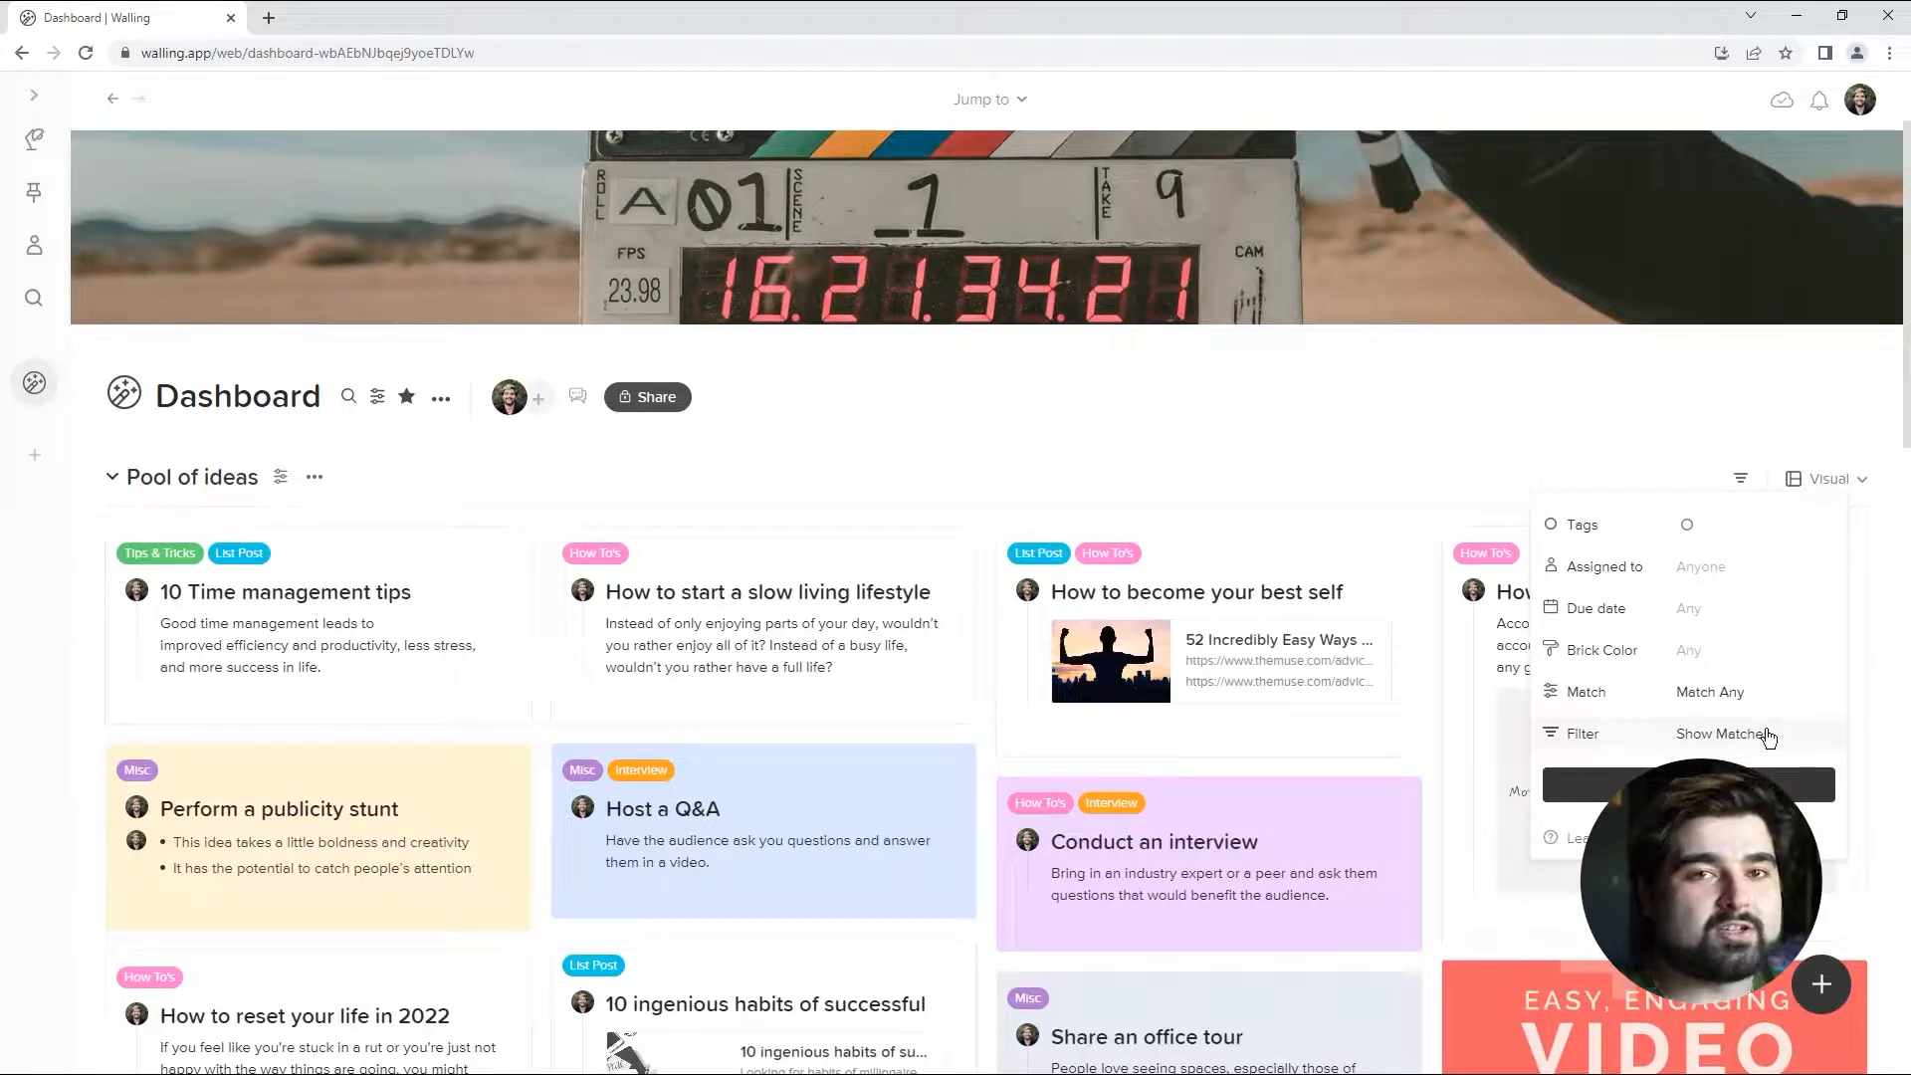
{"action": "left_click", "coordinate": [1421, 425]}
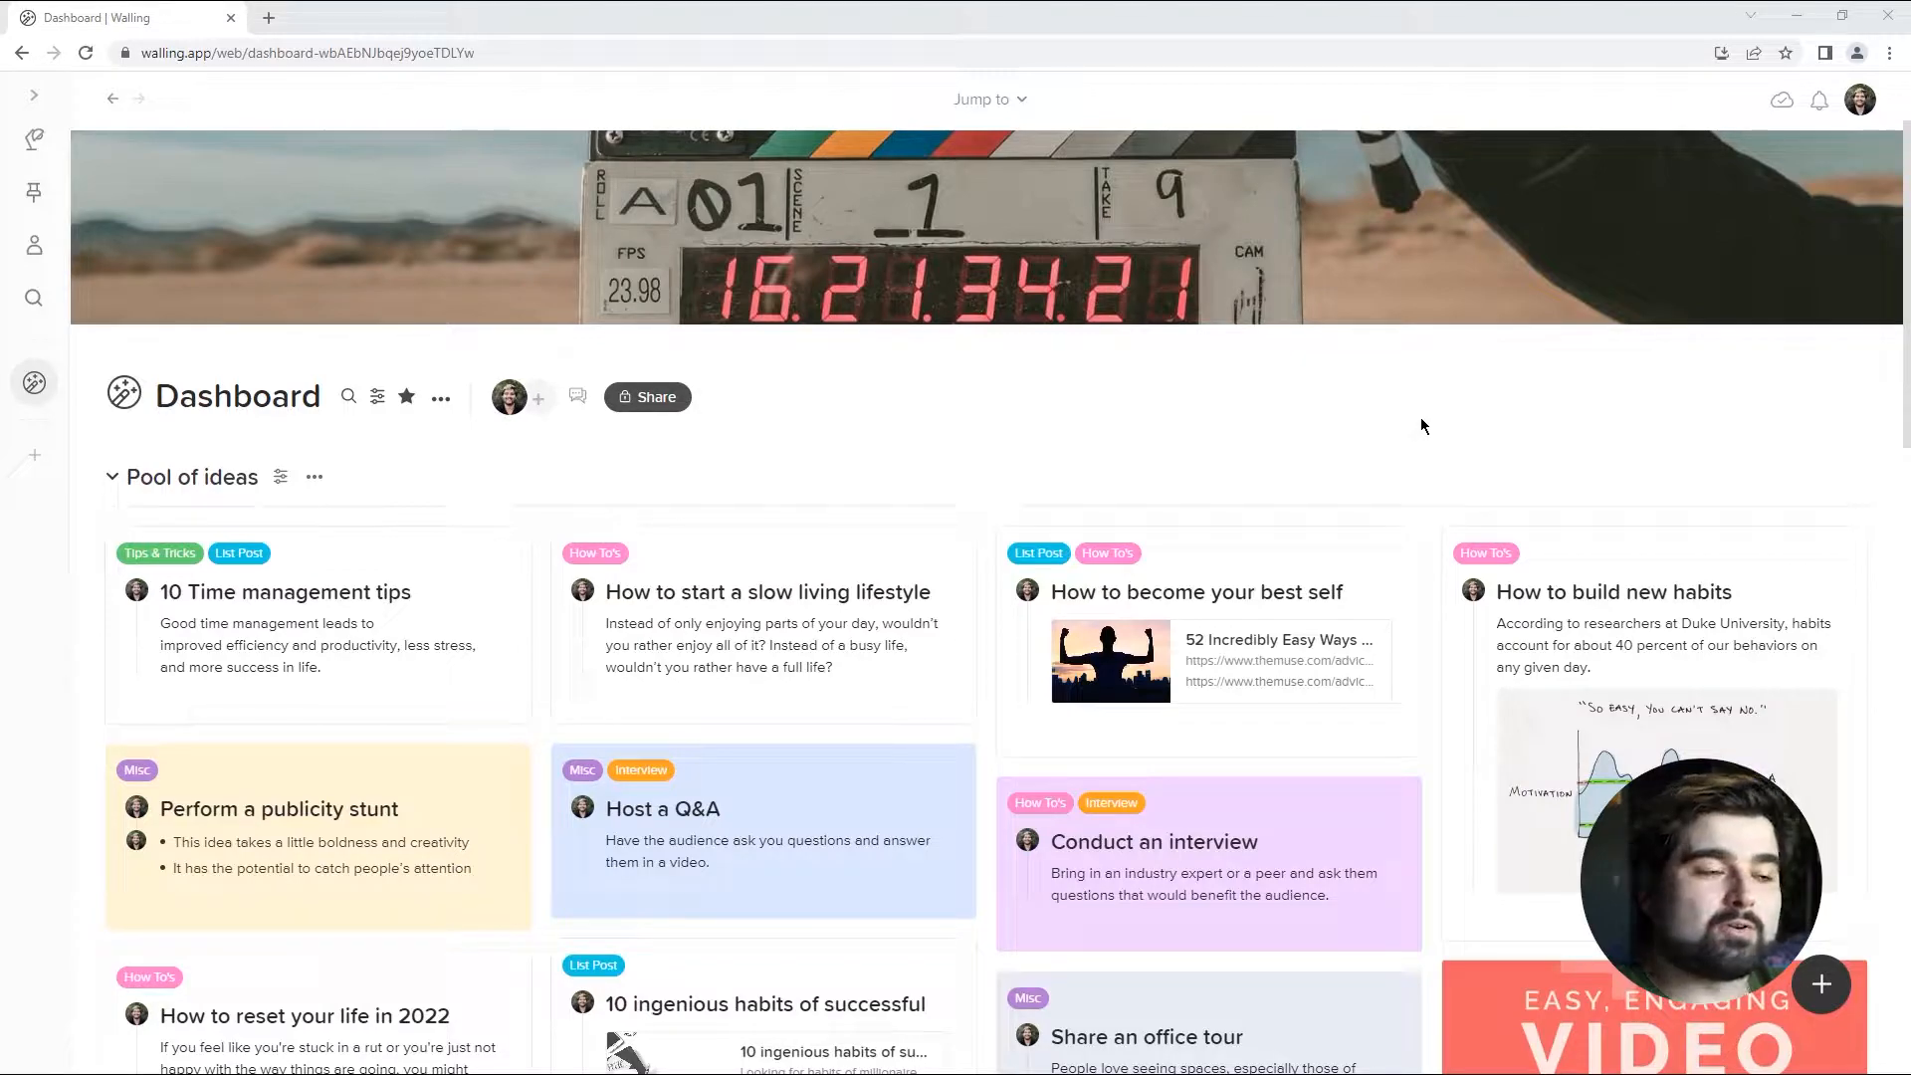
{"action": "scroll", "scroll_direction": "down", "scroll_amount": 3}
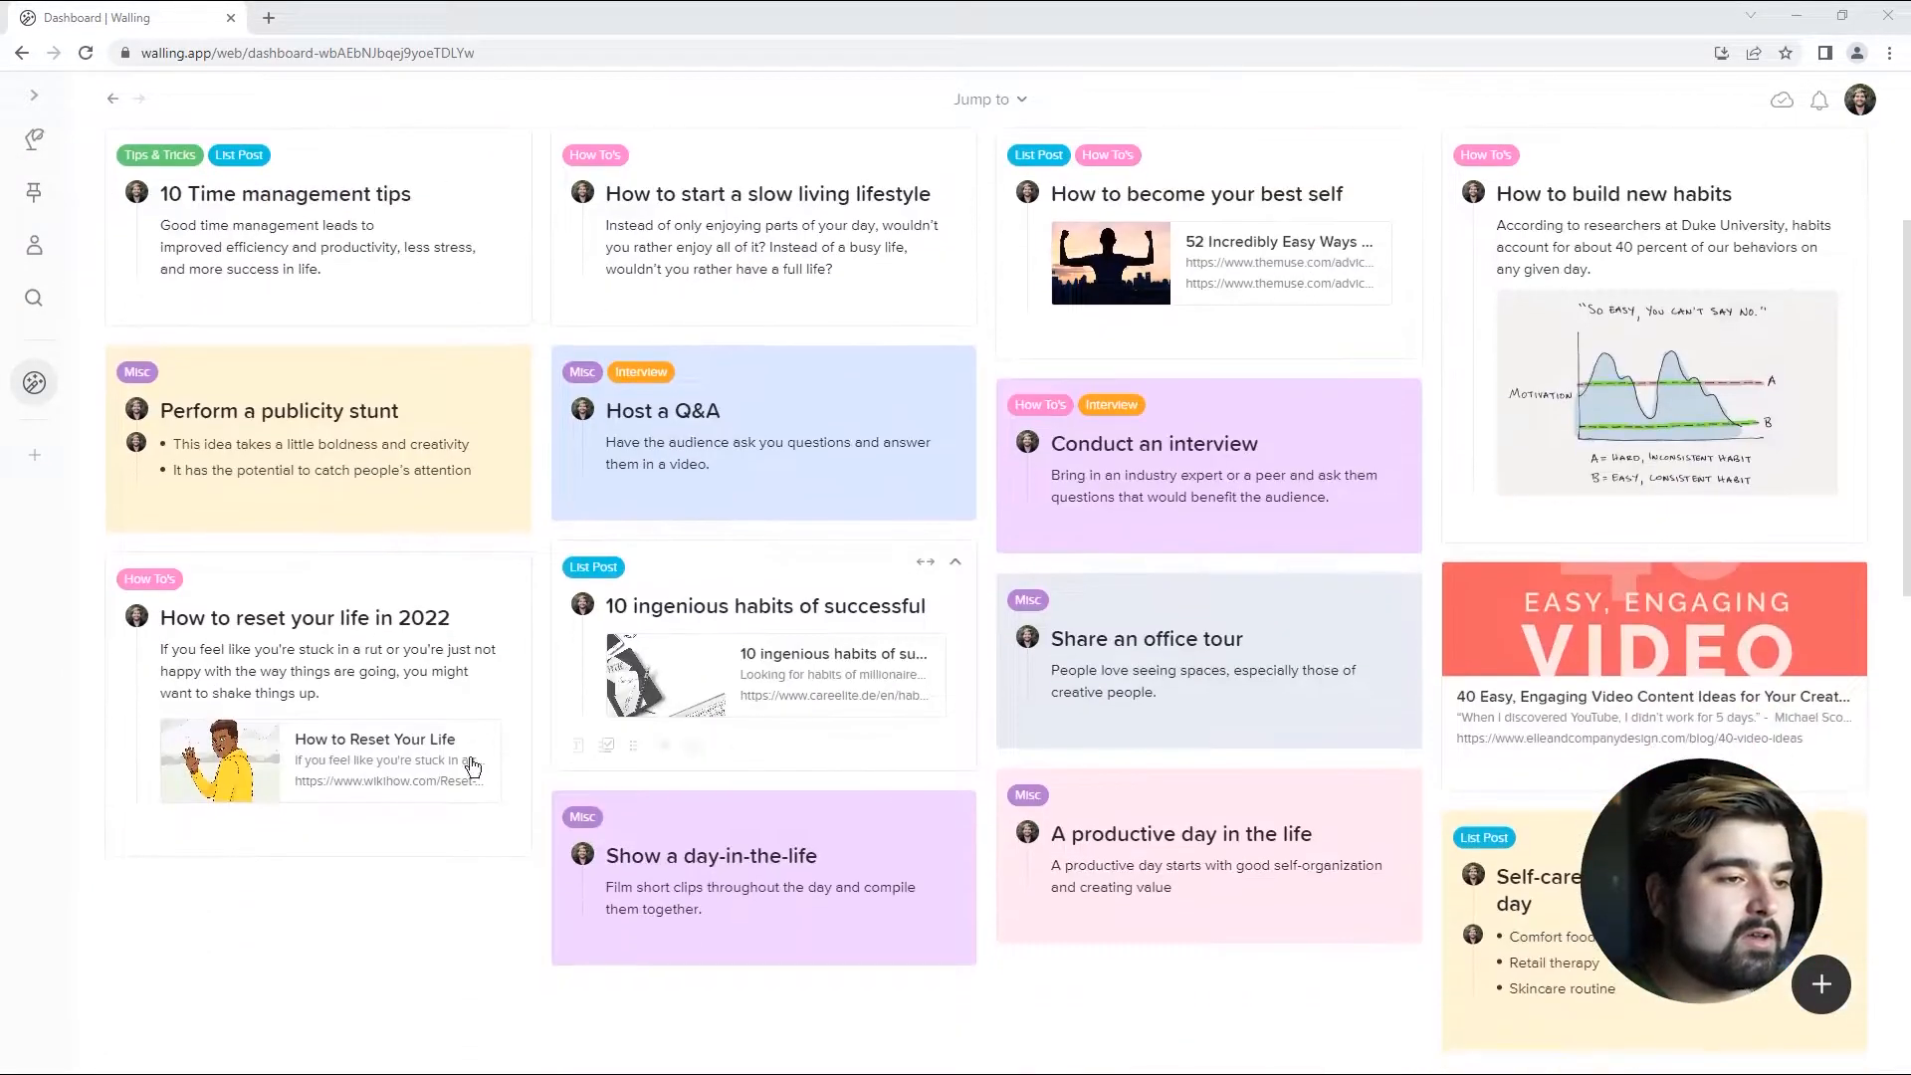
{"action": "mouse_move", "coordinate": [651, 849]}
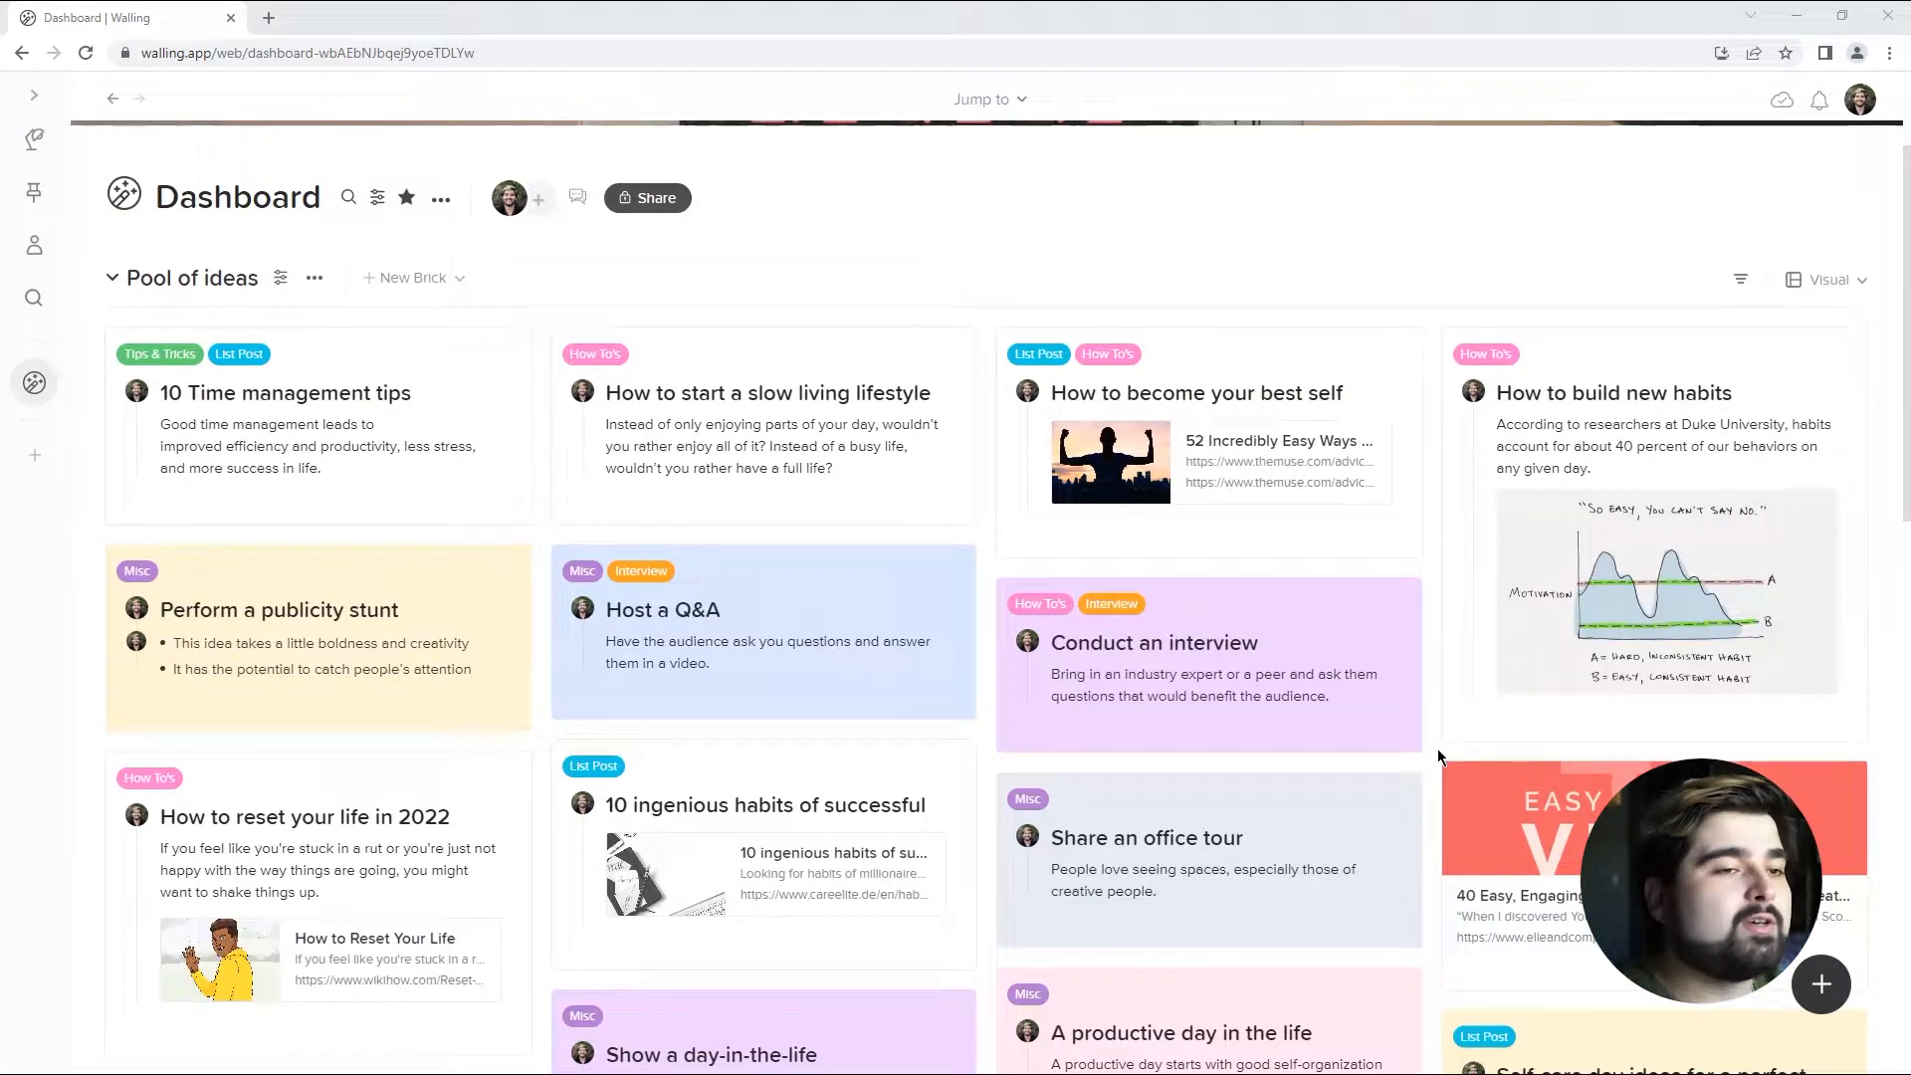
{"action": "scroll", "scroll_direction": "down", "scroll_amount": 3}
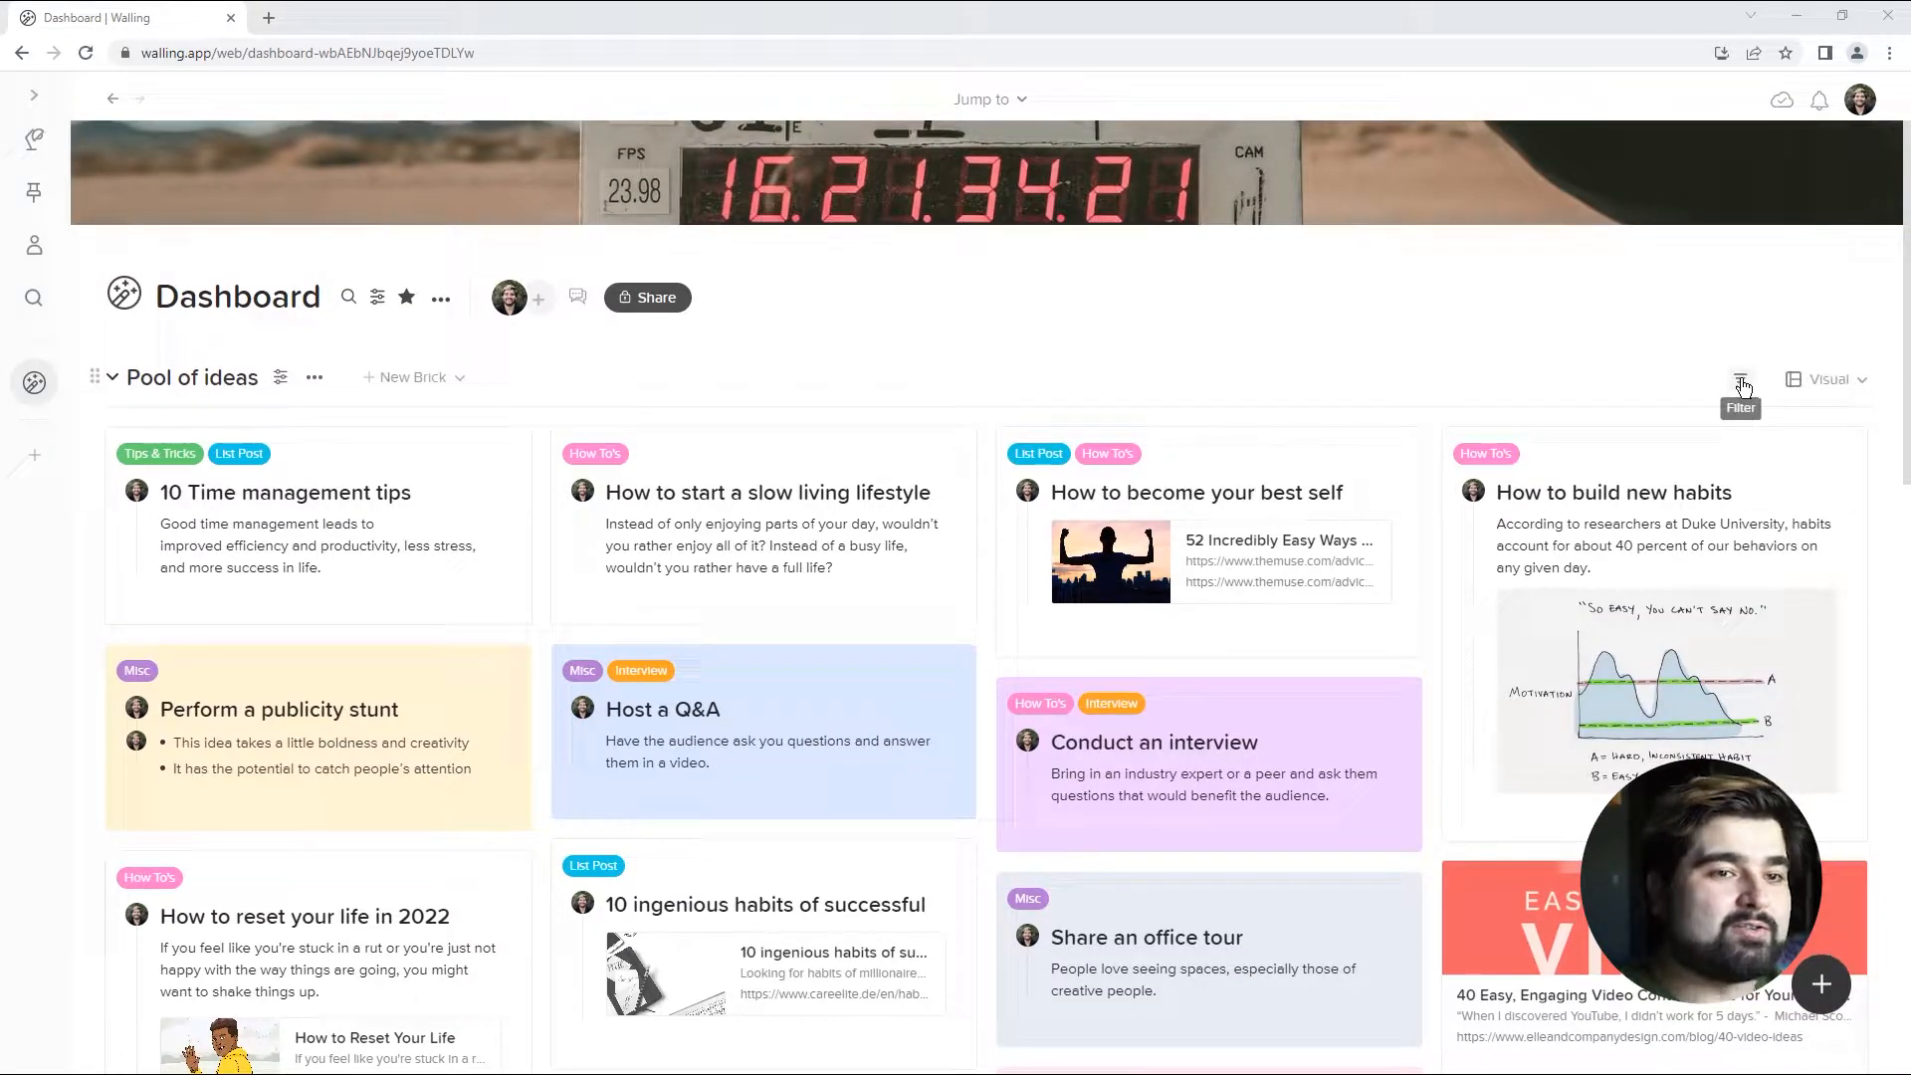
- Filter Pool of ideas to bricks tagged How To's
{"action": "left_click", "coordinate": [1739, 378]}
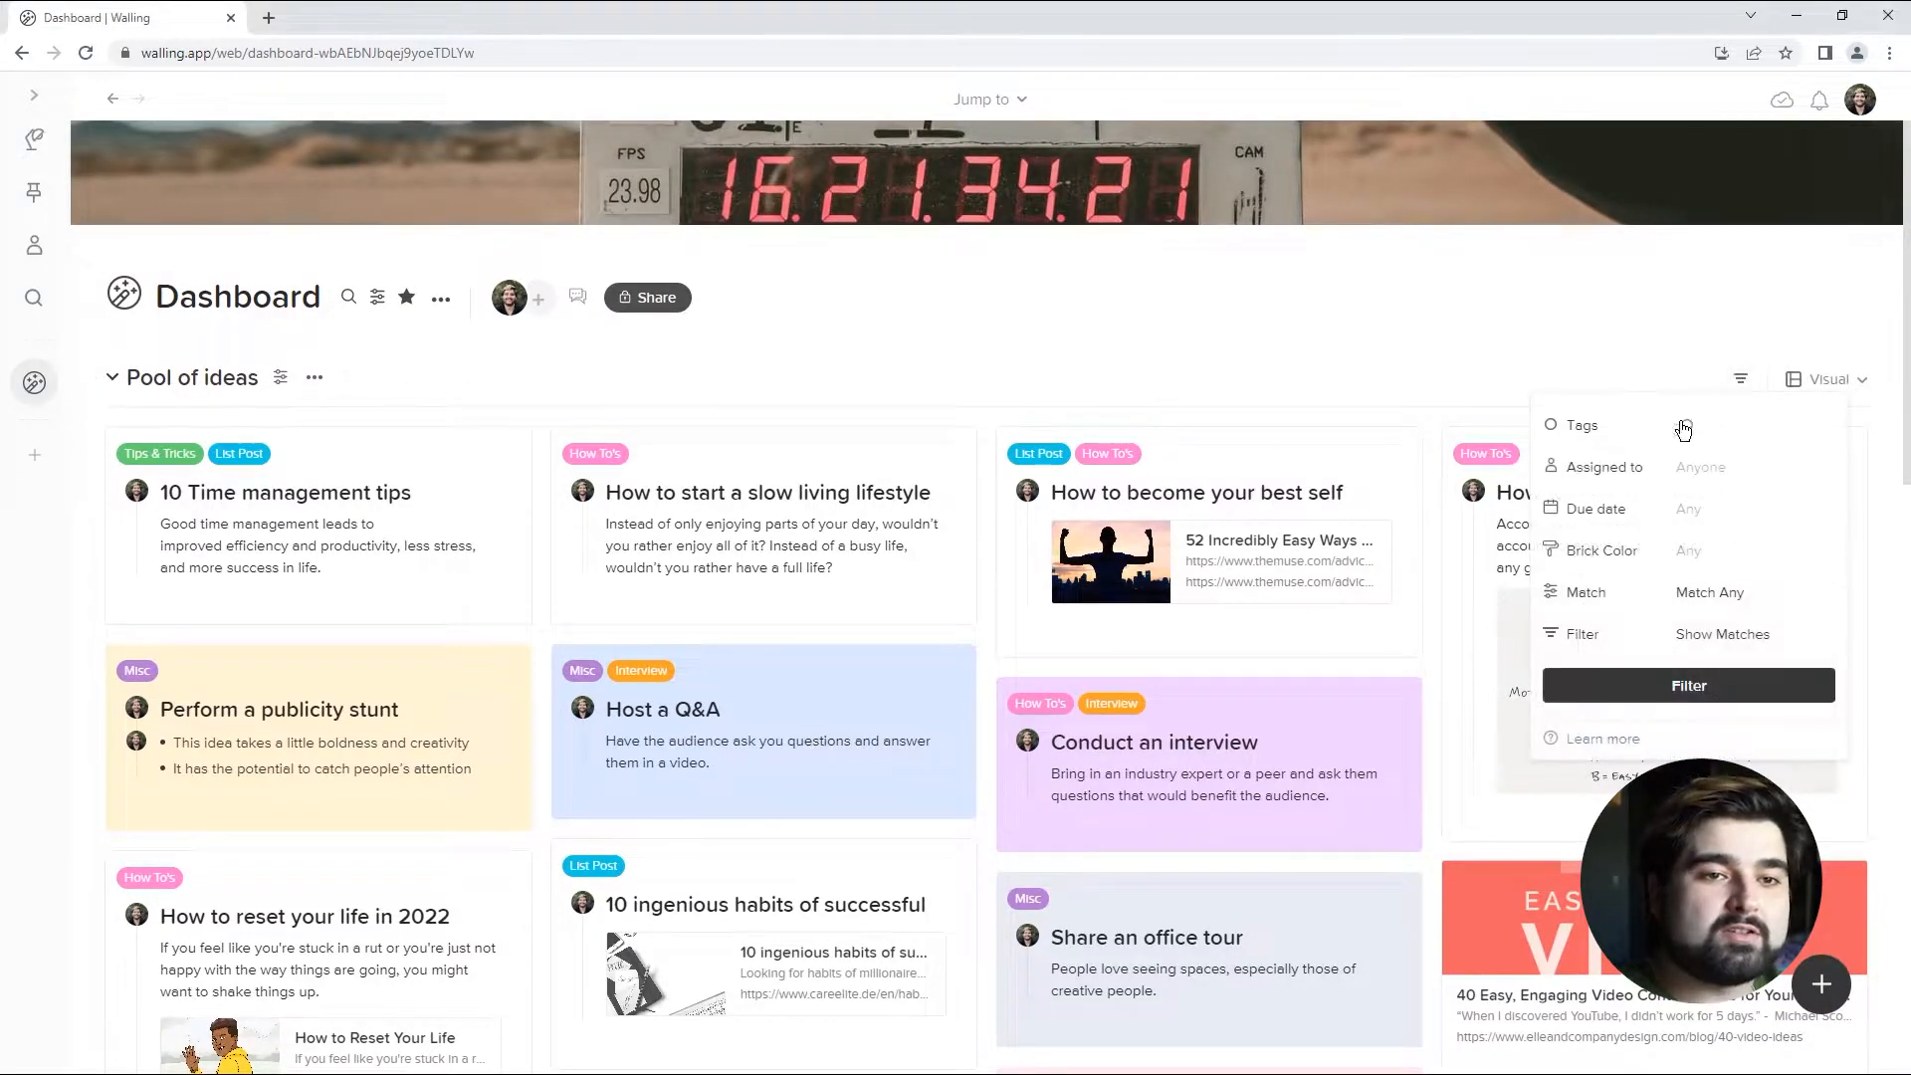
{"action": "left_click", "coordinate": [1700, 424]}
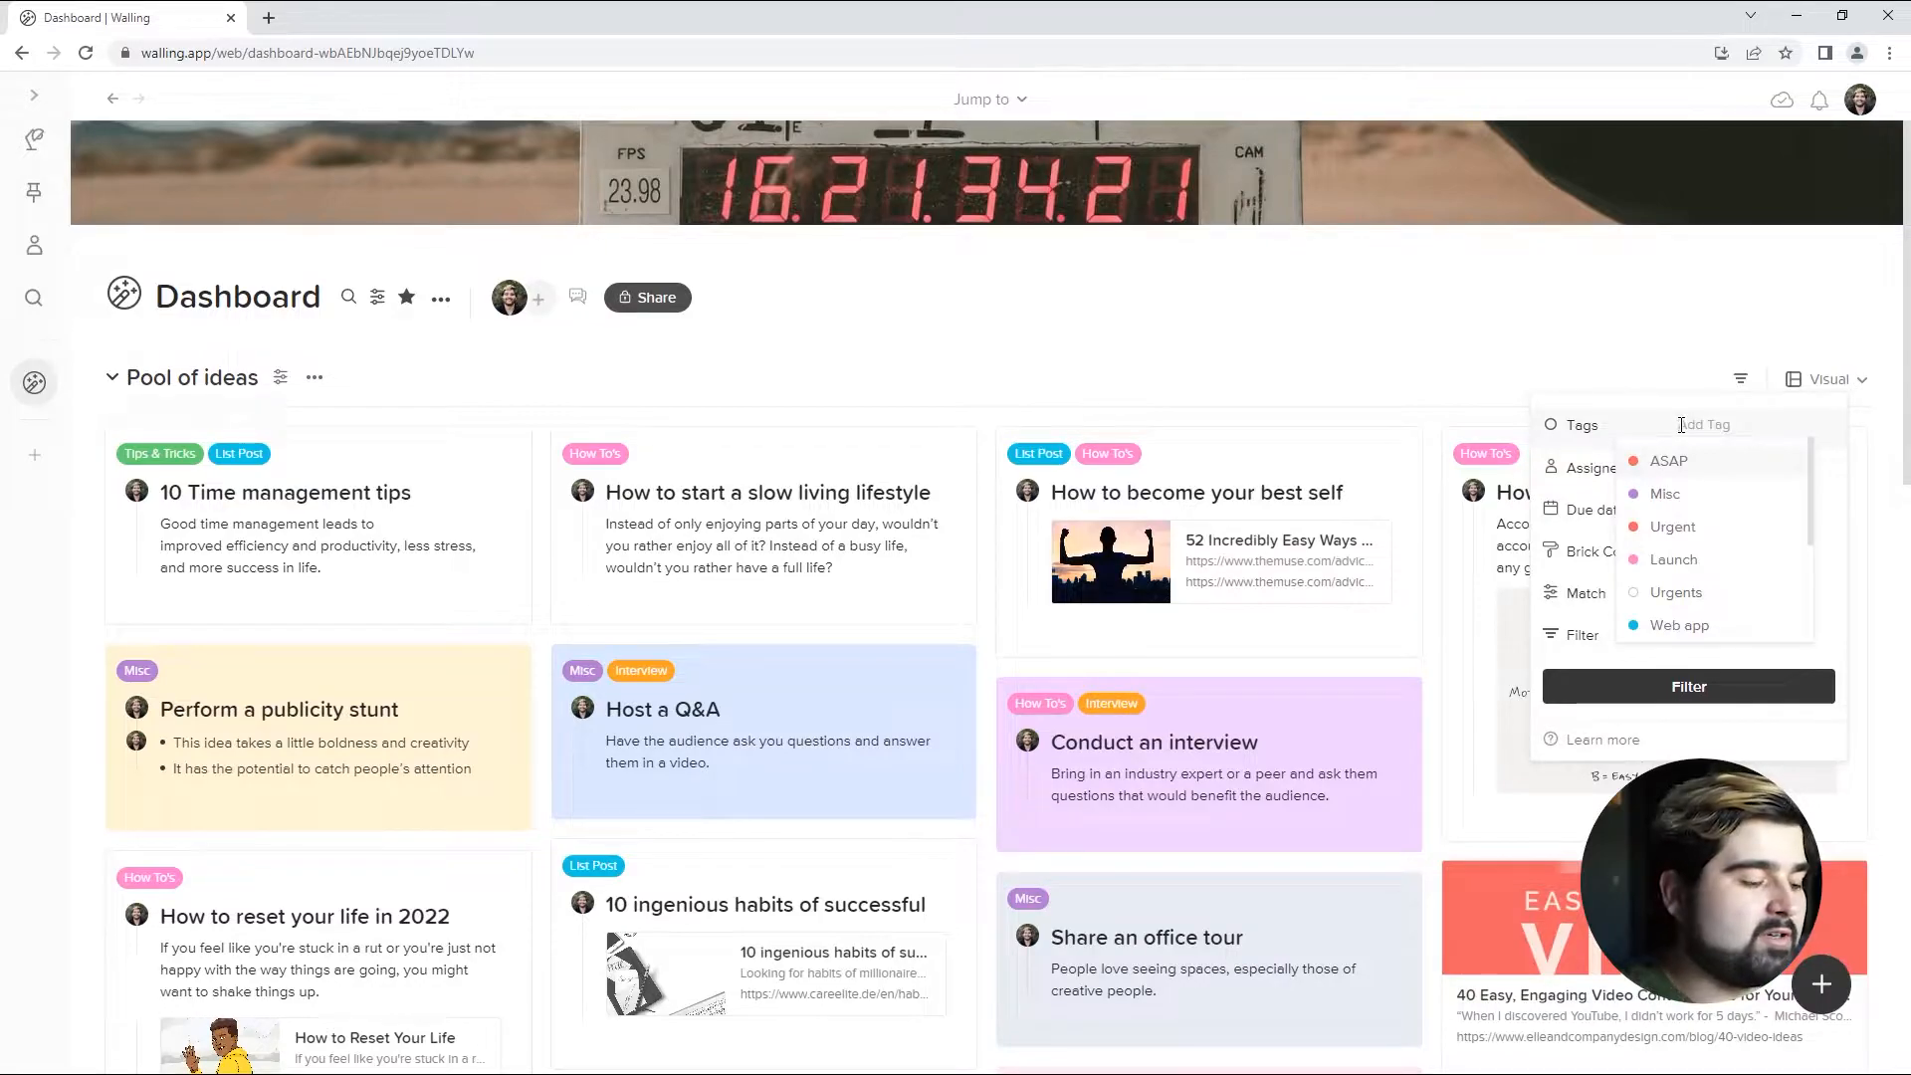
{"action": "left_click", "coordinate": [1710, 424]}
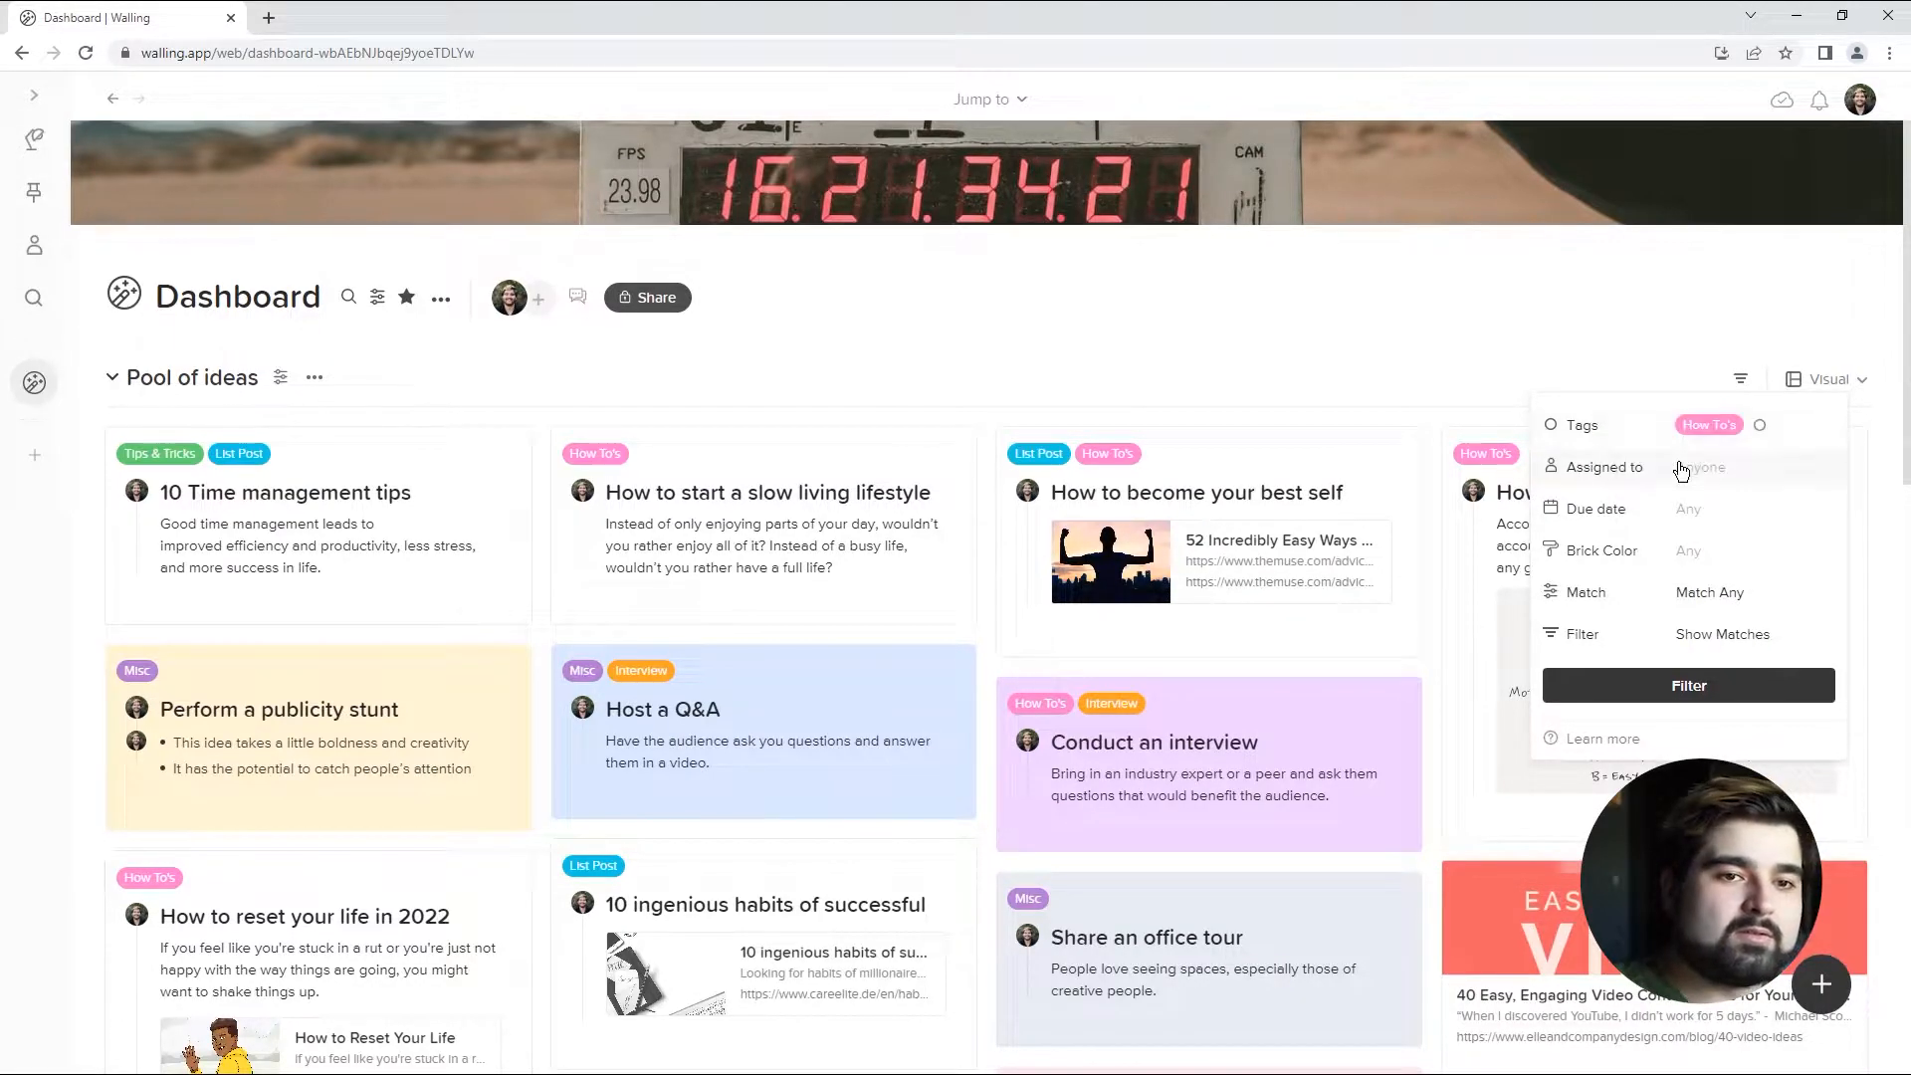
{"action": "left_click", "coordinate": [1686, 685]}
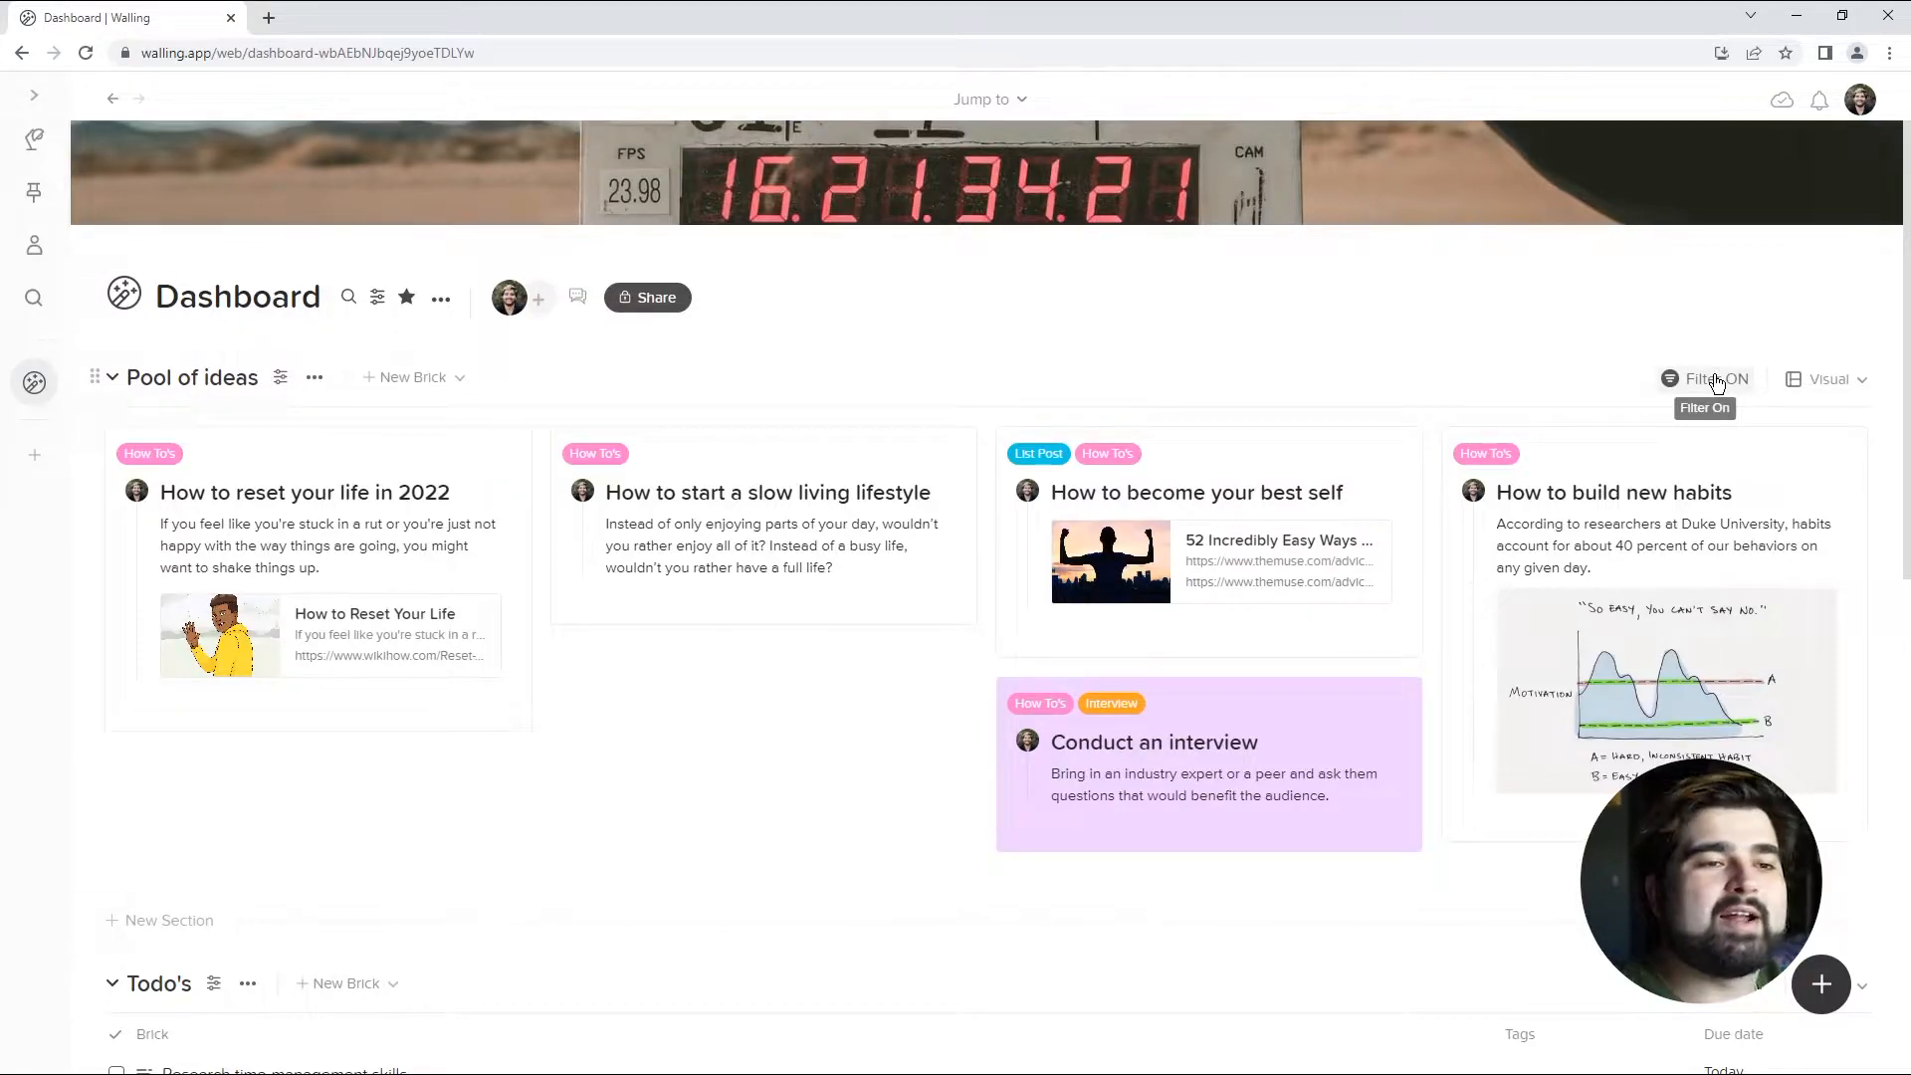
- Add the List Post tag so Pool of ideas shows How To's or List Post bricks
{"action": "left_click", "coordinate": [1705, 378]}
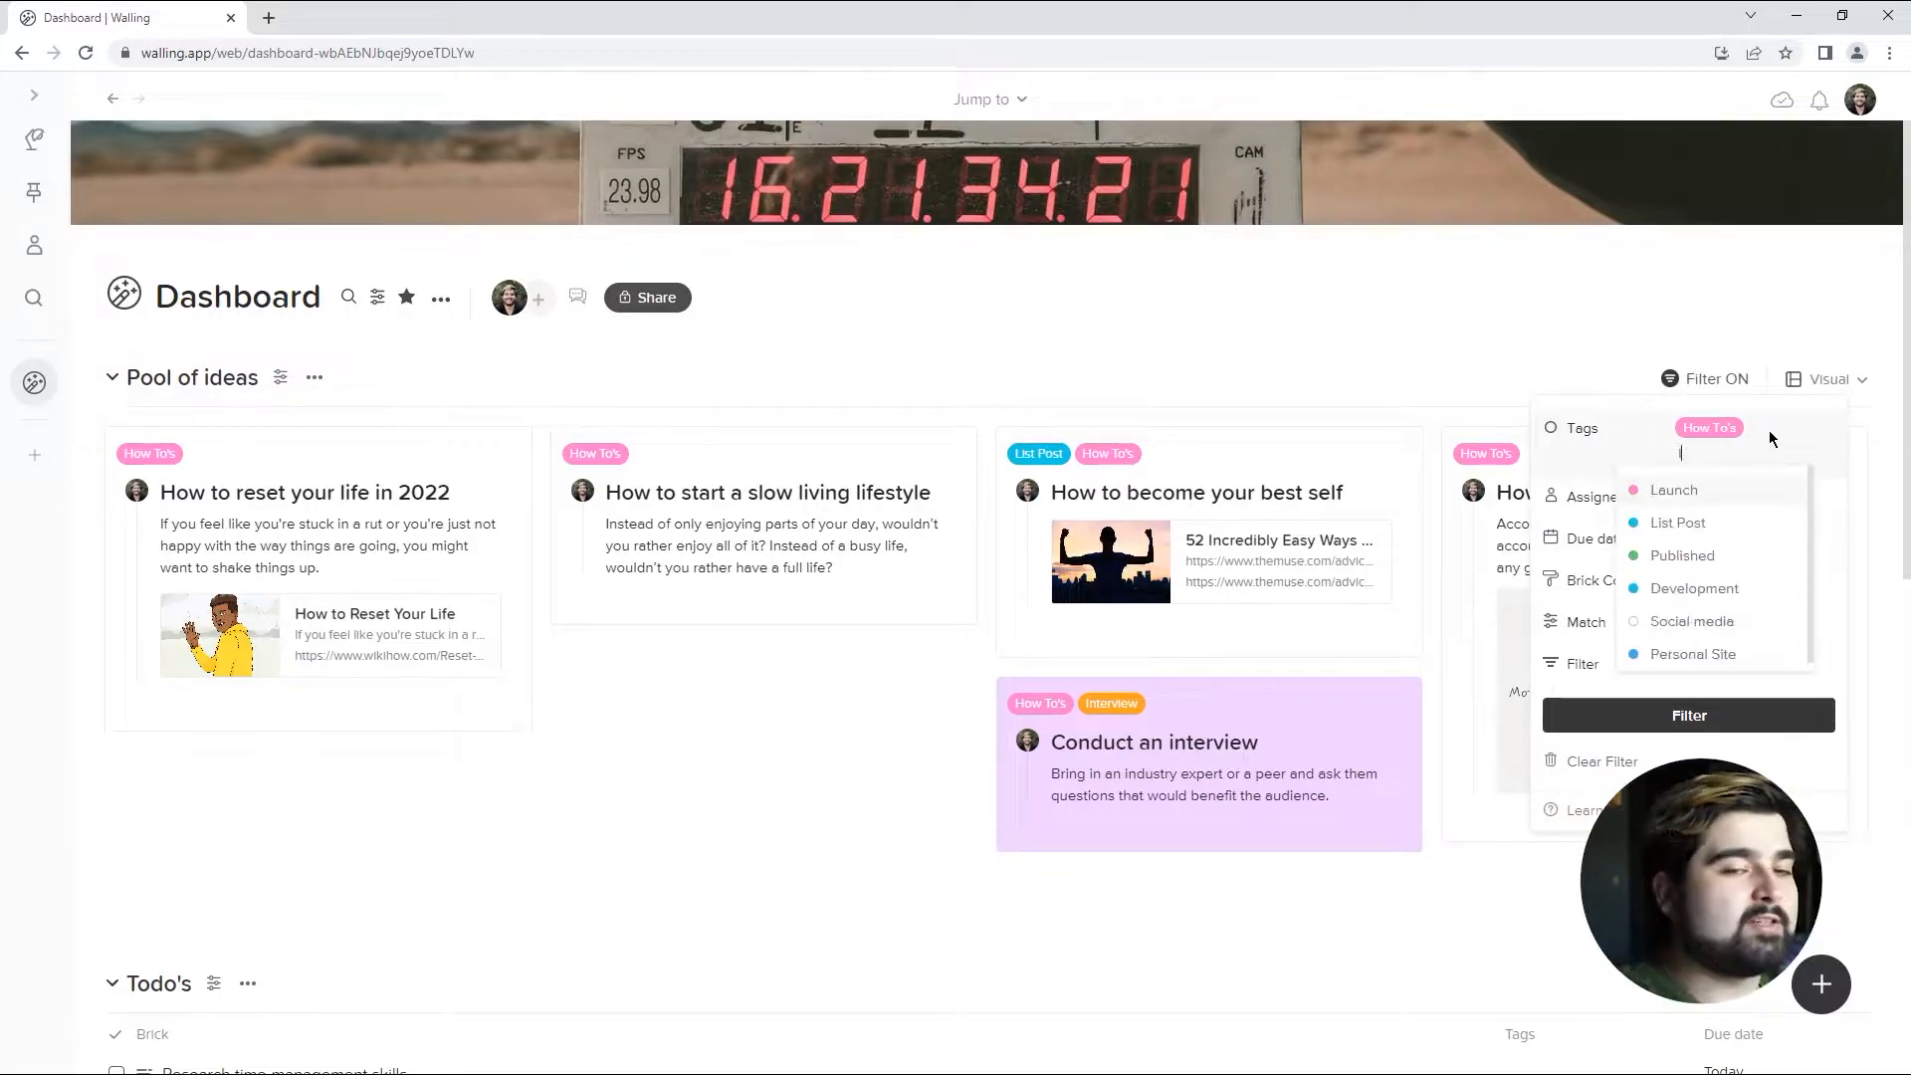
{"action": "left_click", "coordinate": [1676, 522]}
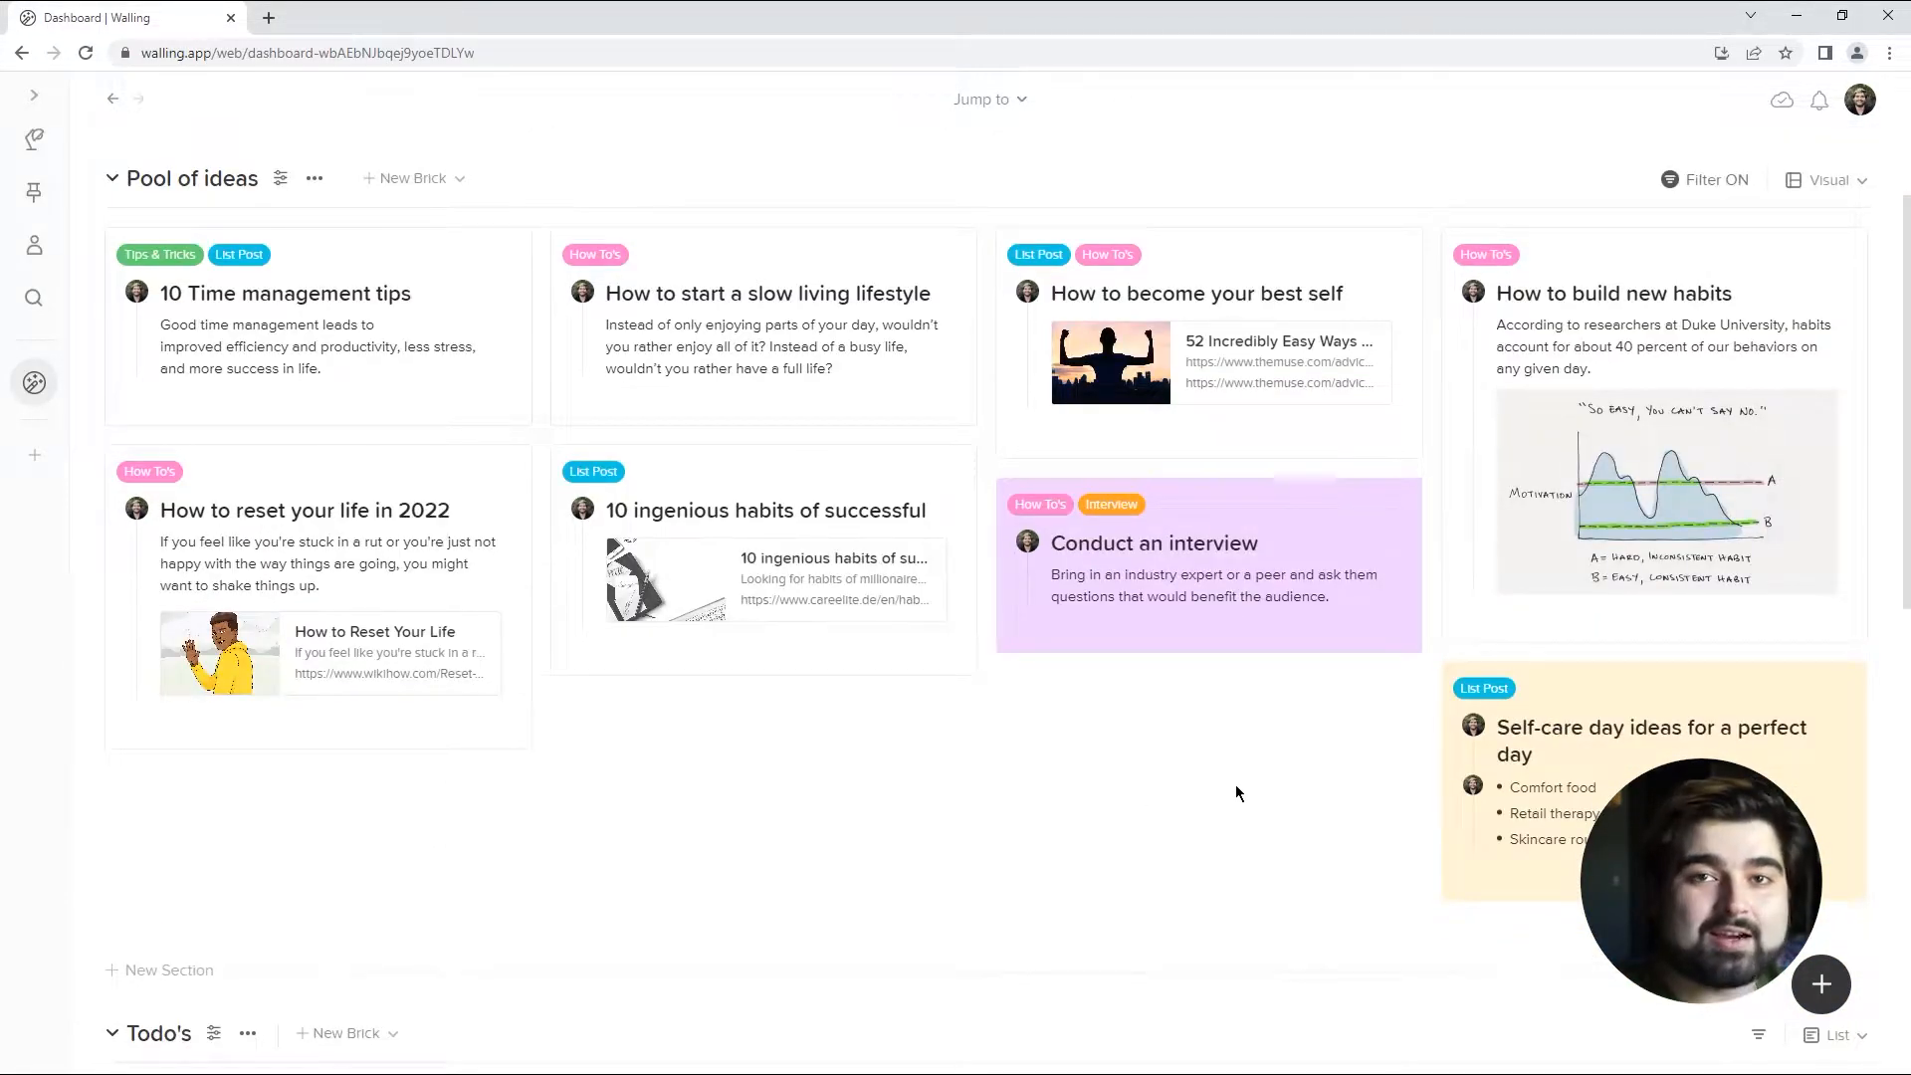
{"action": "left_click", "coordinate": [1714, 179]}
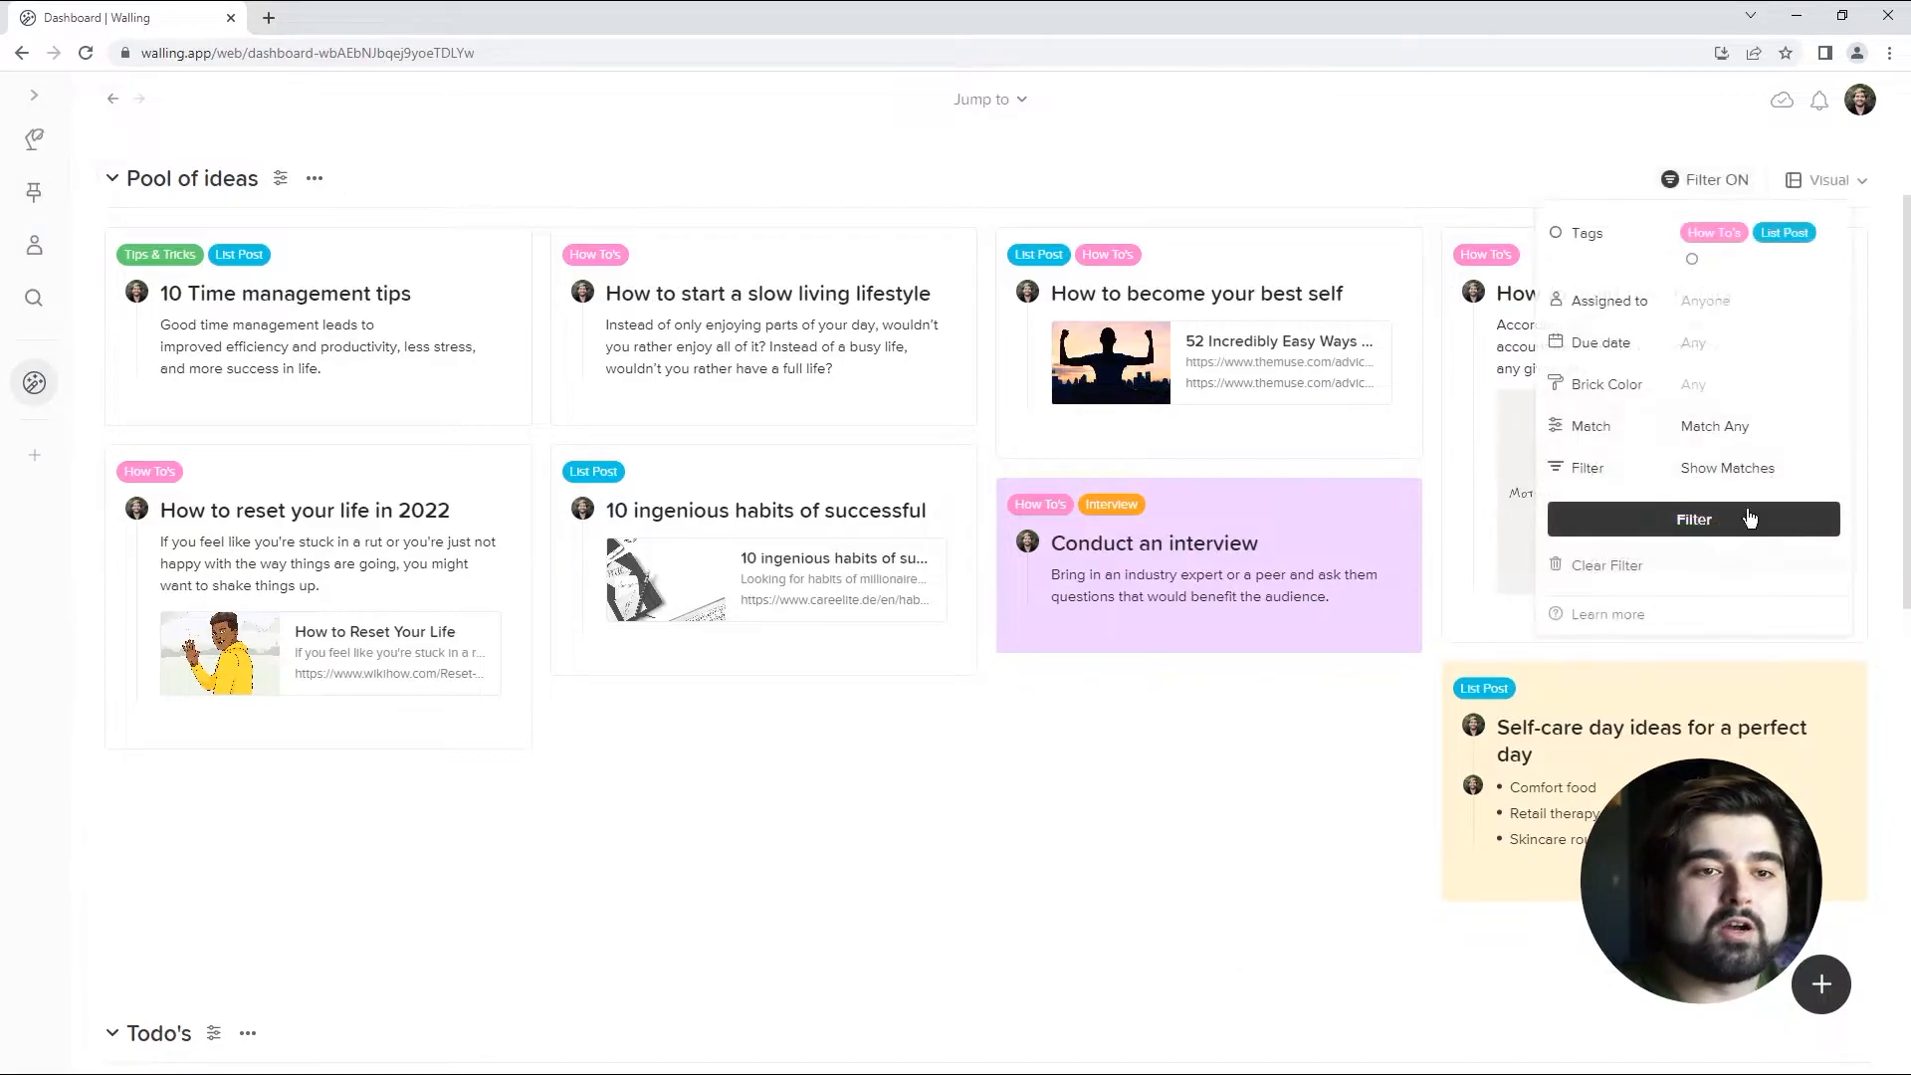
{"action": "left_click", "coordinate": [1692, 517]}
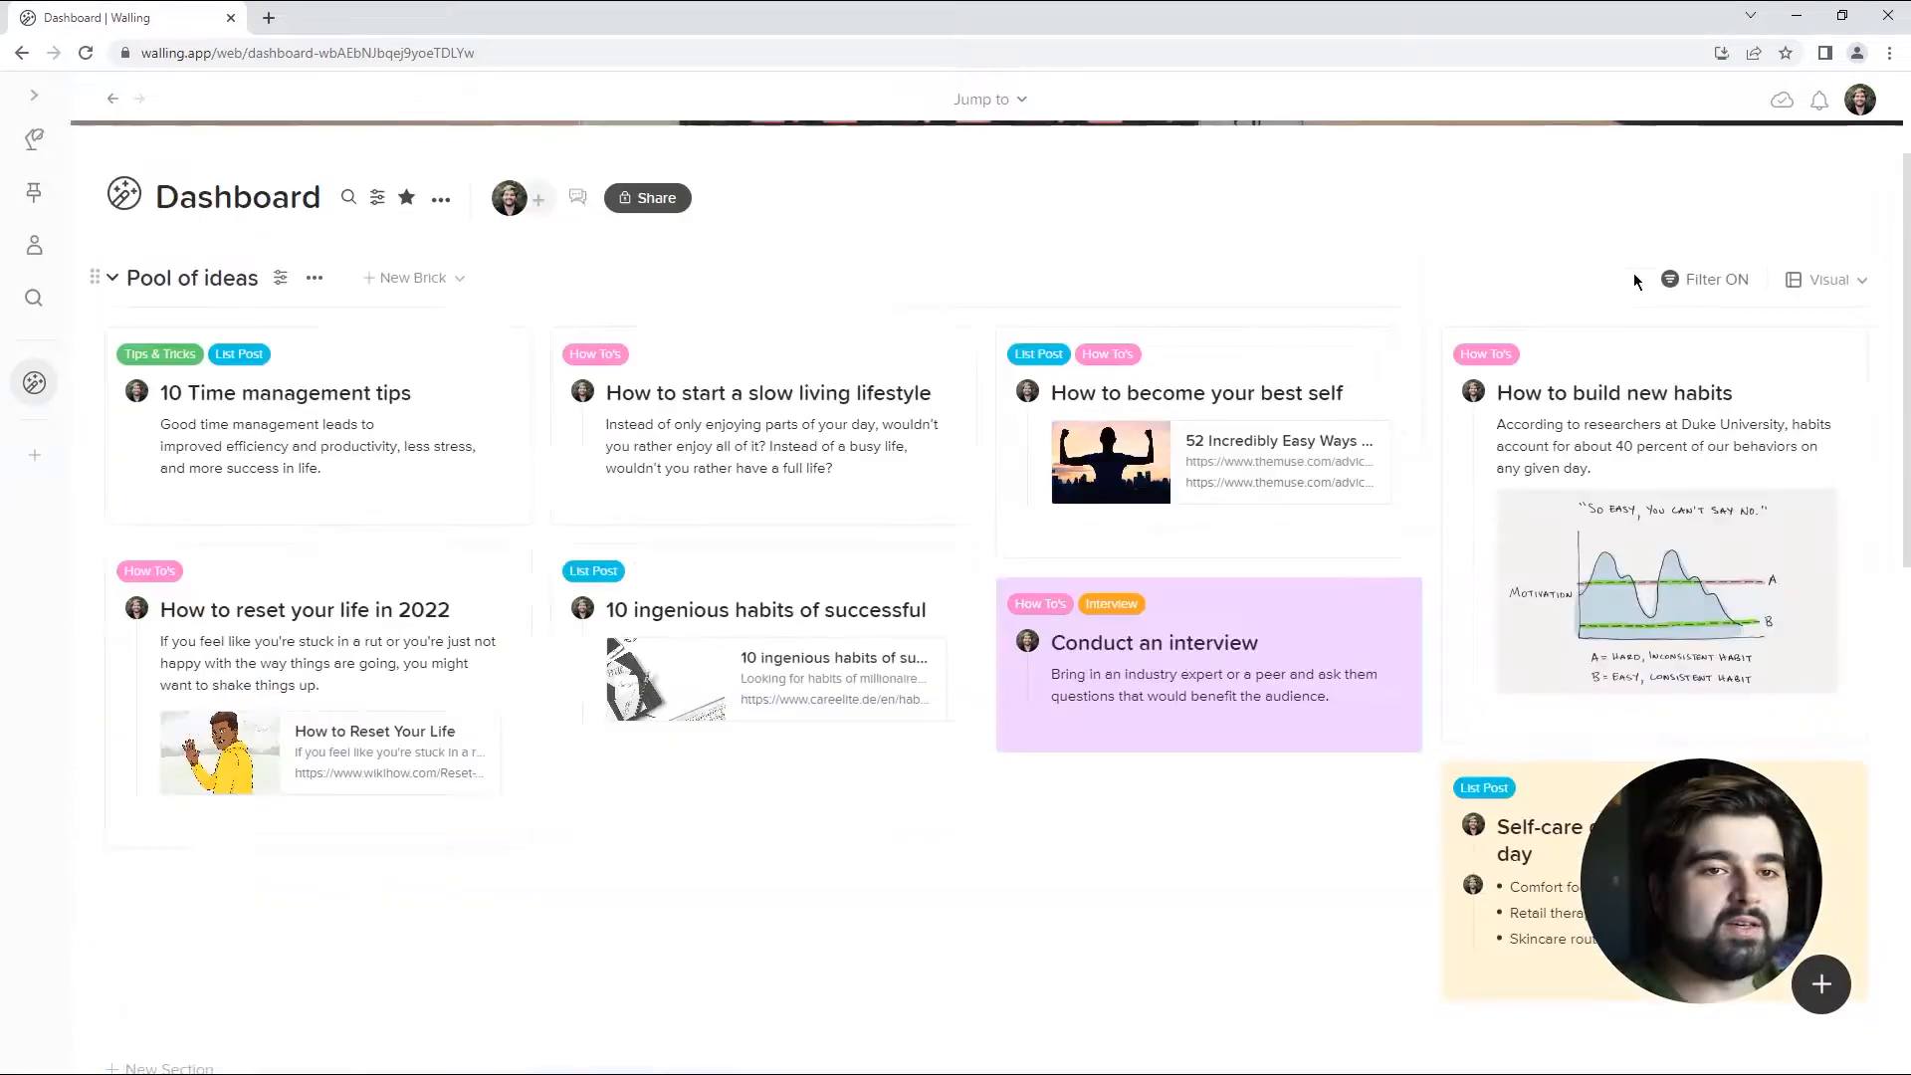
{"action": "left_click", "coordinate": [1716, 278]}
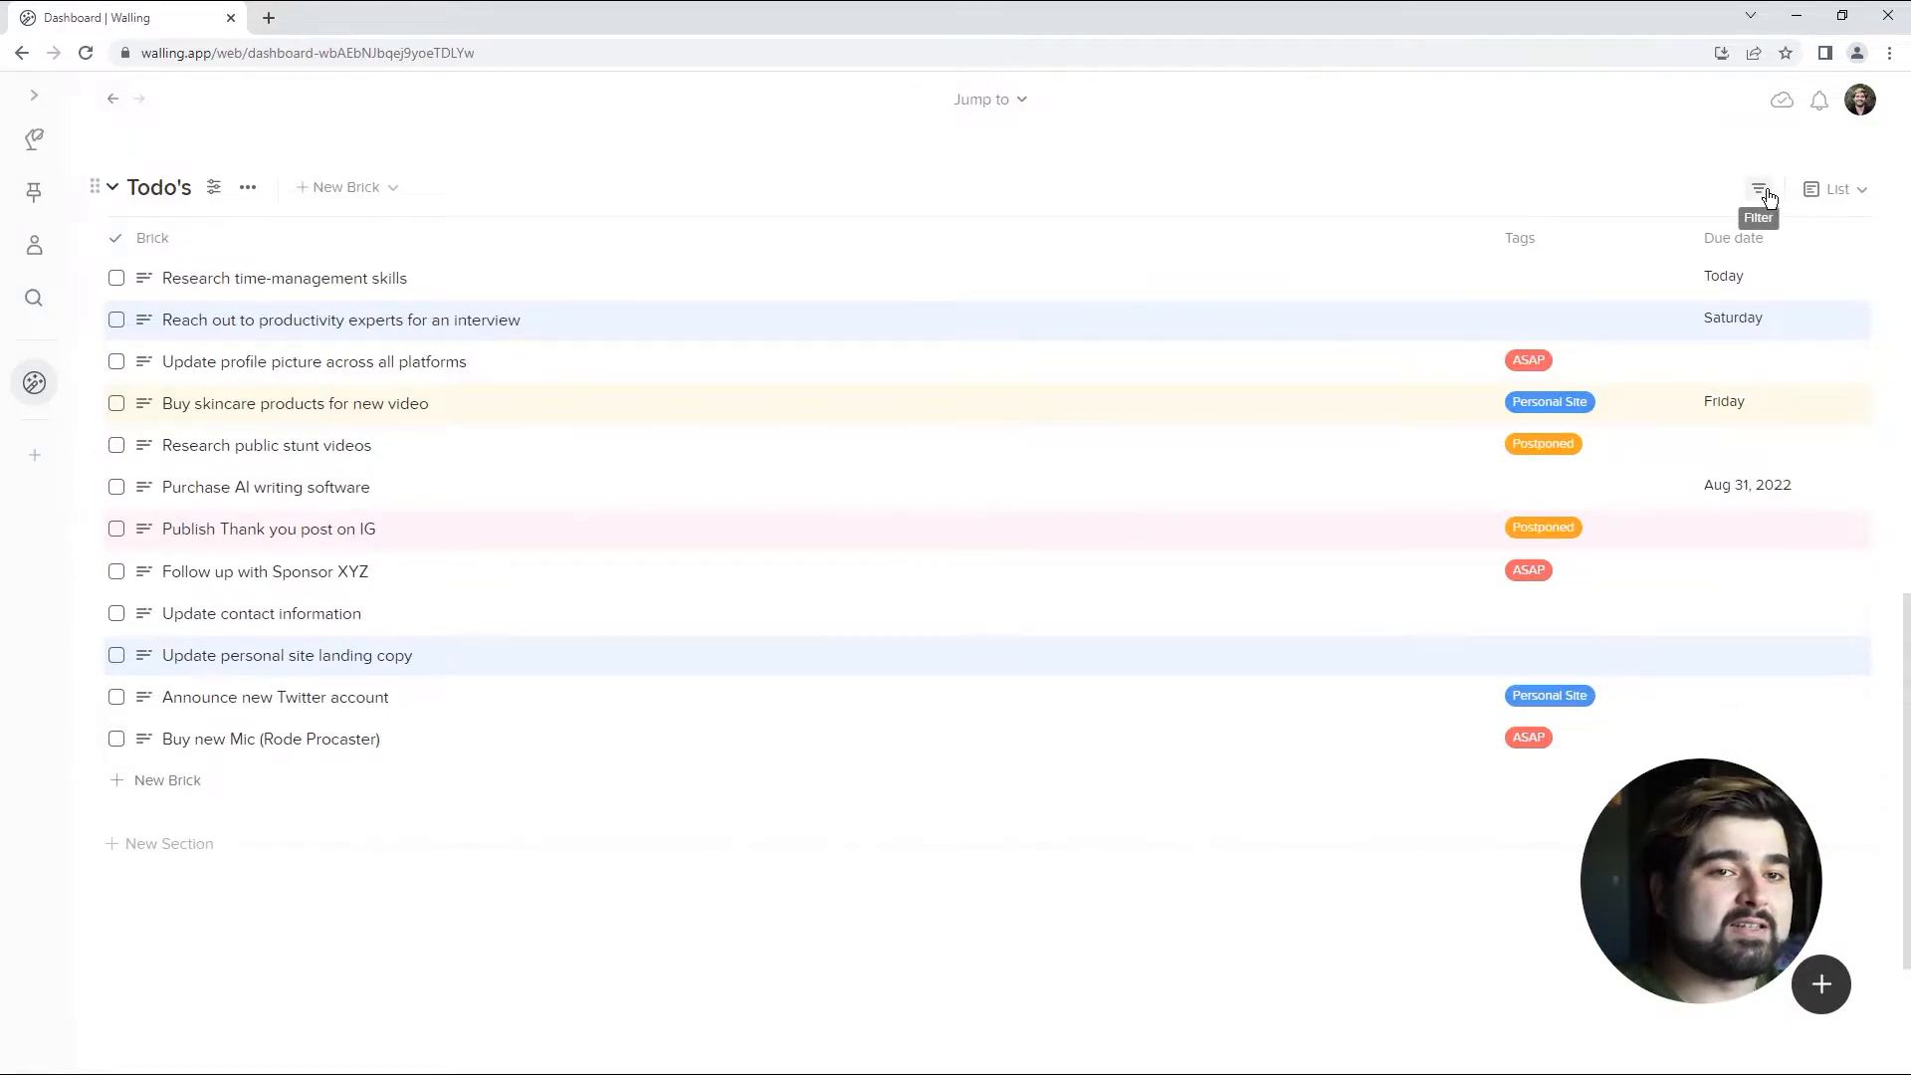
- Narrow Todo's to bricks due today, then turn the filter off so all bricks show
{"action": "left_click", "coordinate": [1757, 189]}
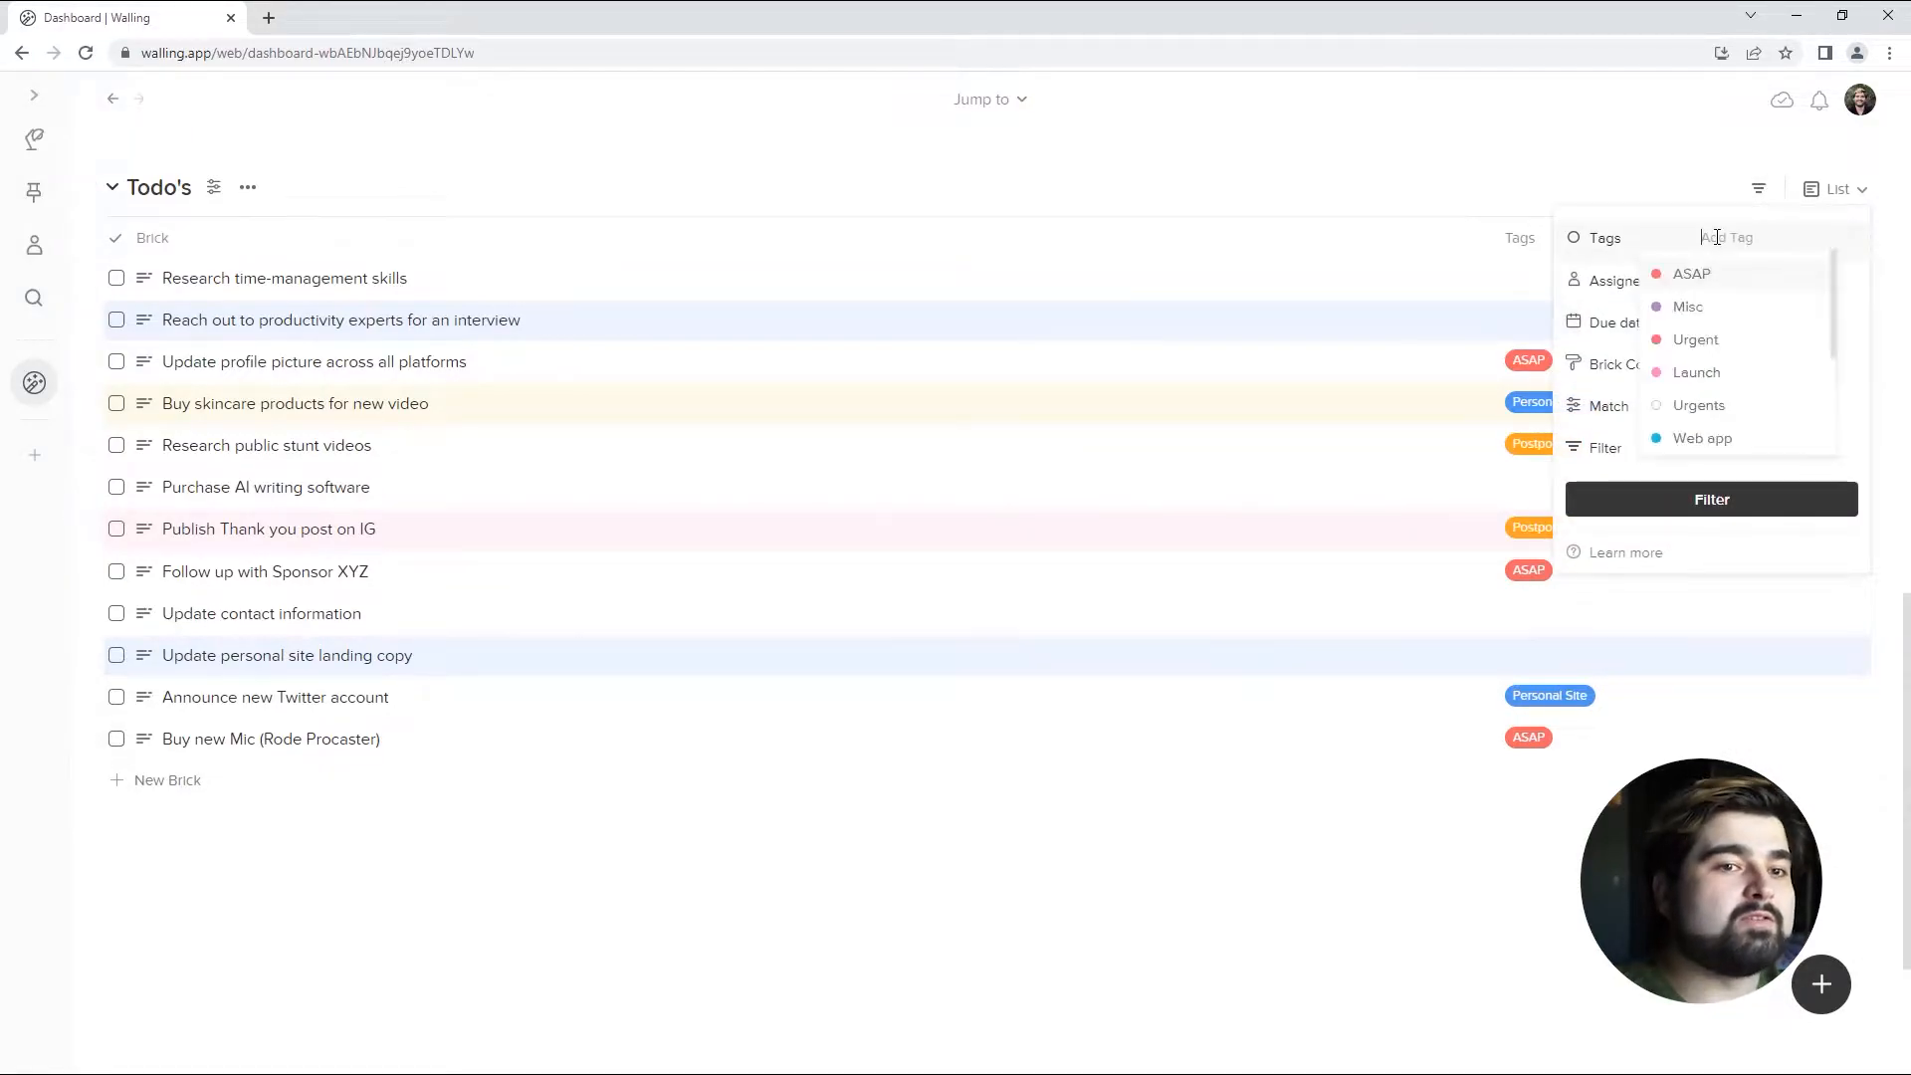
{"action": "type", "text": "personal"}
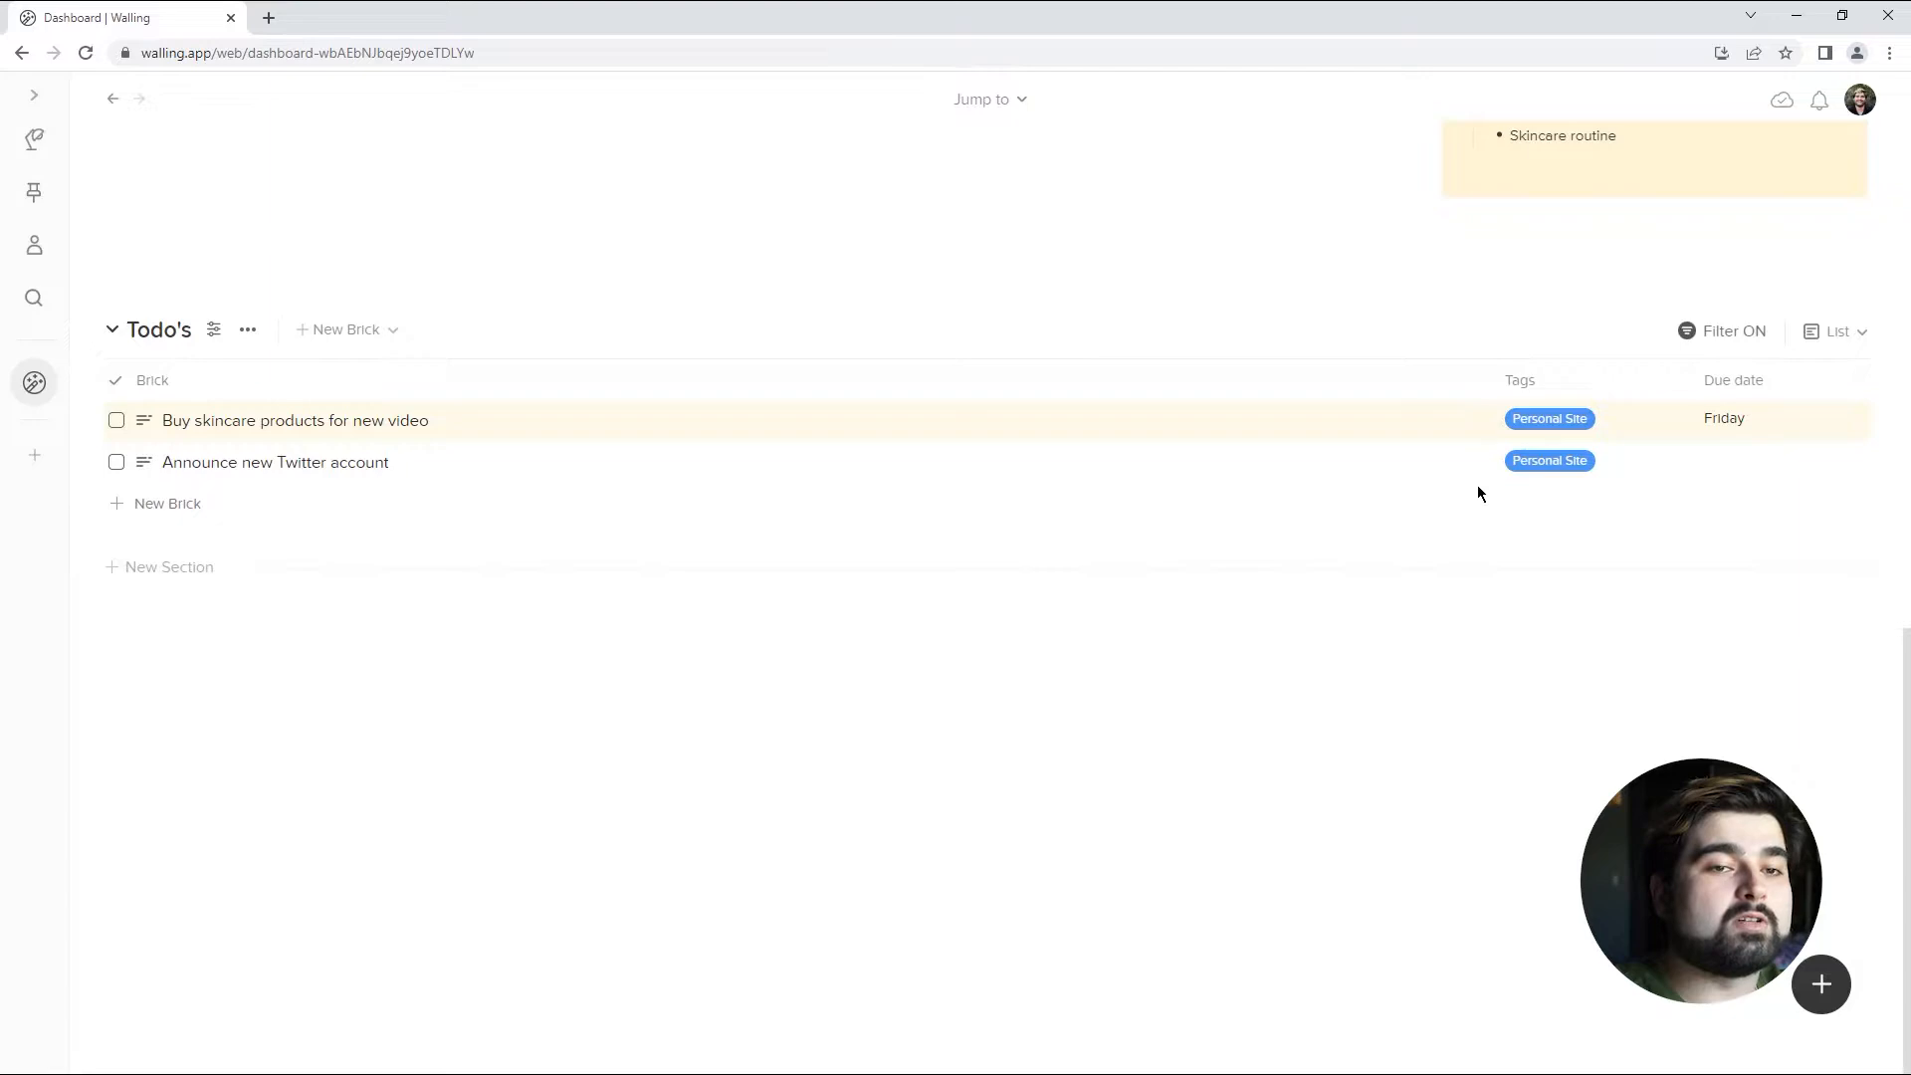
{"action": "left_click", "coordinate": [1726, 331]}
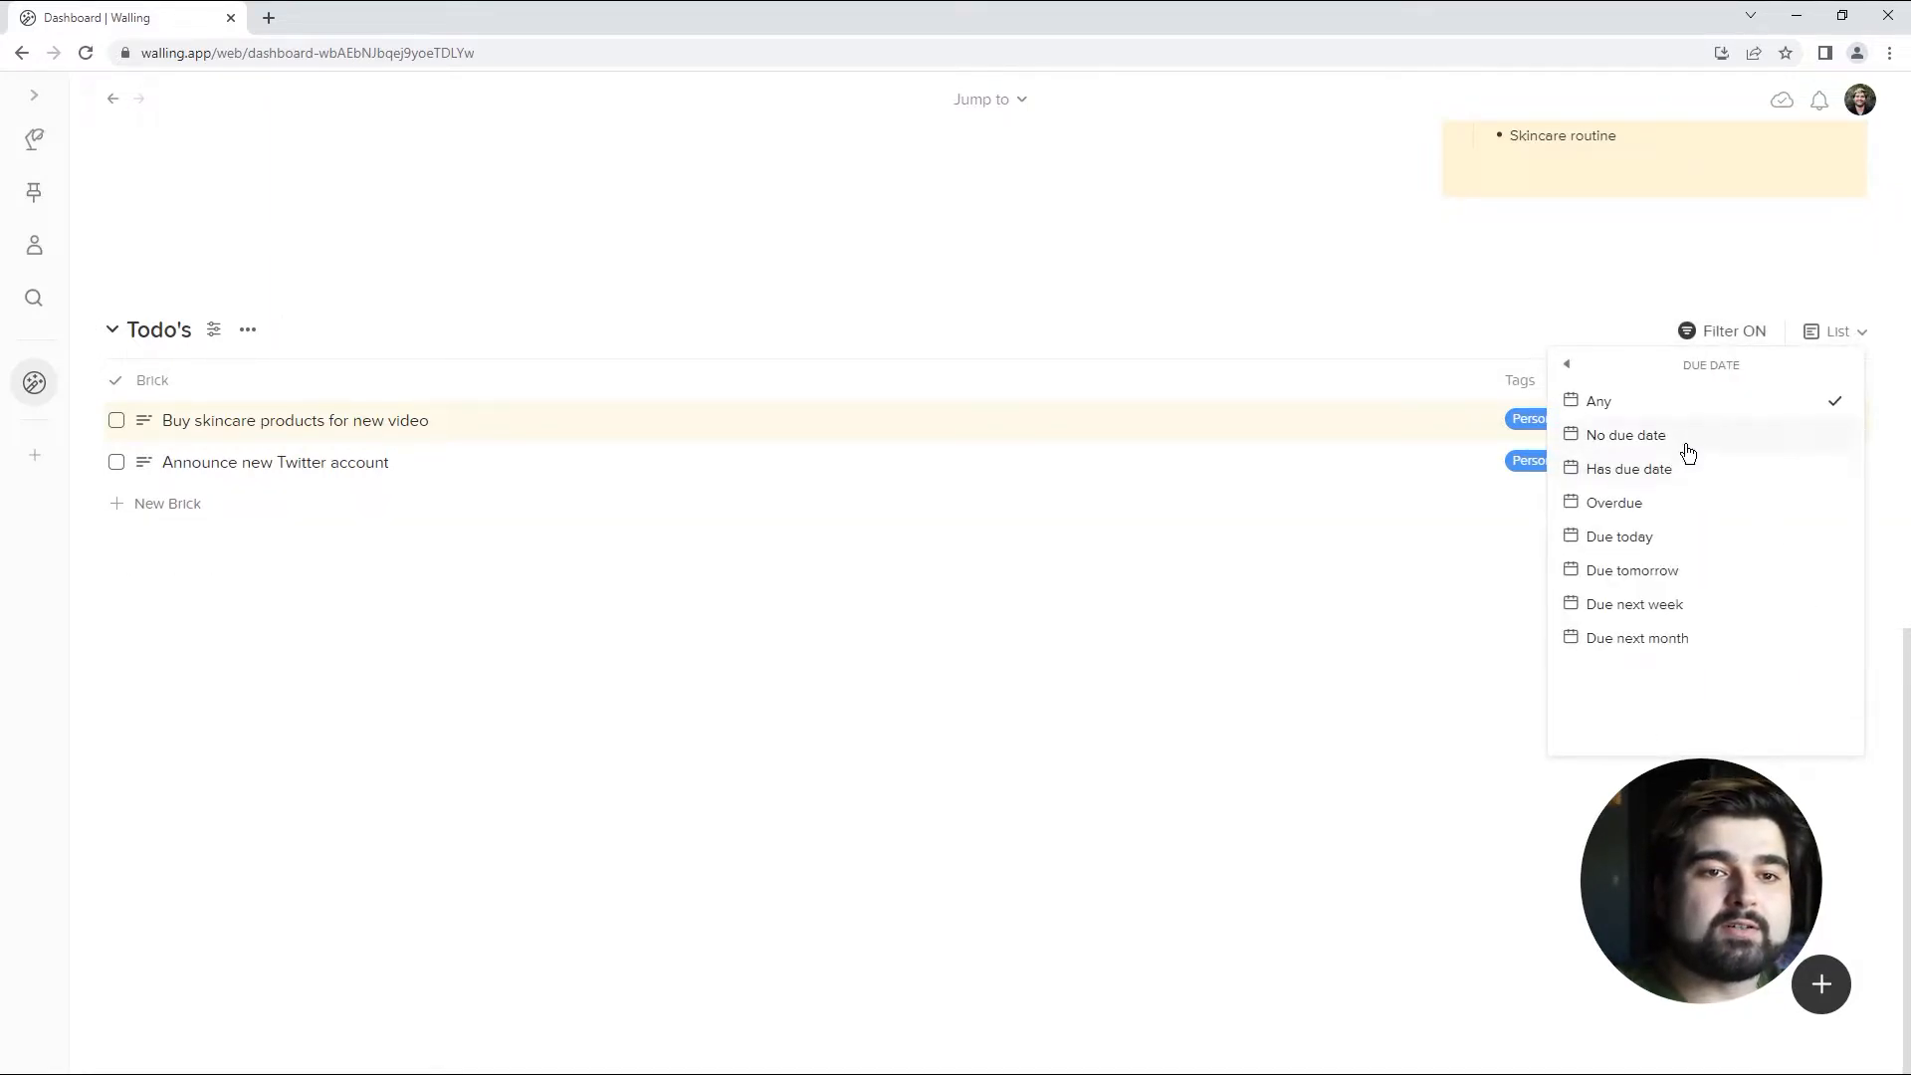
{"action": "mouse_move", "coordinate": [1660, 557]}
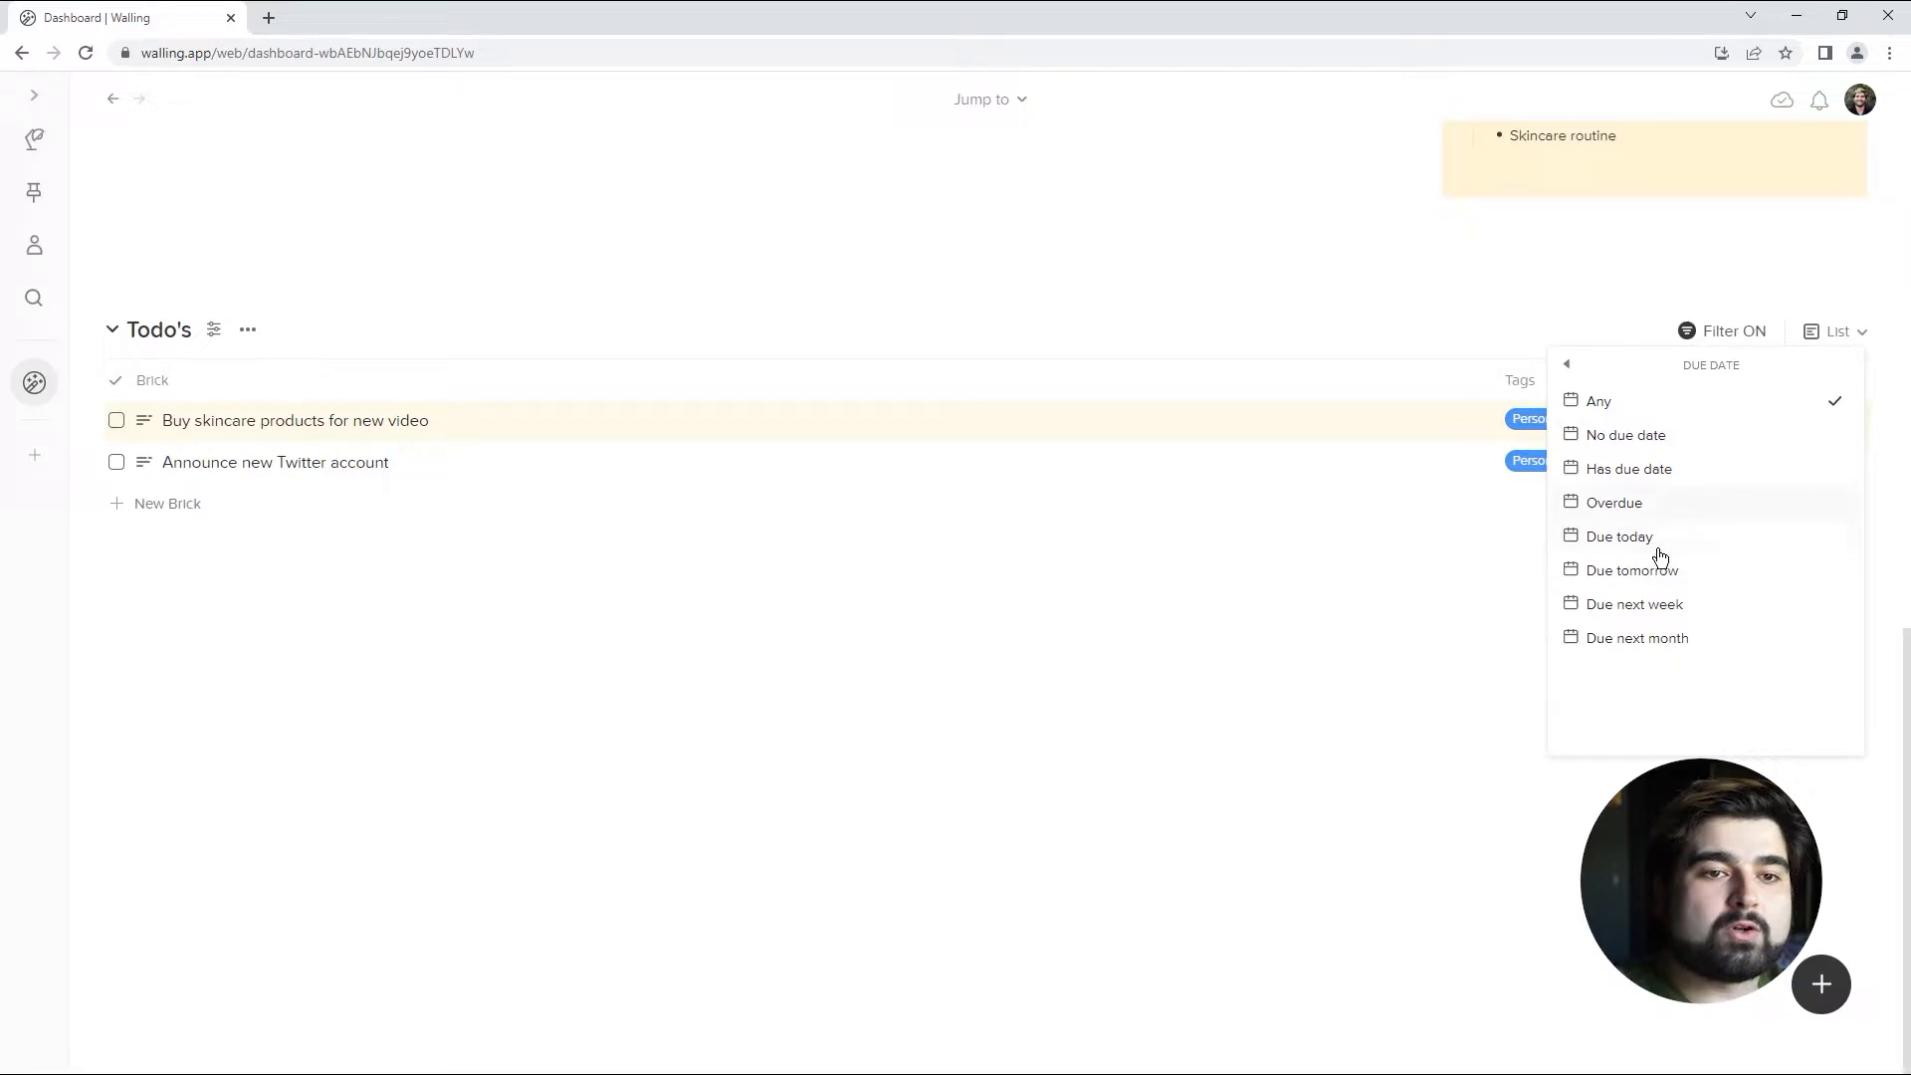
{"action": "left_click", "coordinate": [1618, 536]}
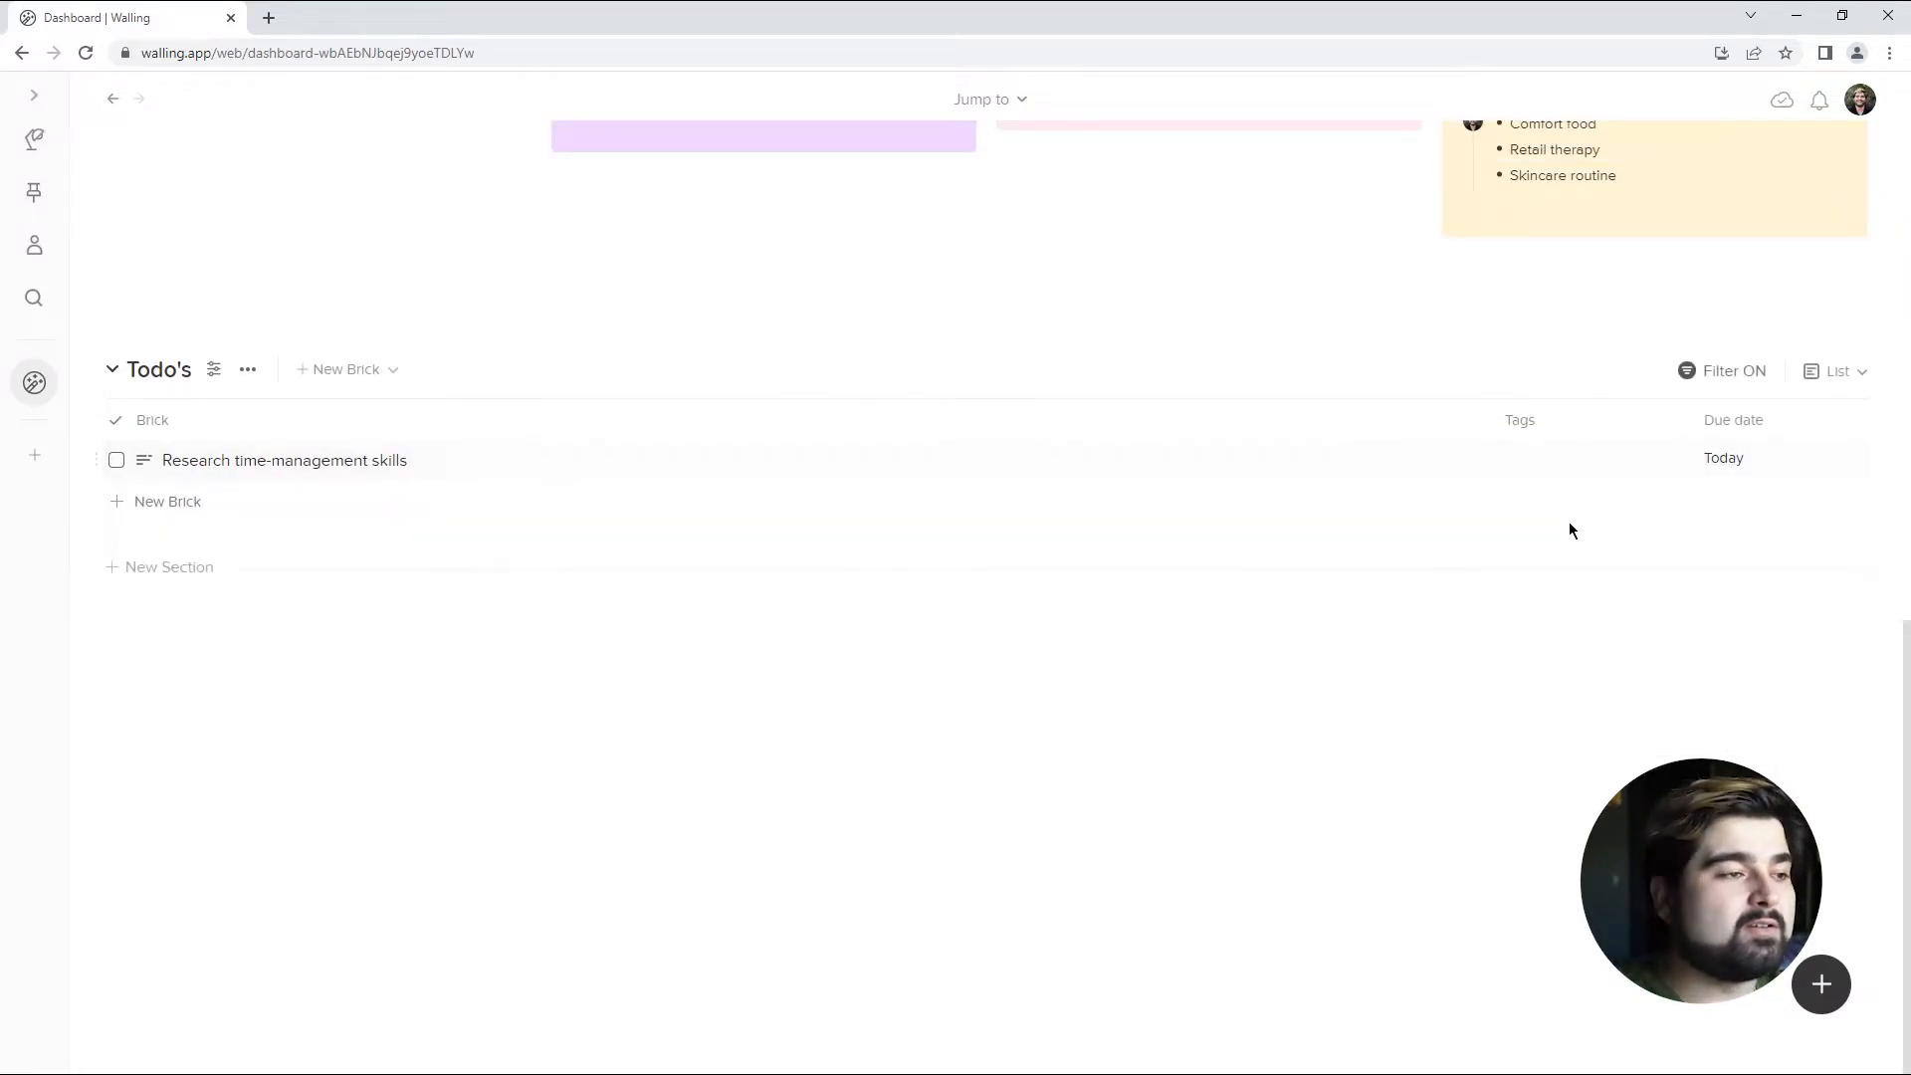
{"action": "left_click", "coordinate": [1731, 371]}
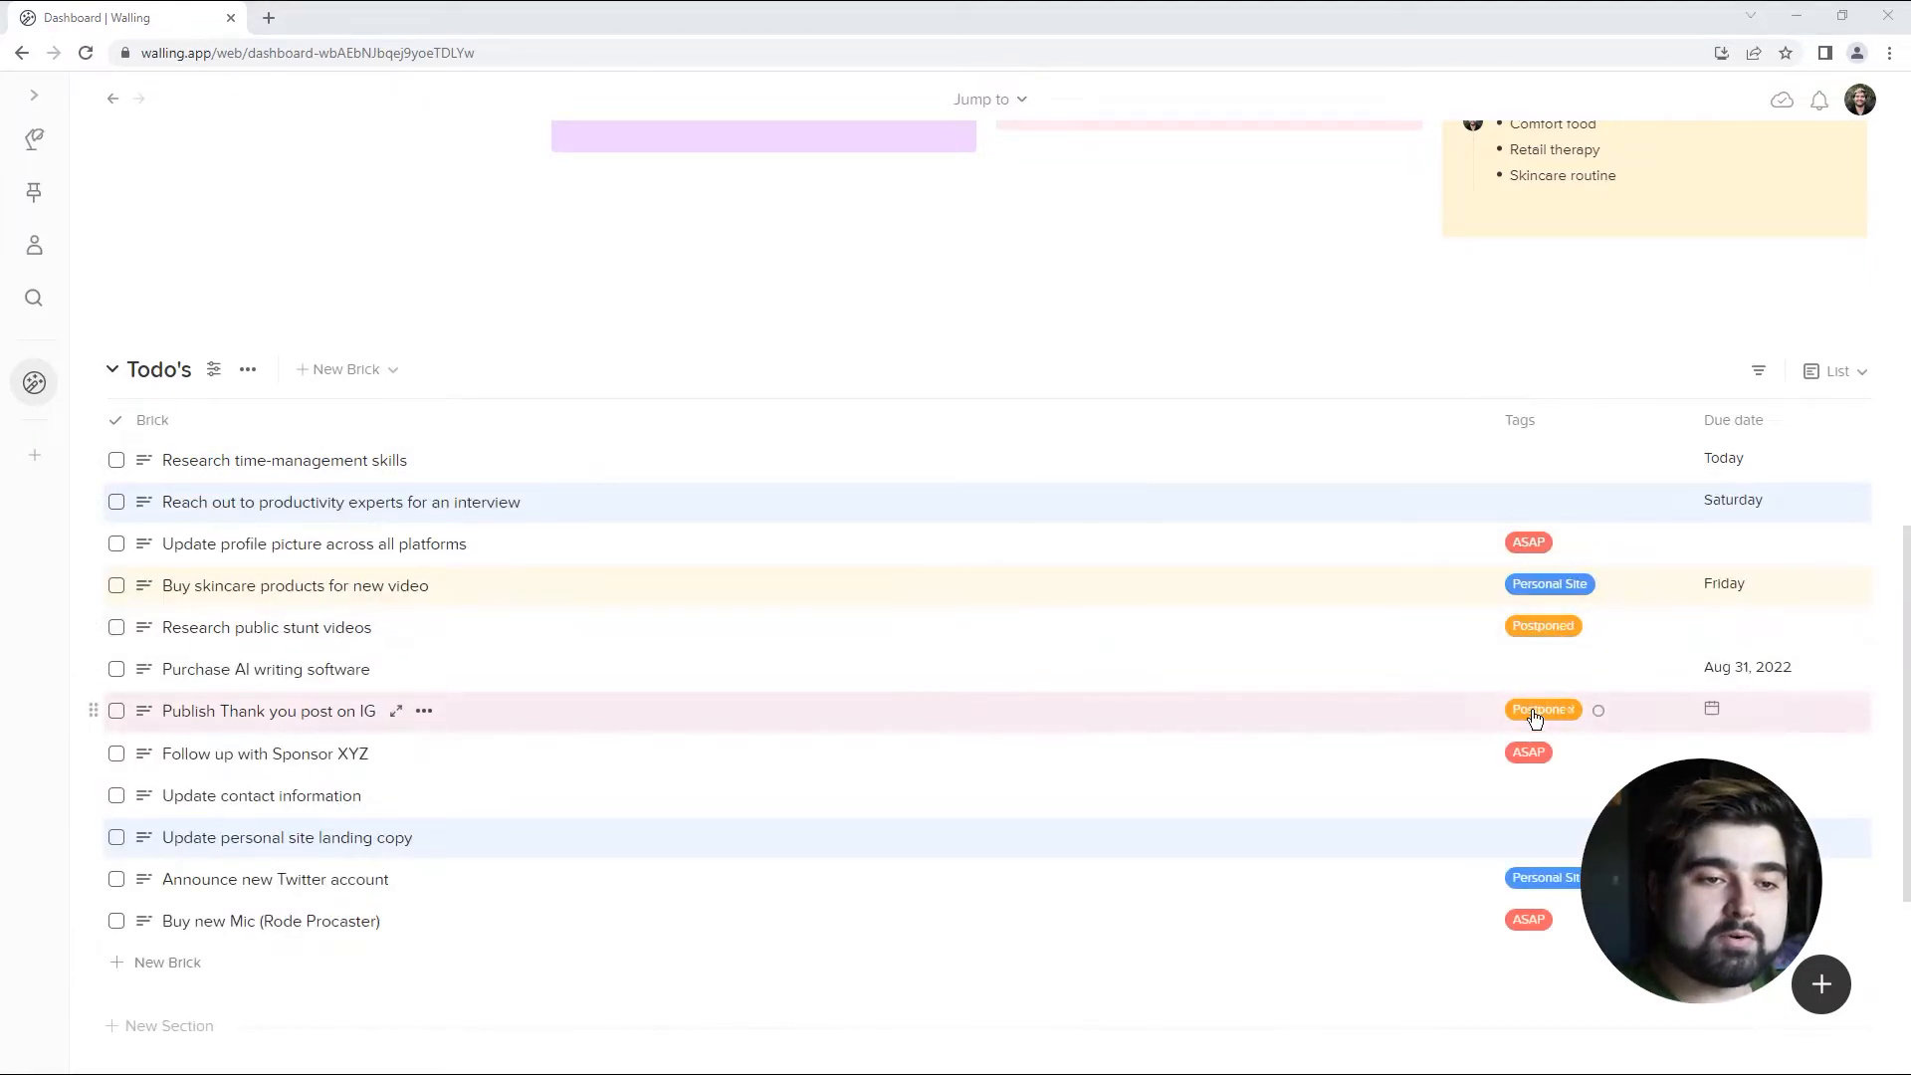
- Filter Todo's on the Postponed tag with Hide Matches so postponed bricks disappear
{"action": "left_click", "coordinate": [1757, 370]}
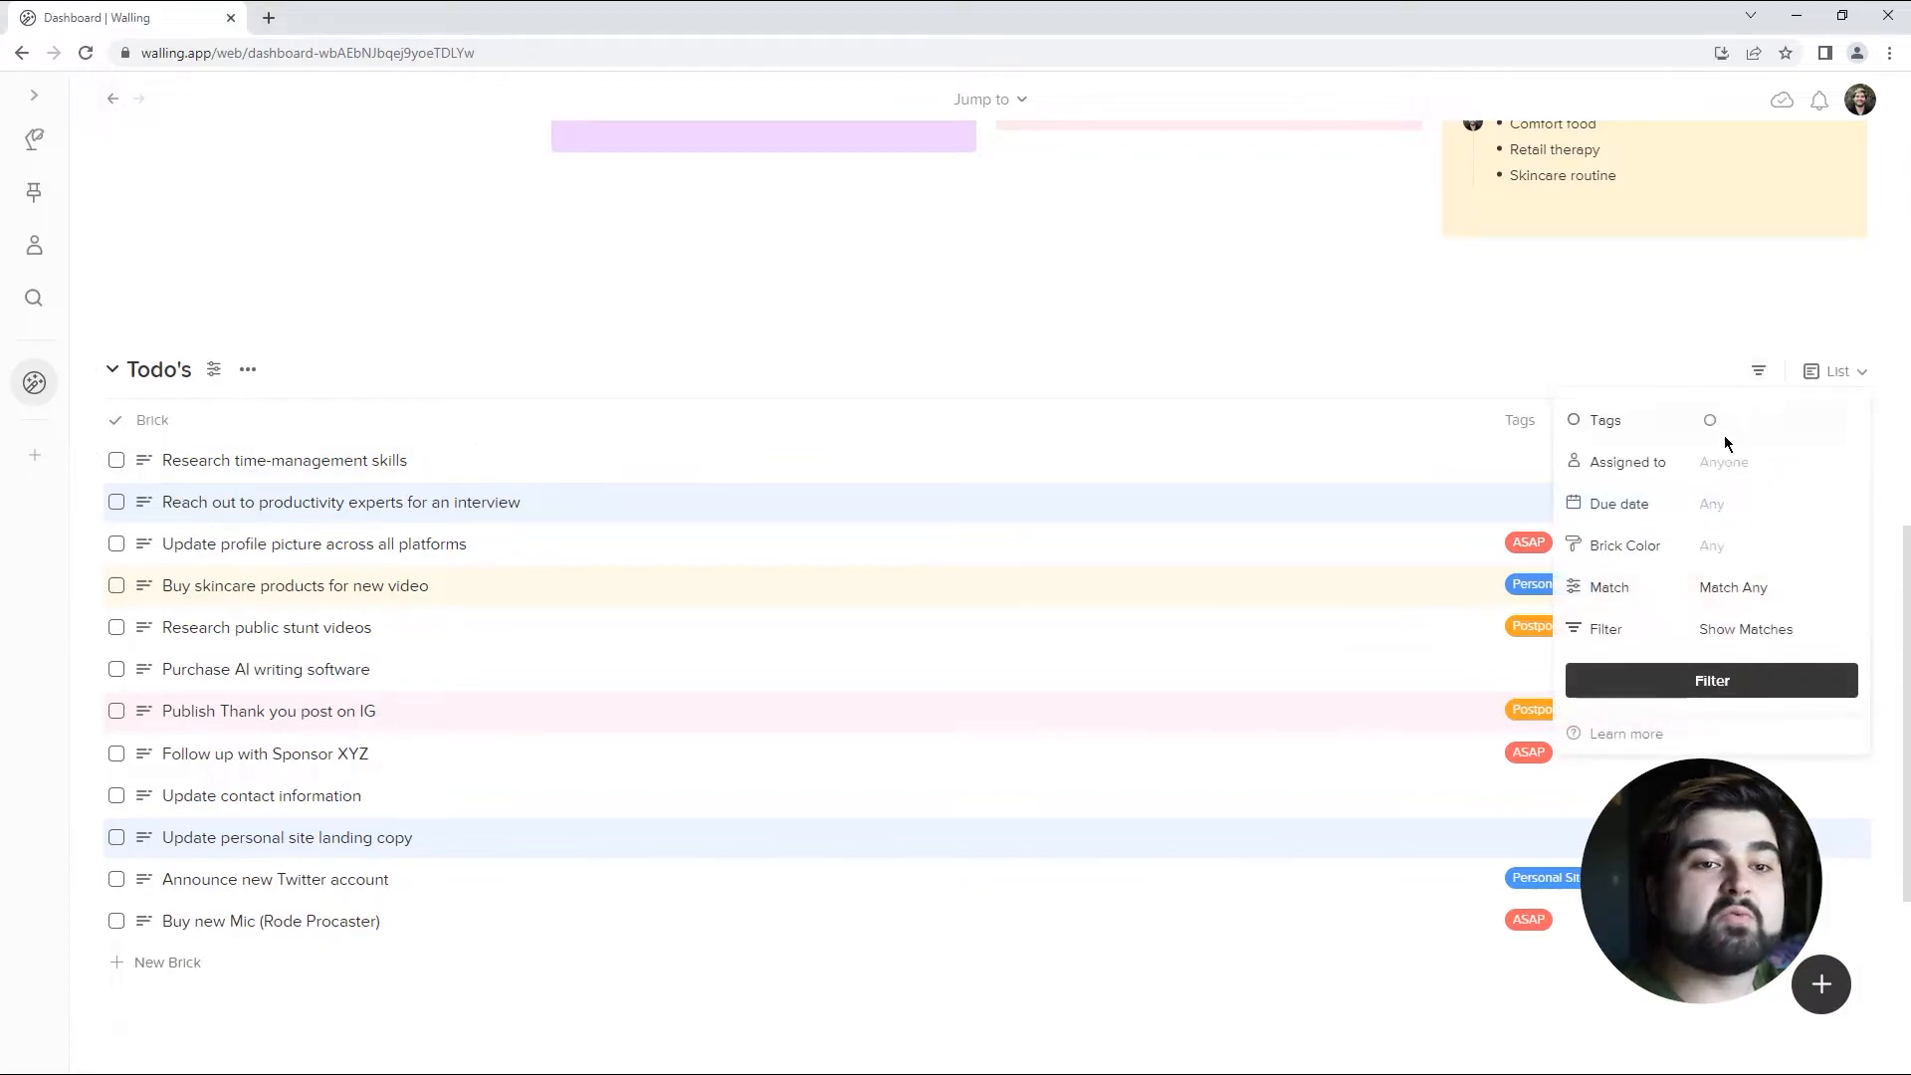
{"action": "type", "text": "po"}
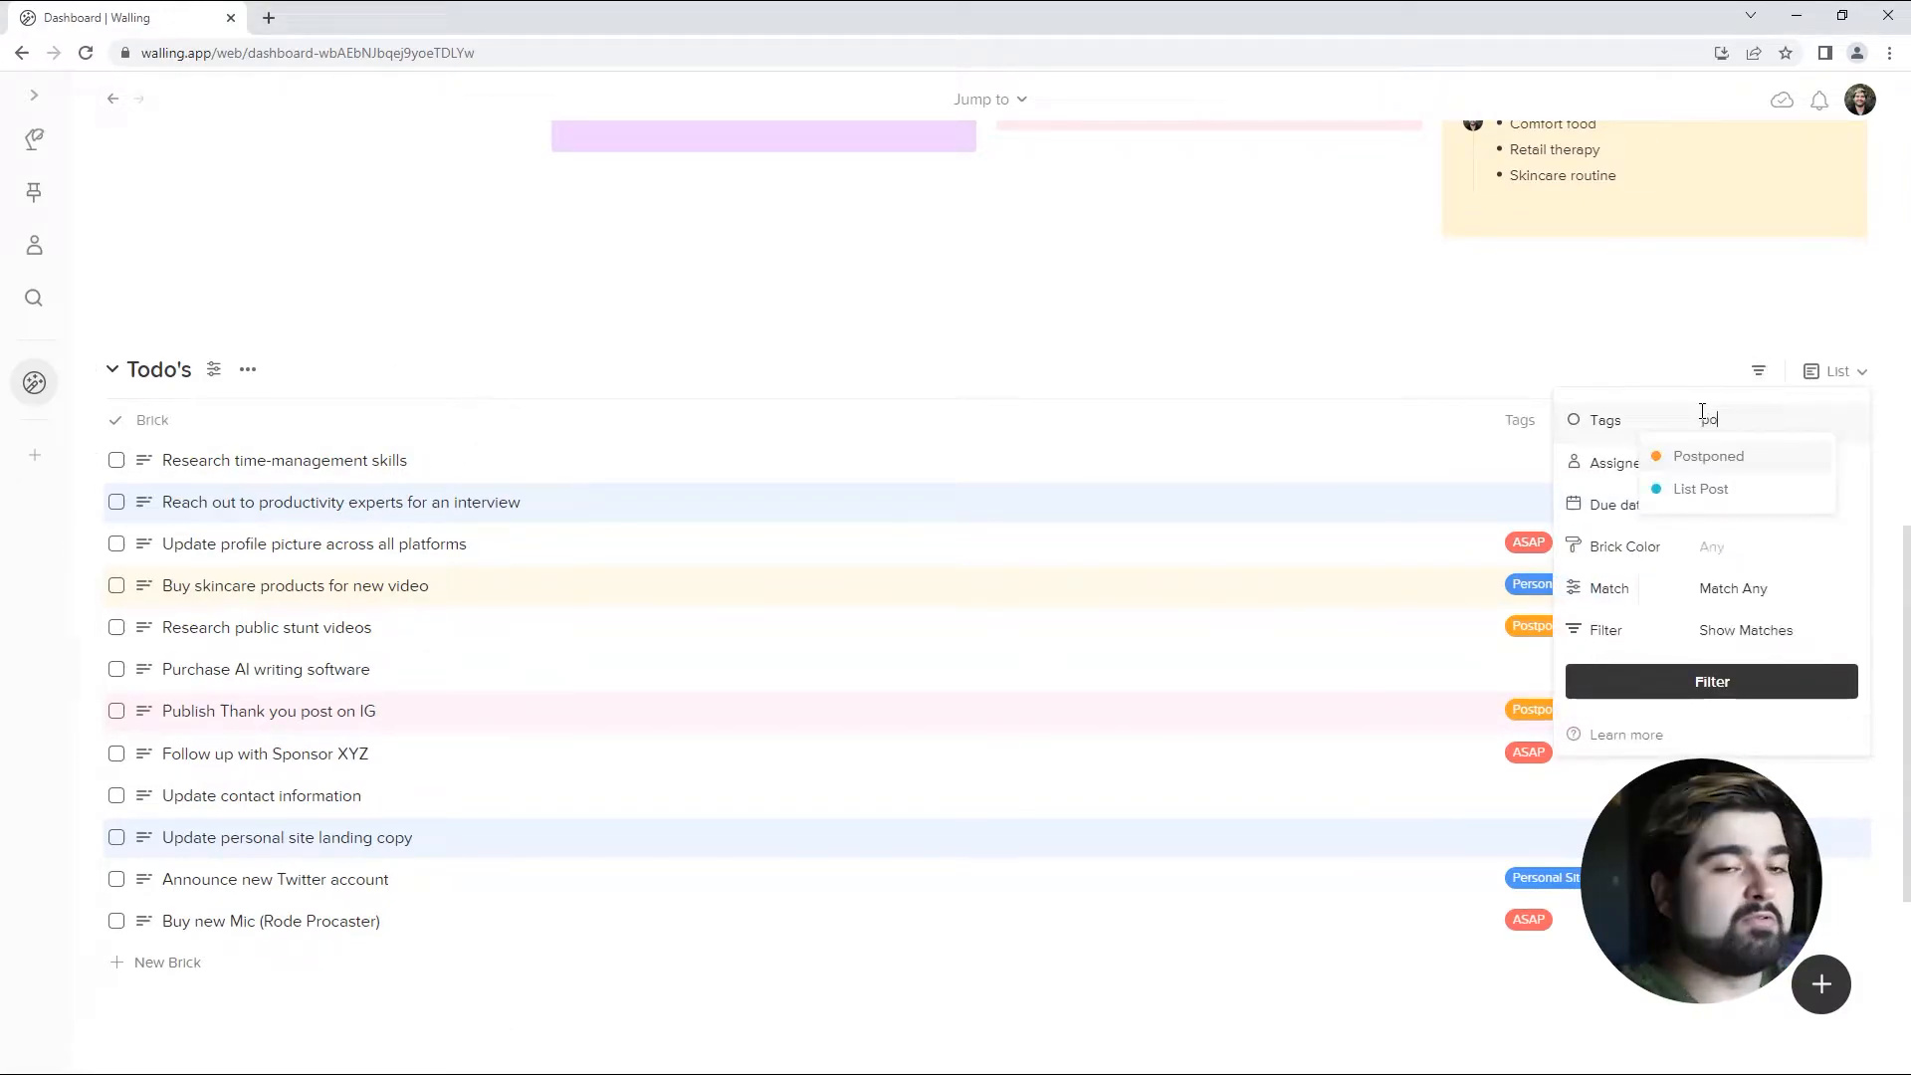
{"action": "left_click", "coordinate": [1708, 454]}
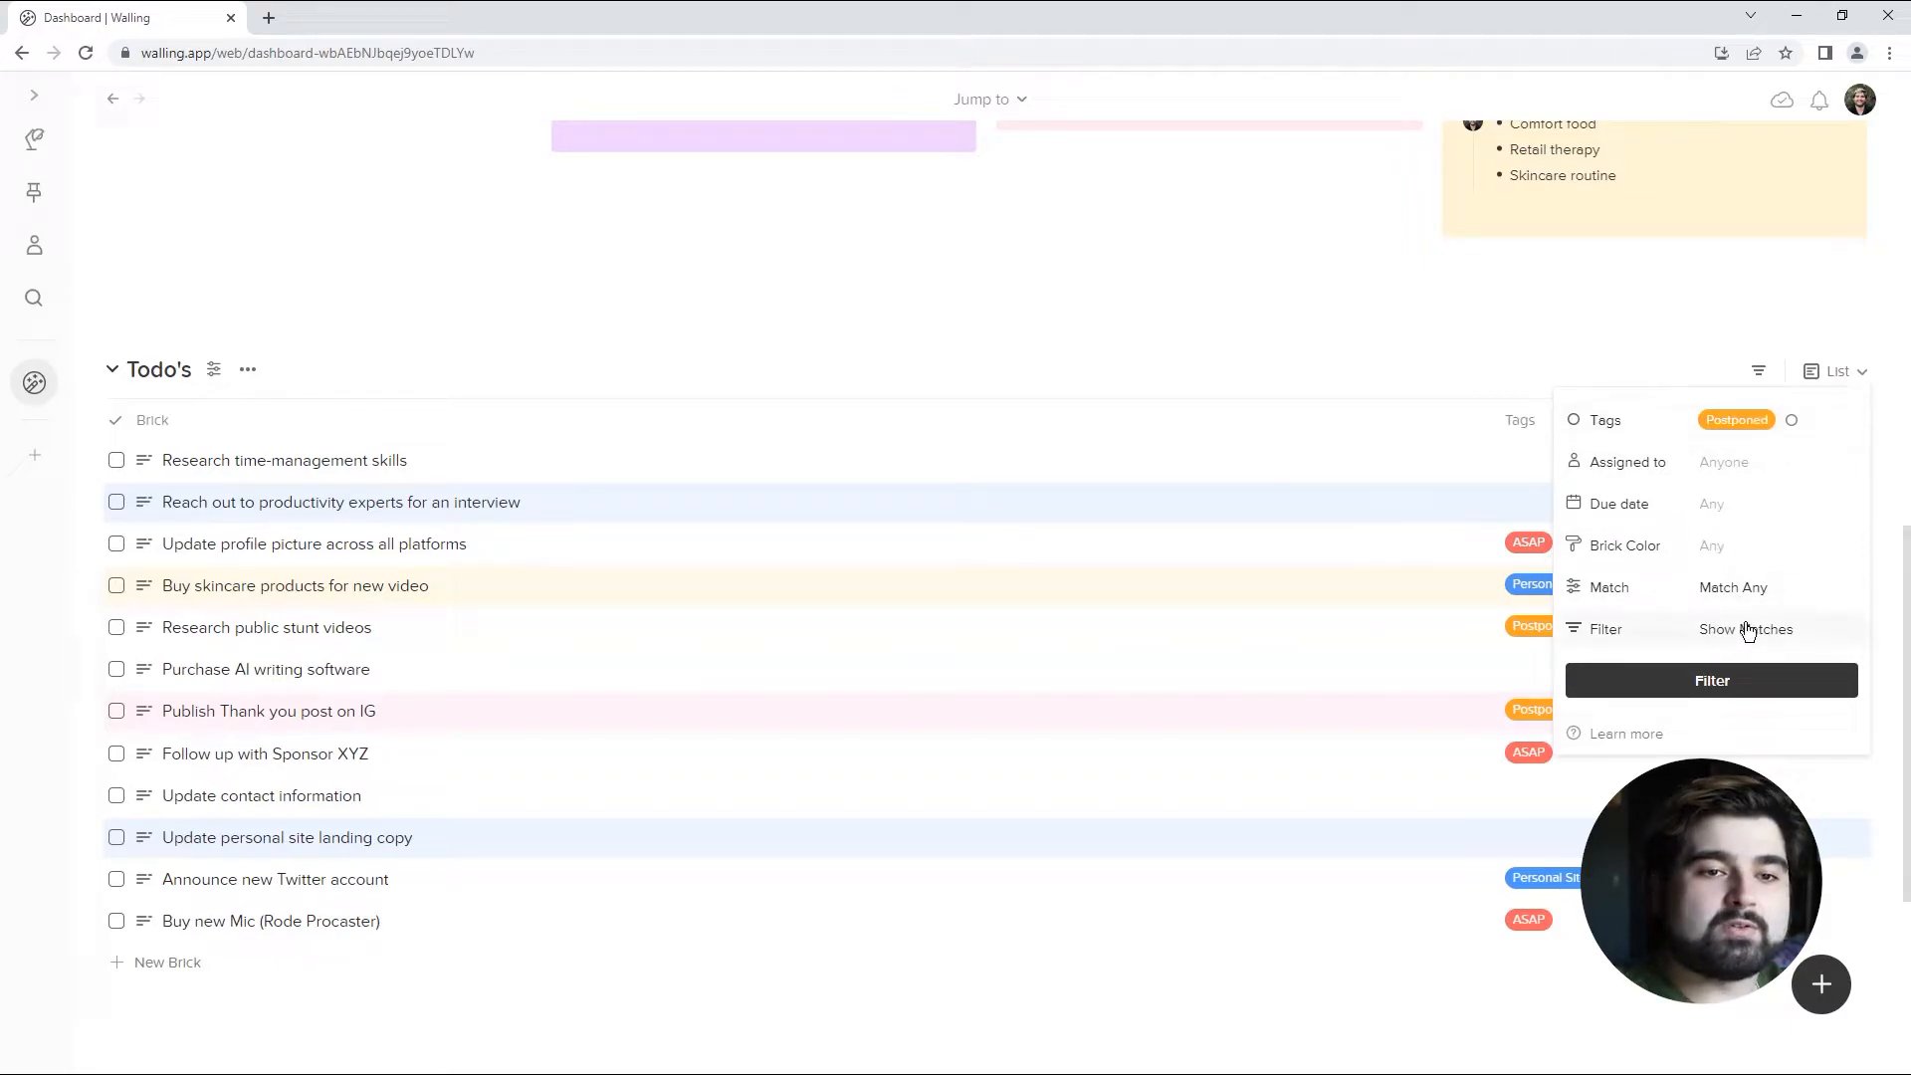
{"action": "left_click", "coordinate": [1712, 681]}
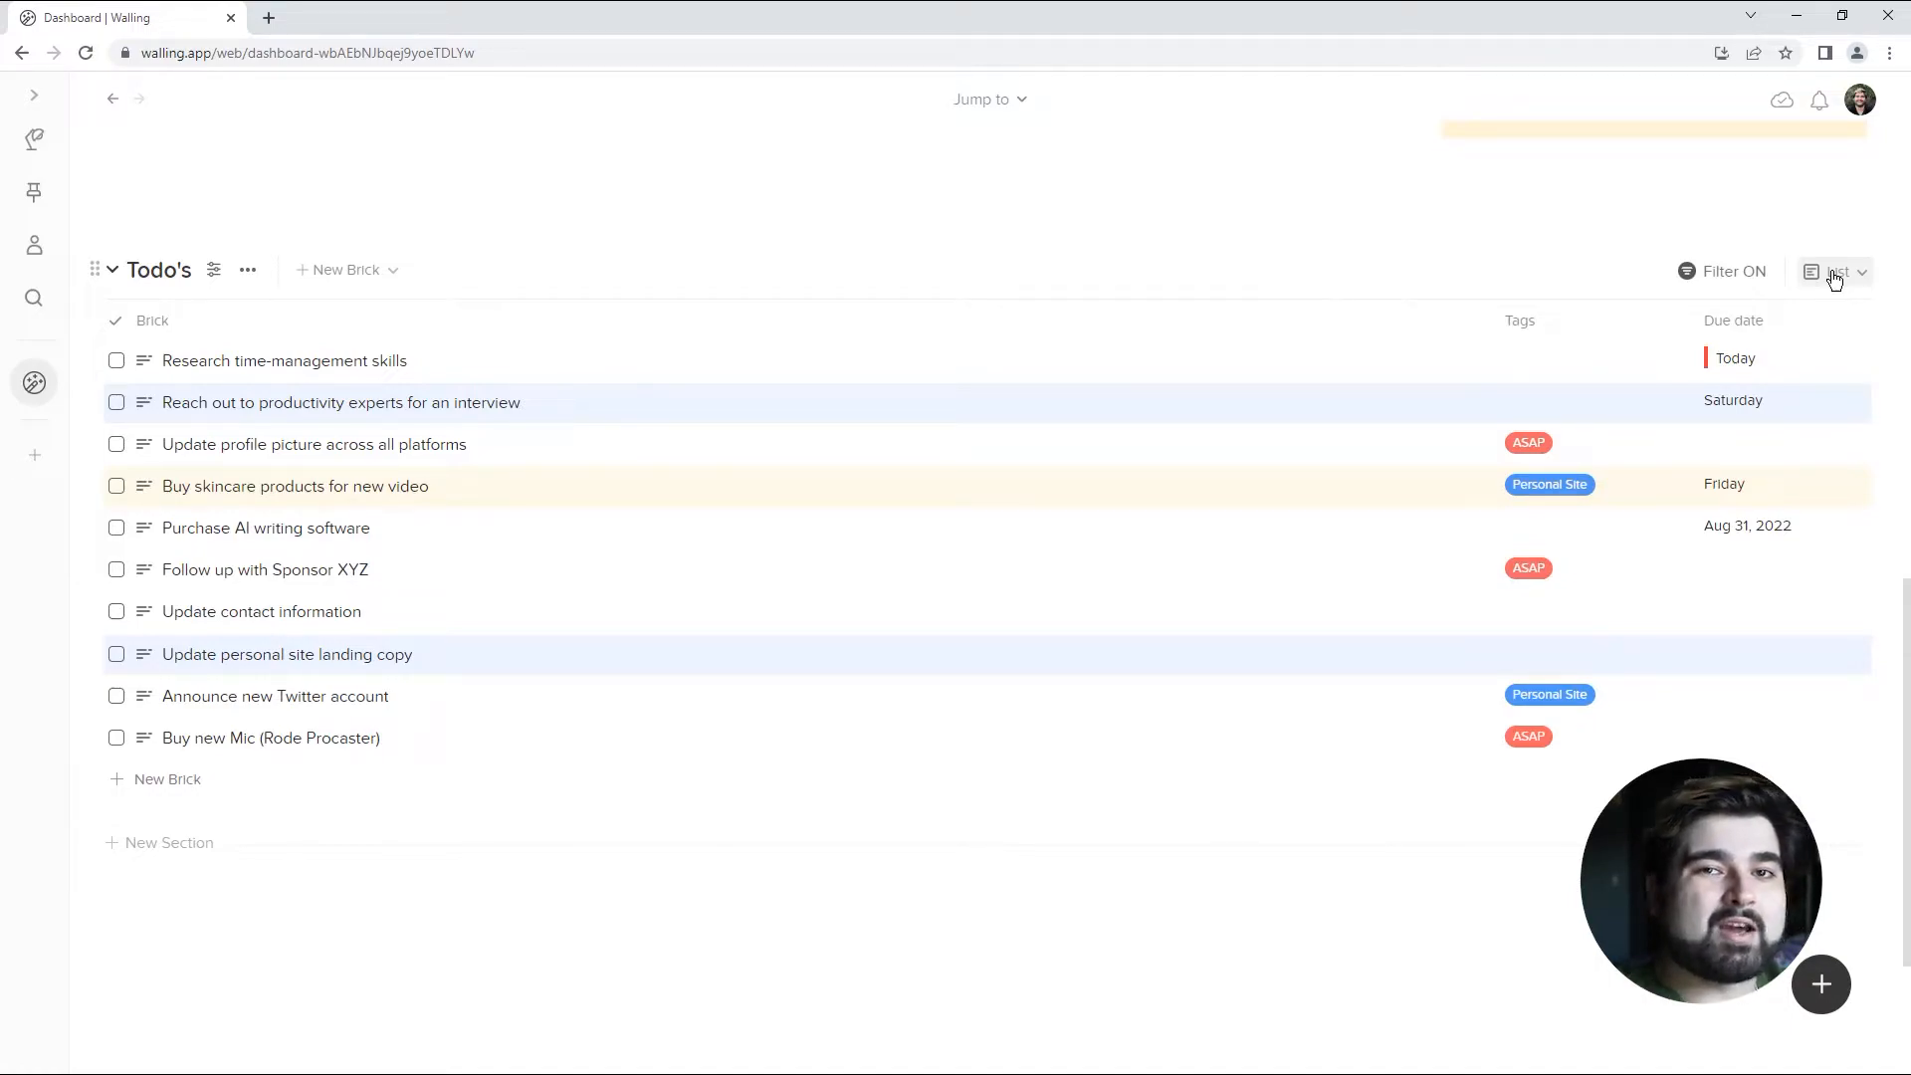
{"action": "left_click", "coordinate": [1837, 270]}
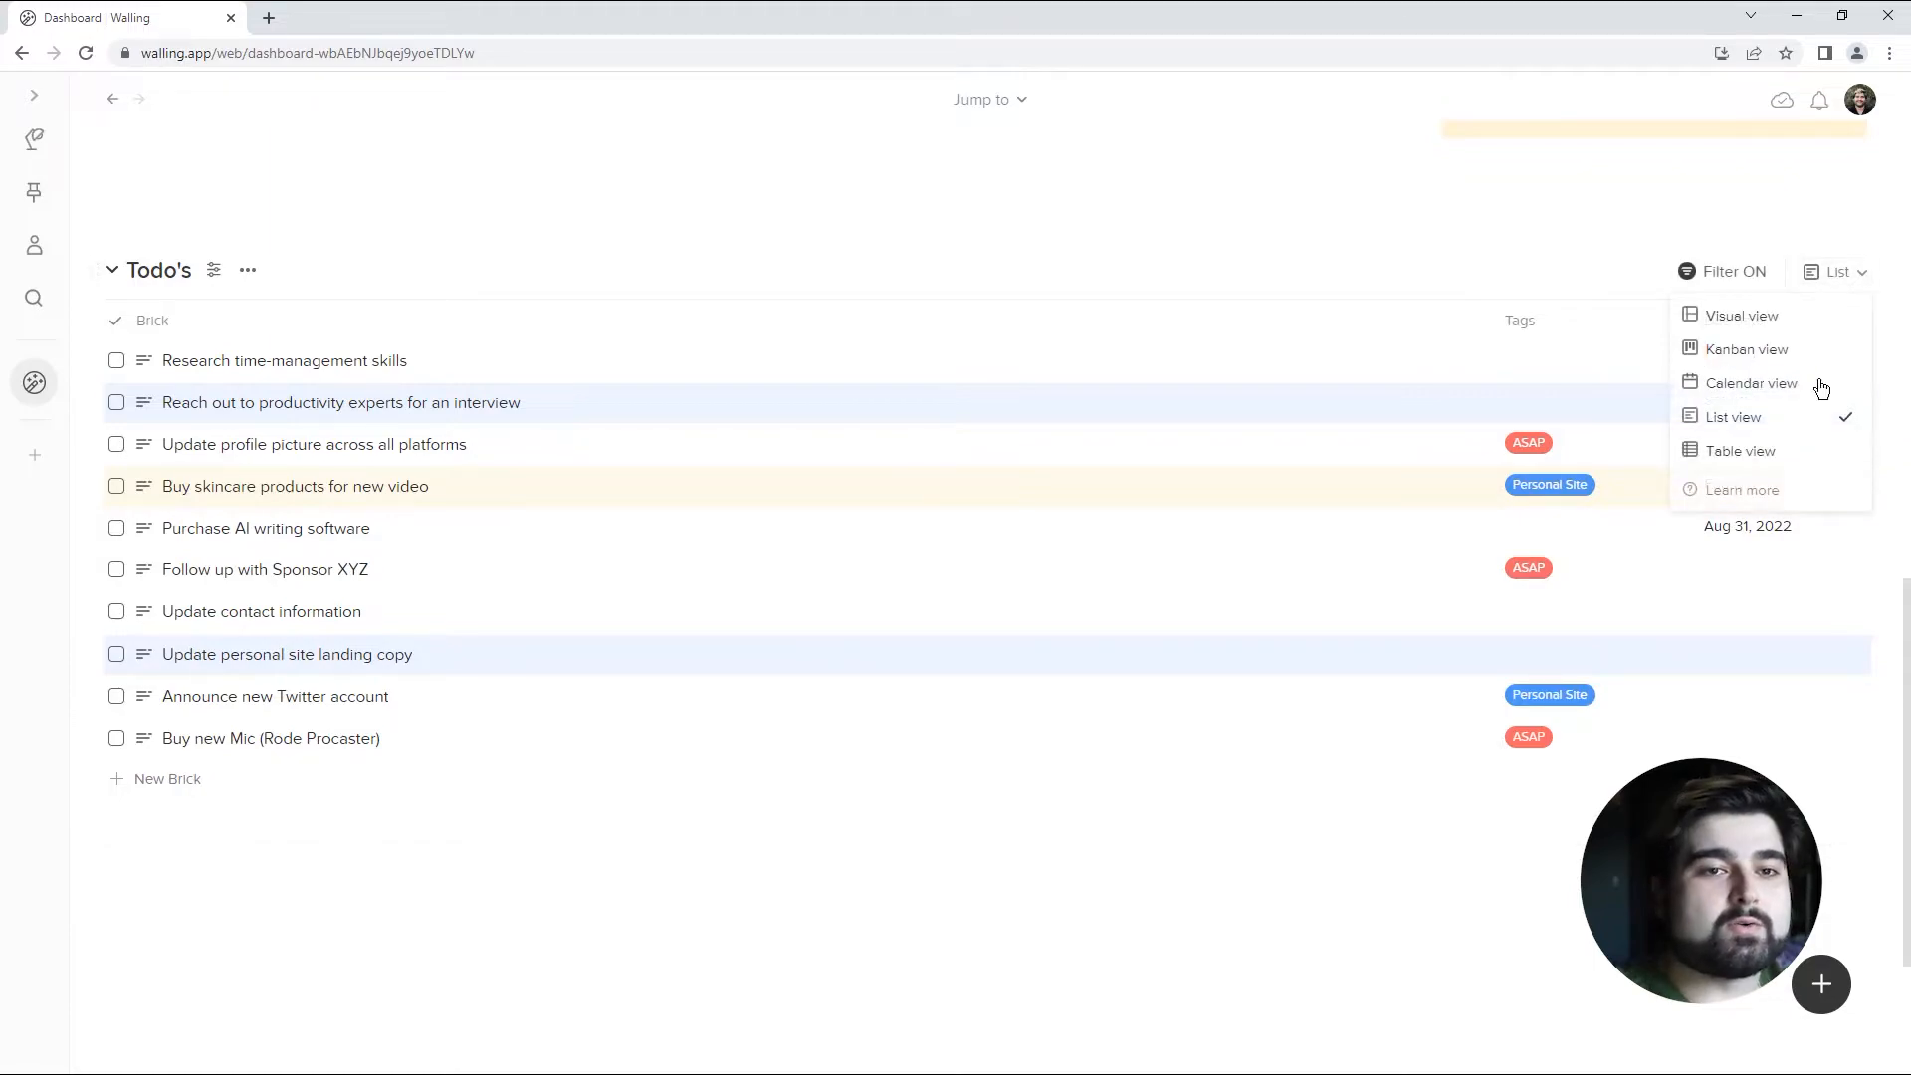
{"action": "left_click", "coordinate": [1746, 348]}
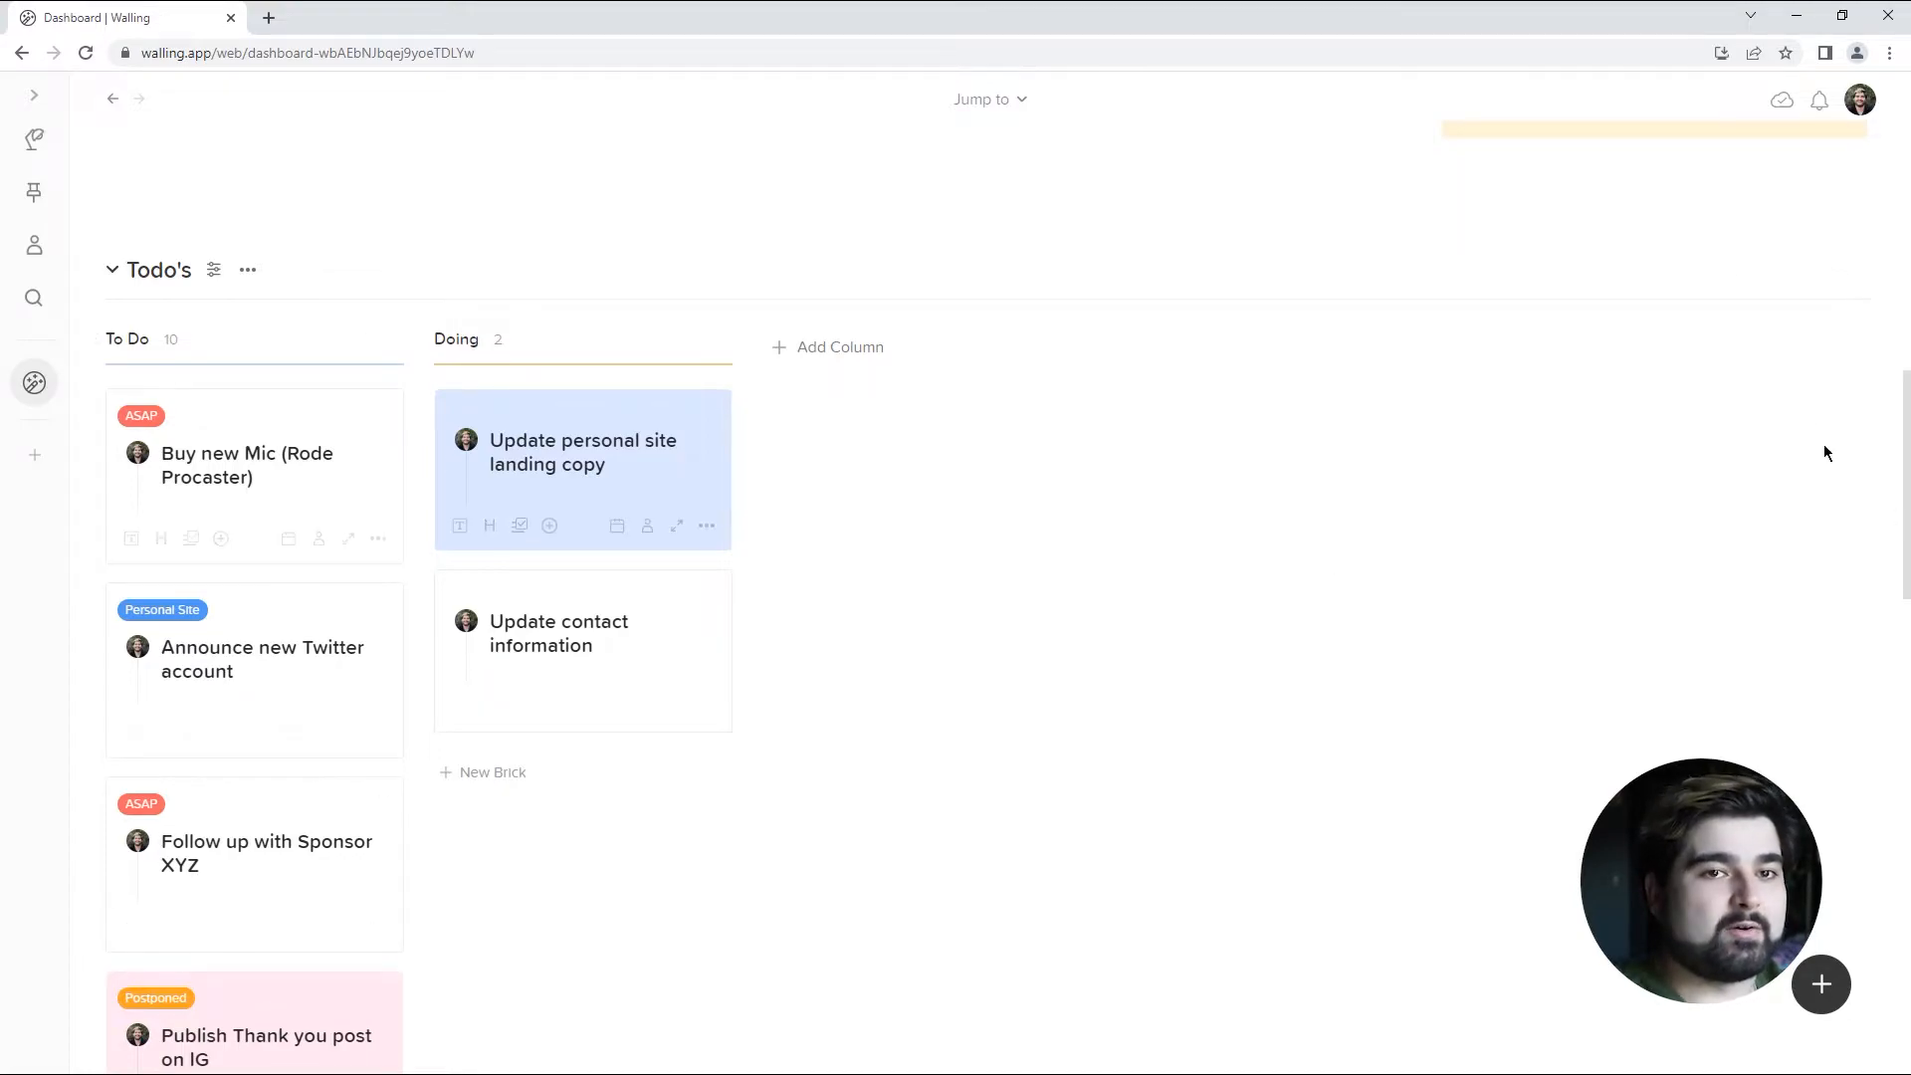
{"action": "left_click", "coordinate": [1825, 271]}
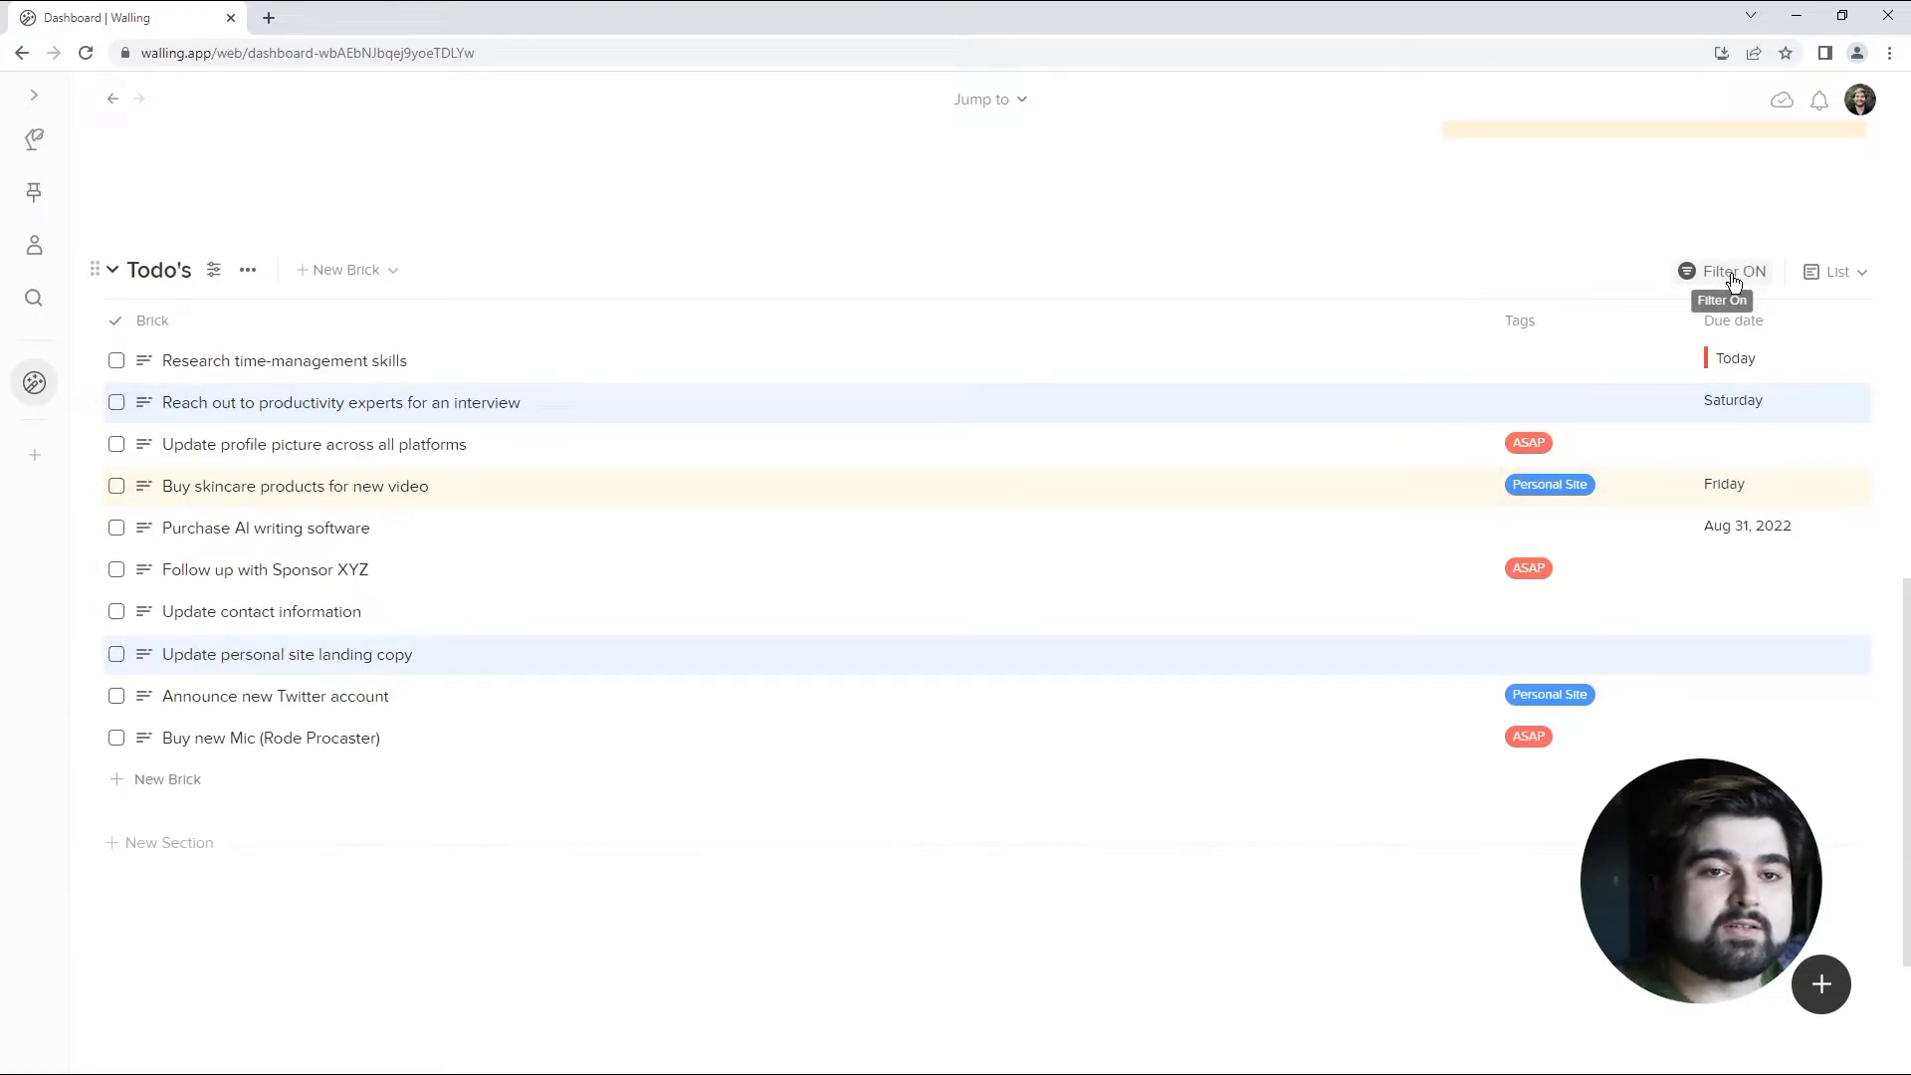
{"action": "left_click", "coordinate": [1833, 271]}
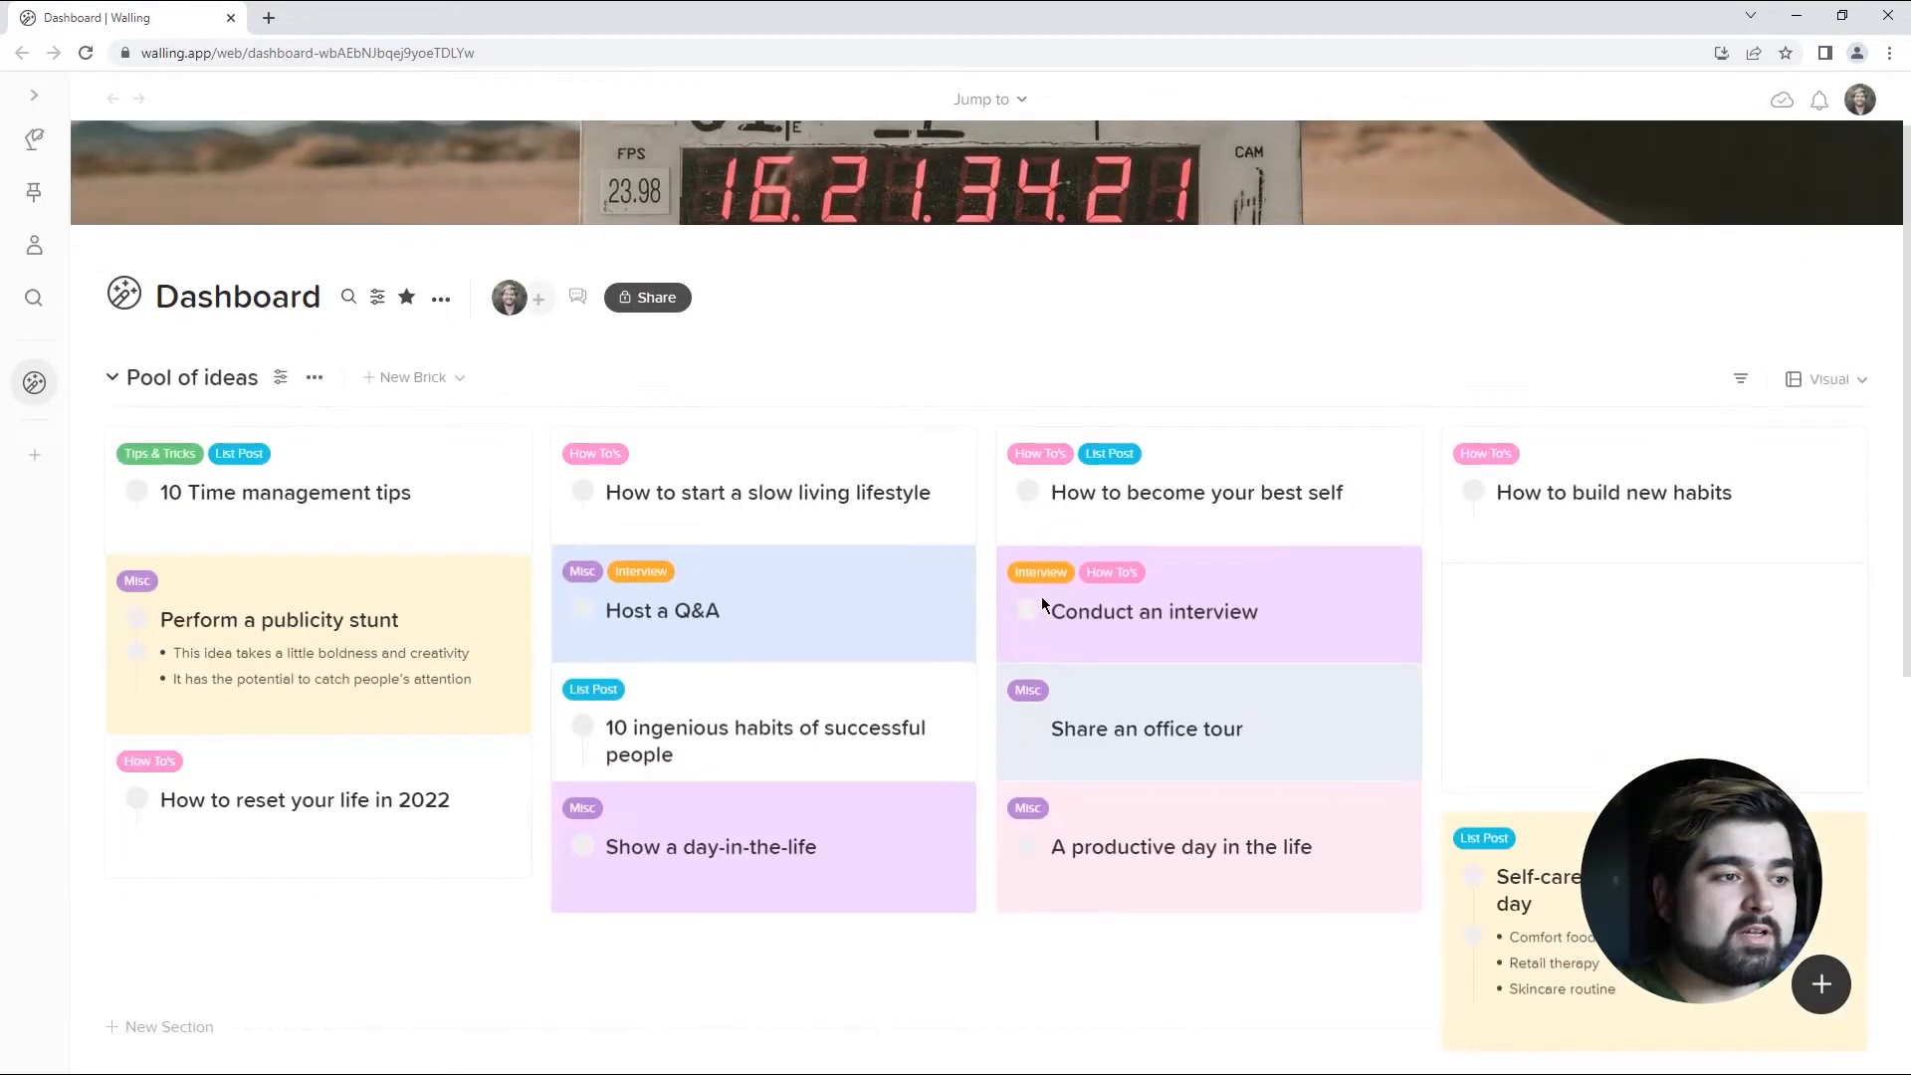
{"action": "scroll", "scroll_direction": "down", "scroll_amount": 3}
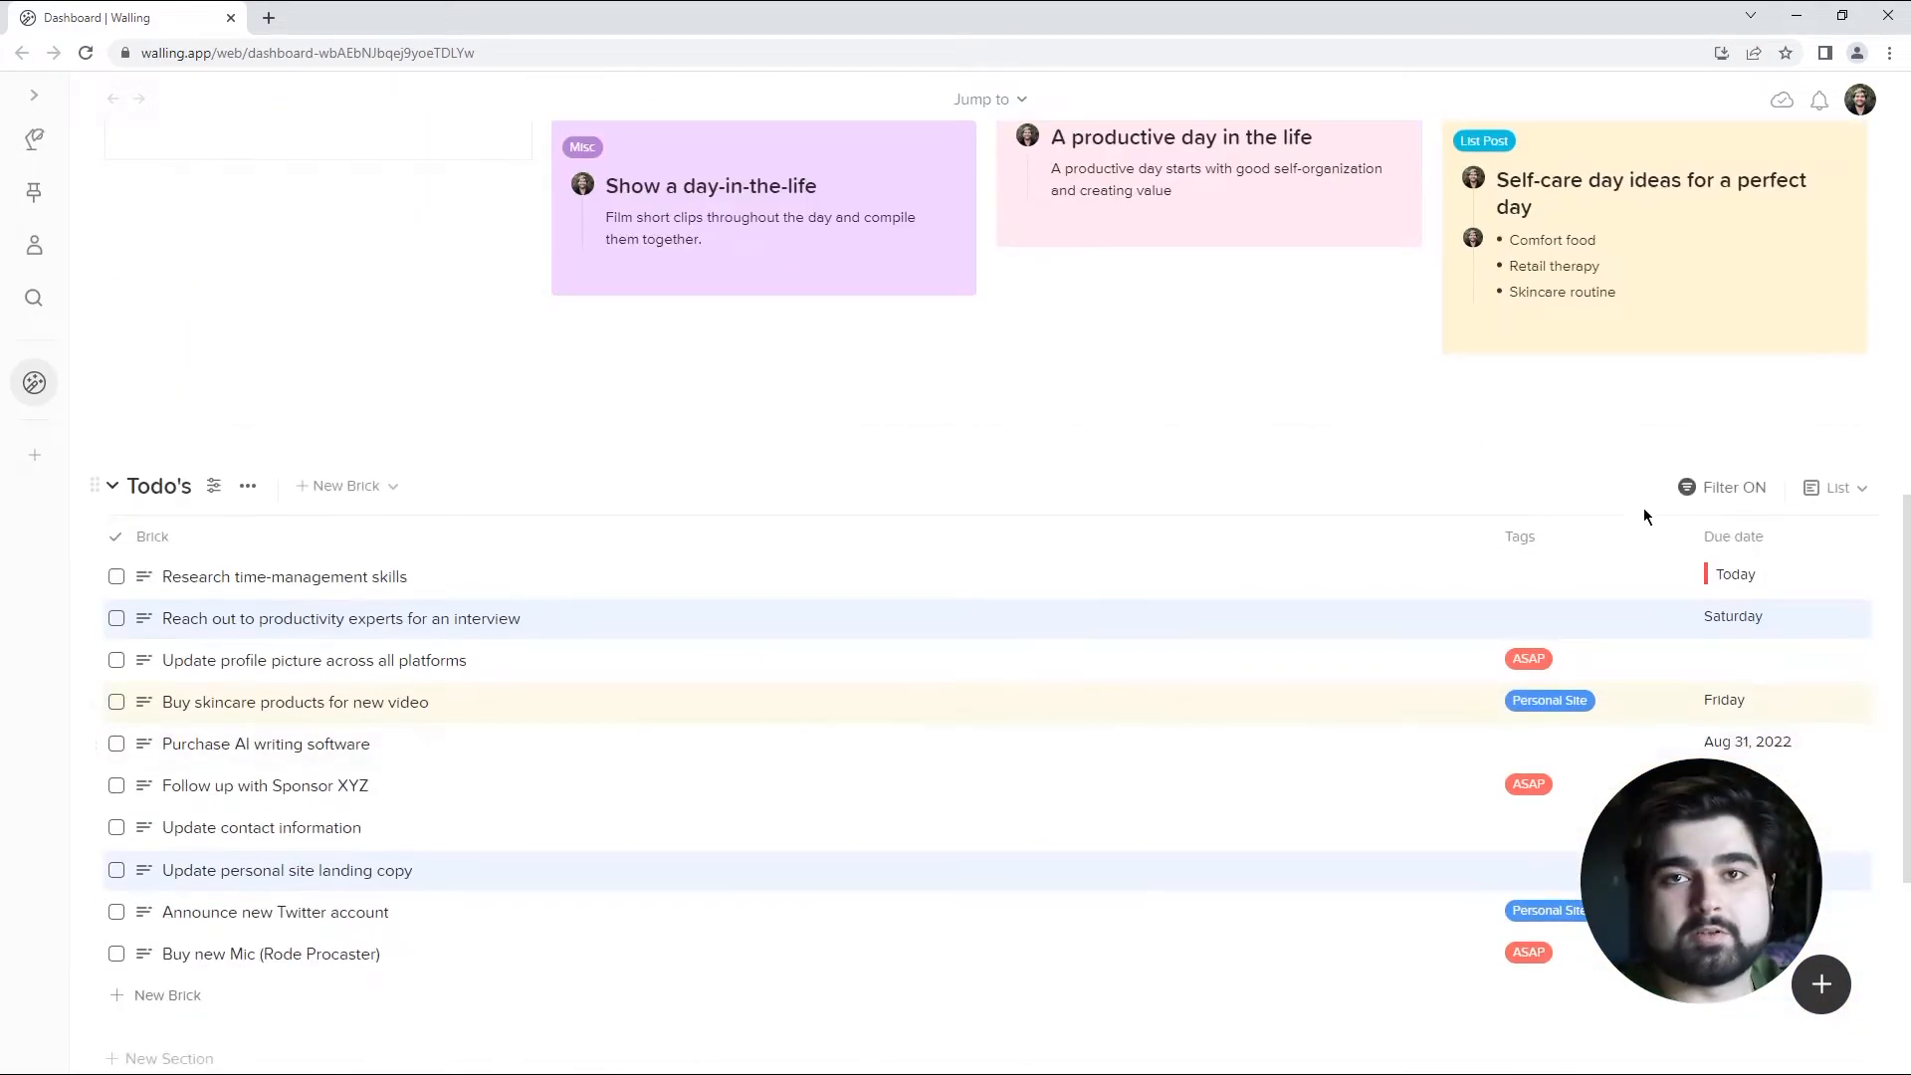
- Filter Todo's to show only bricks tagged Personal Site
{"action": "left_click", "coordinate": [1730, 485]}
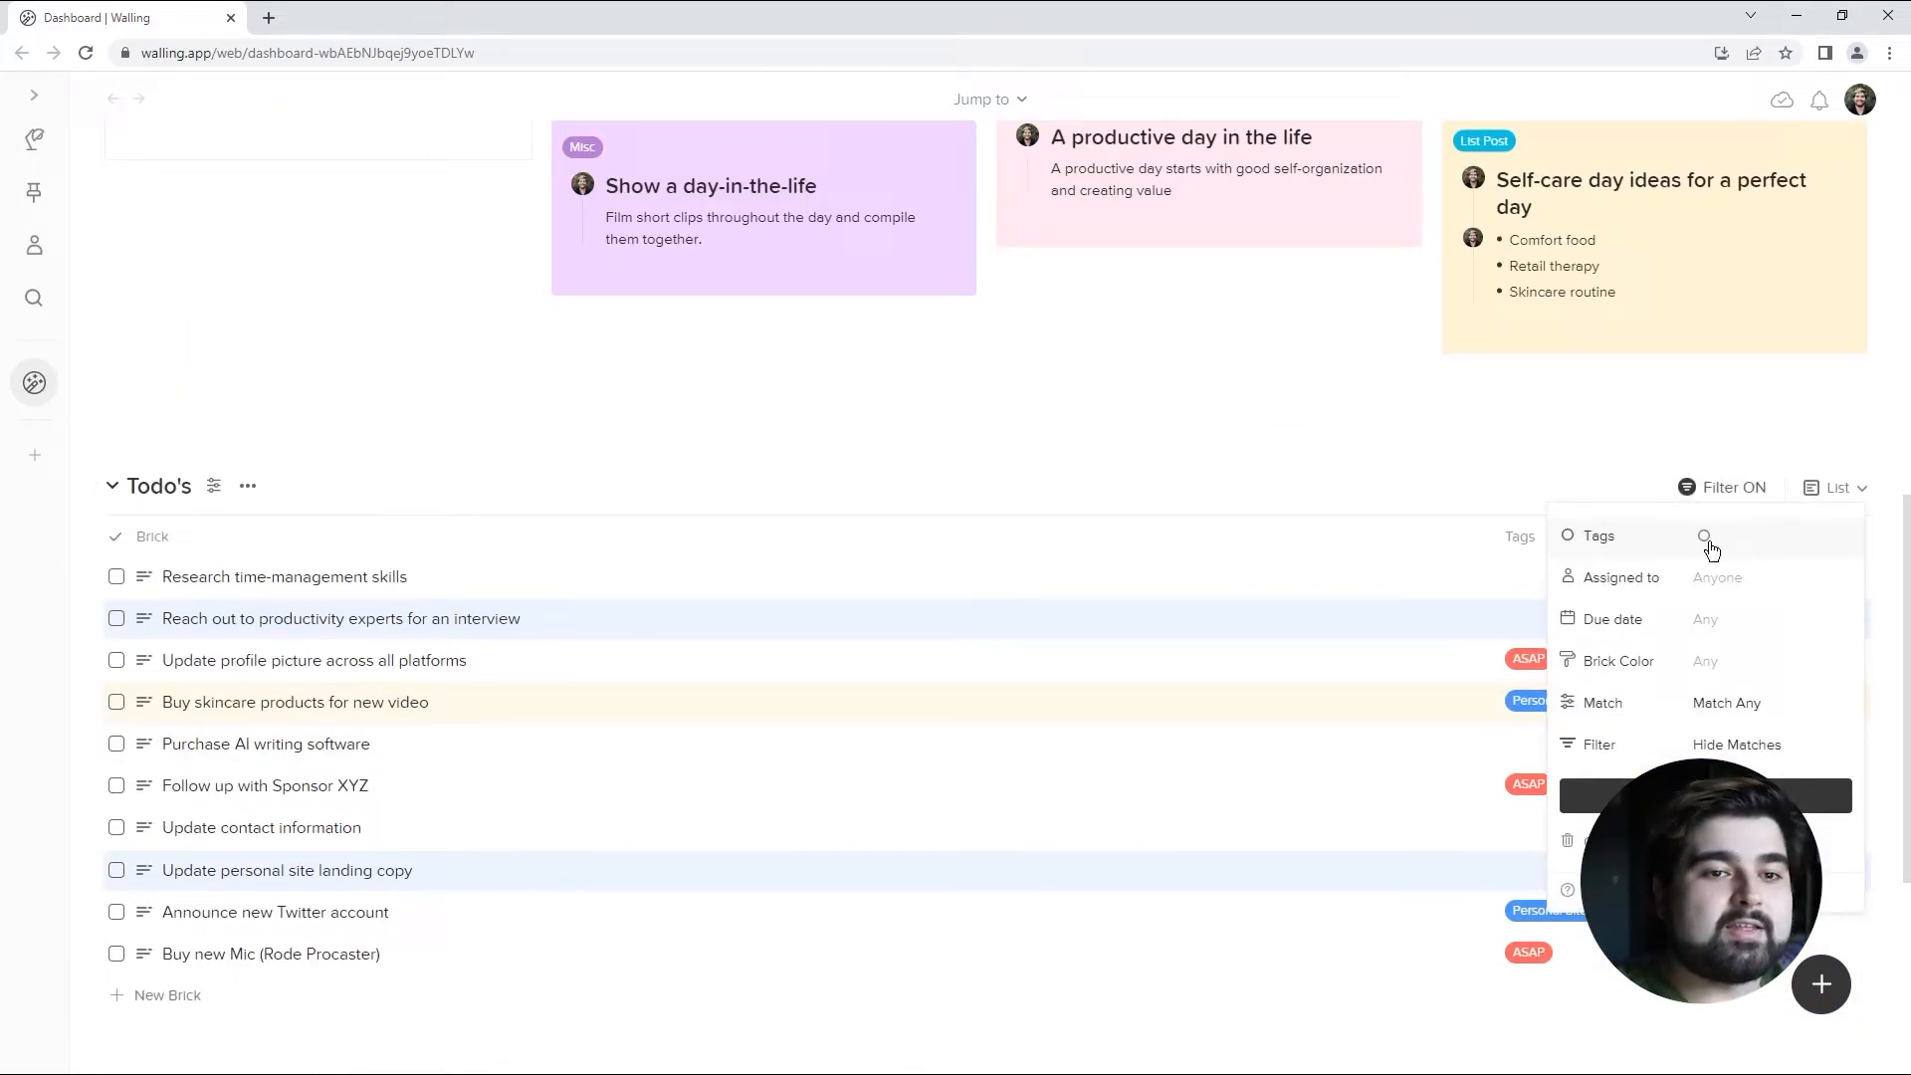
{"action": "left_click", "coordinate": [1718, 536]}
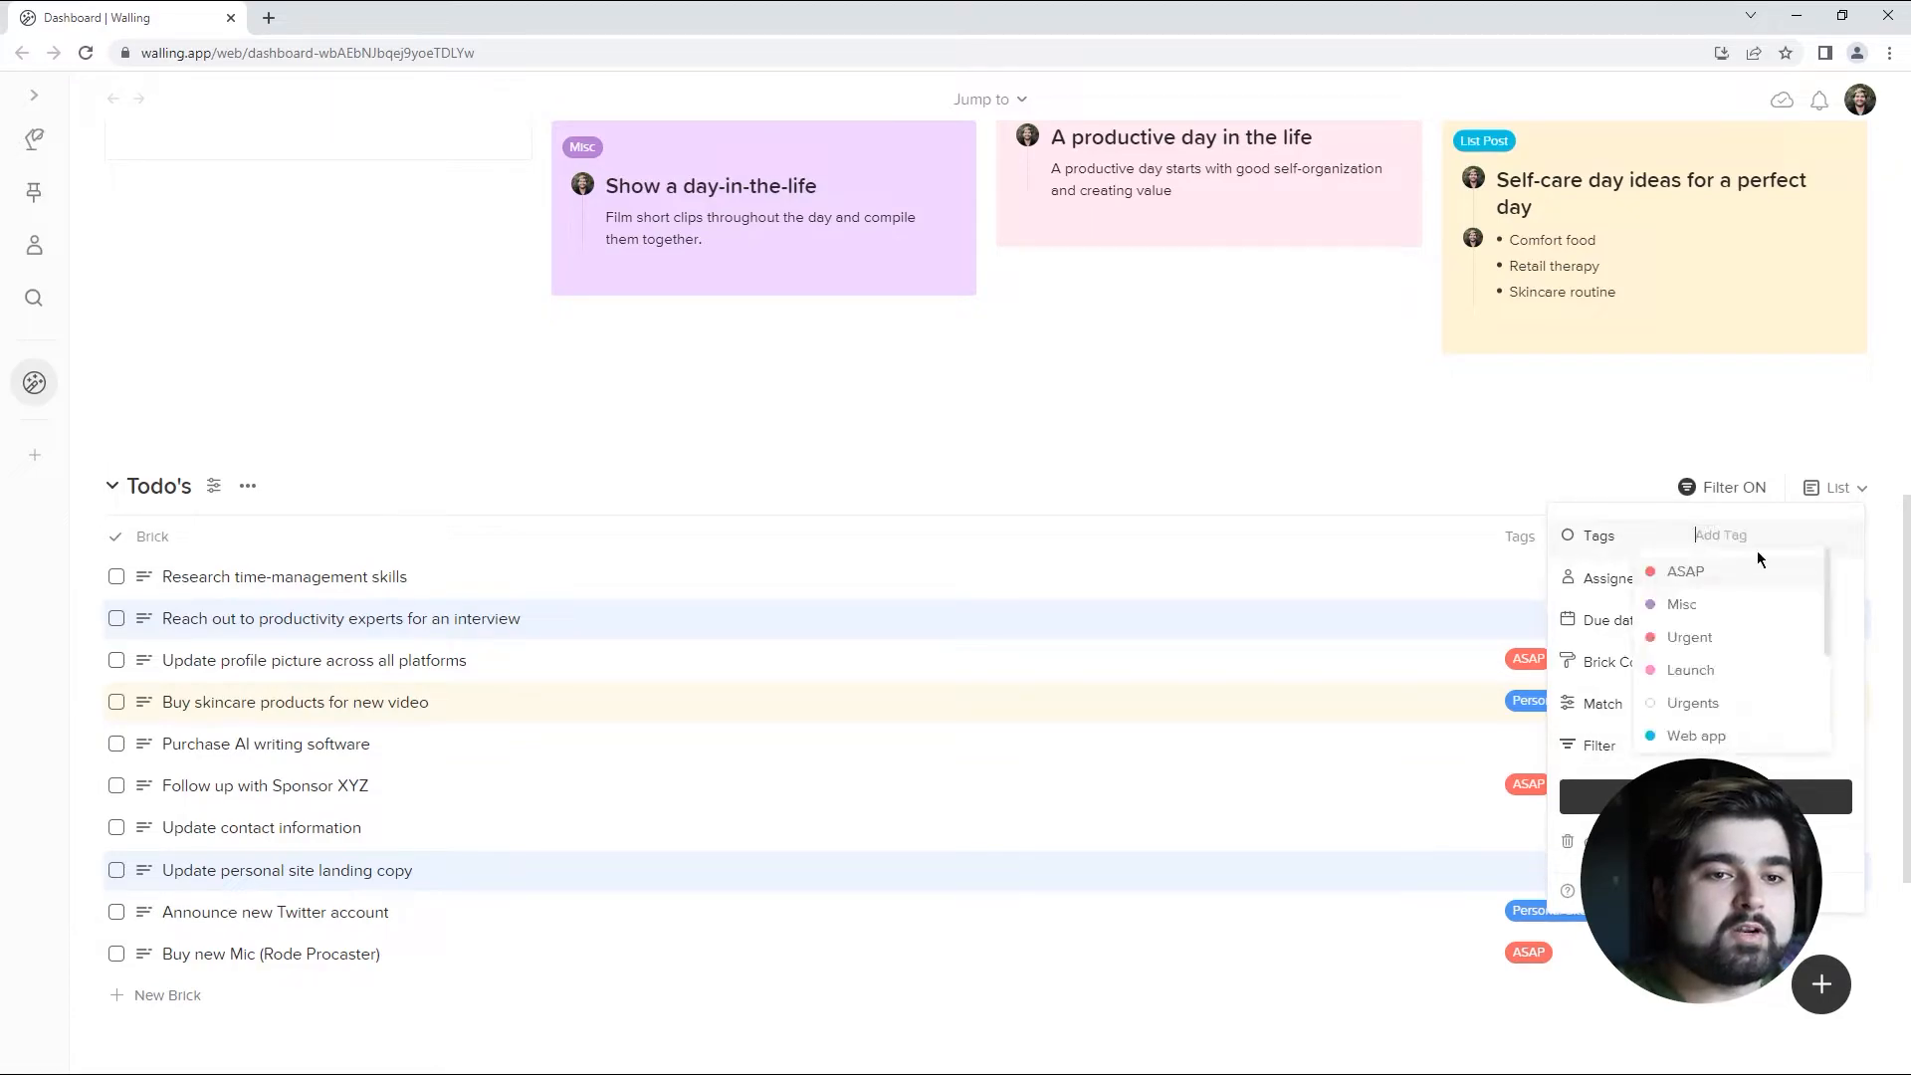
{"action": "type", "text": "perso"}
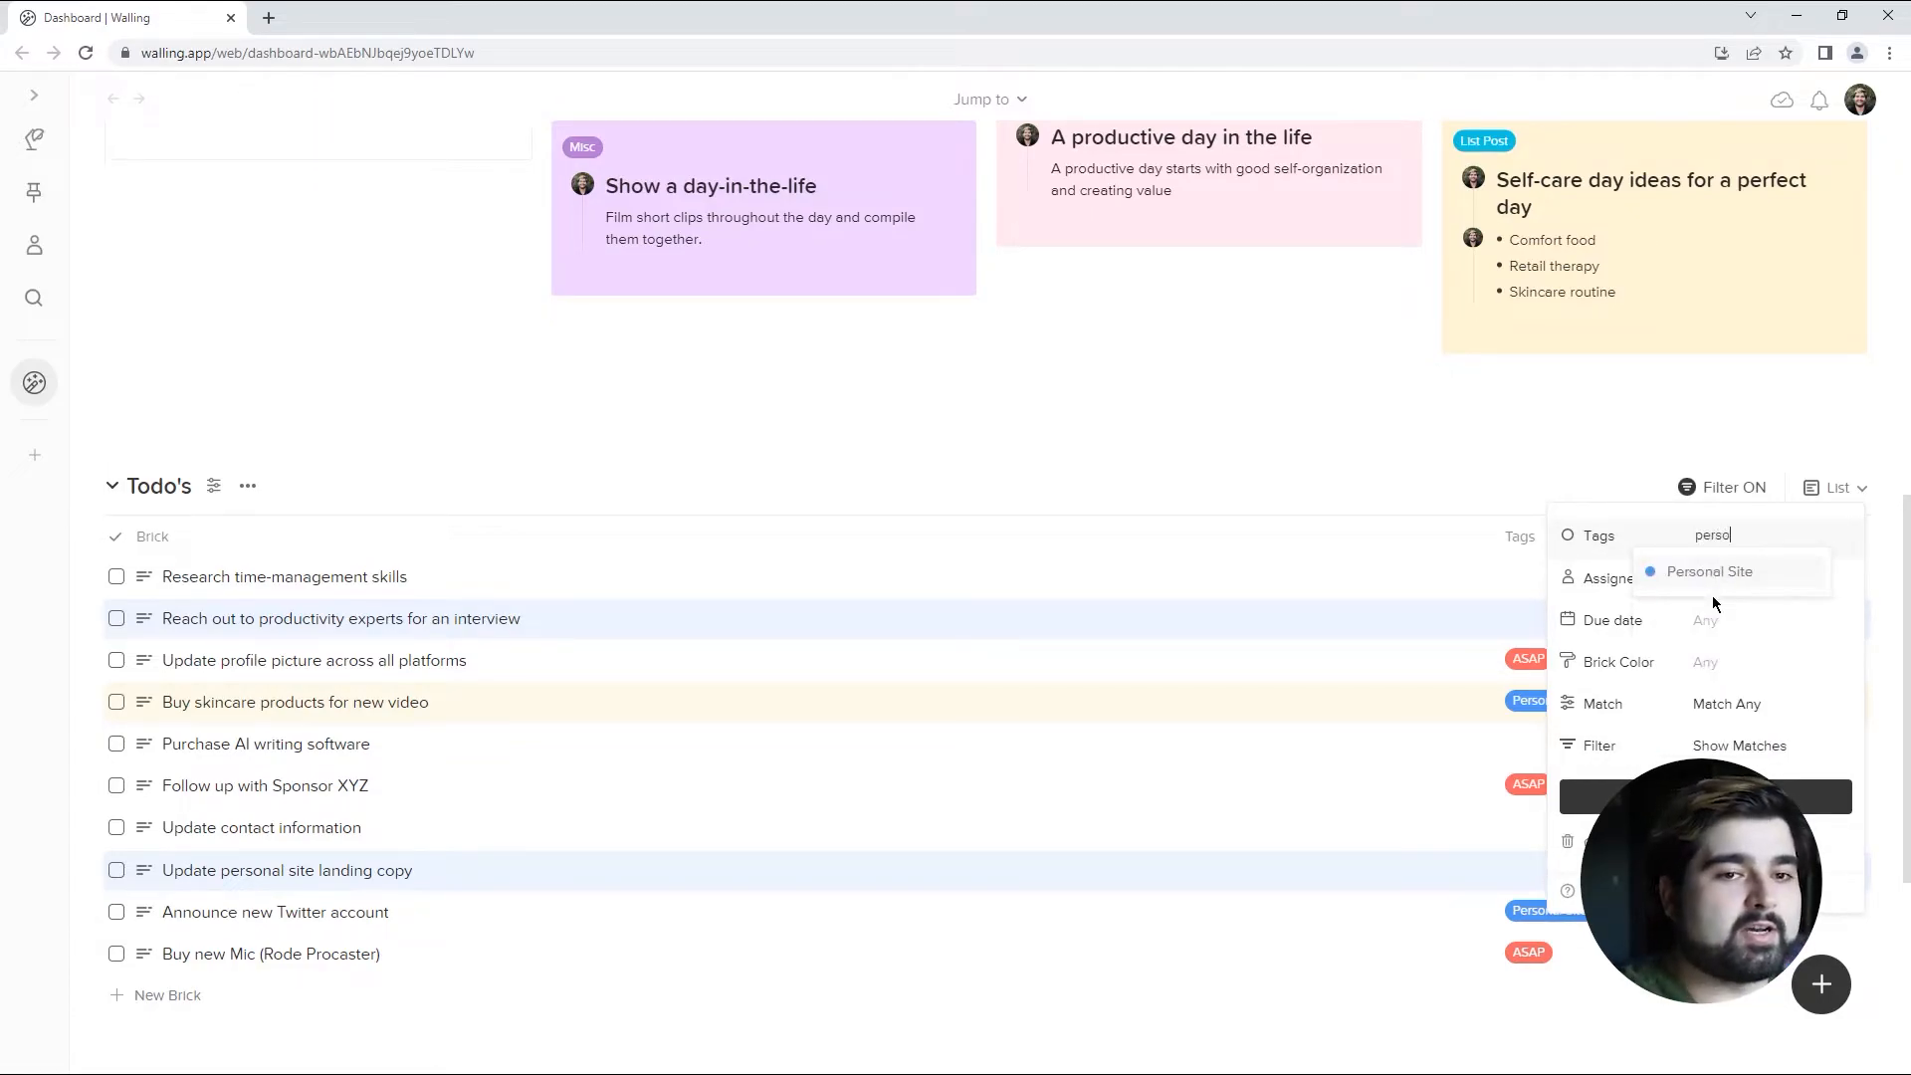
{"action": "left_click", "coordinate": [1708, 572]}
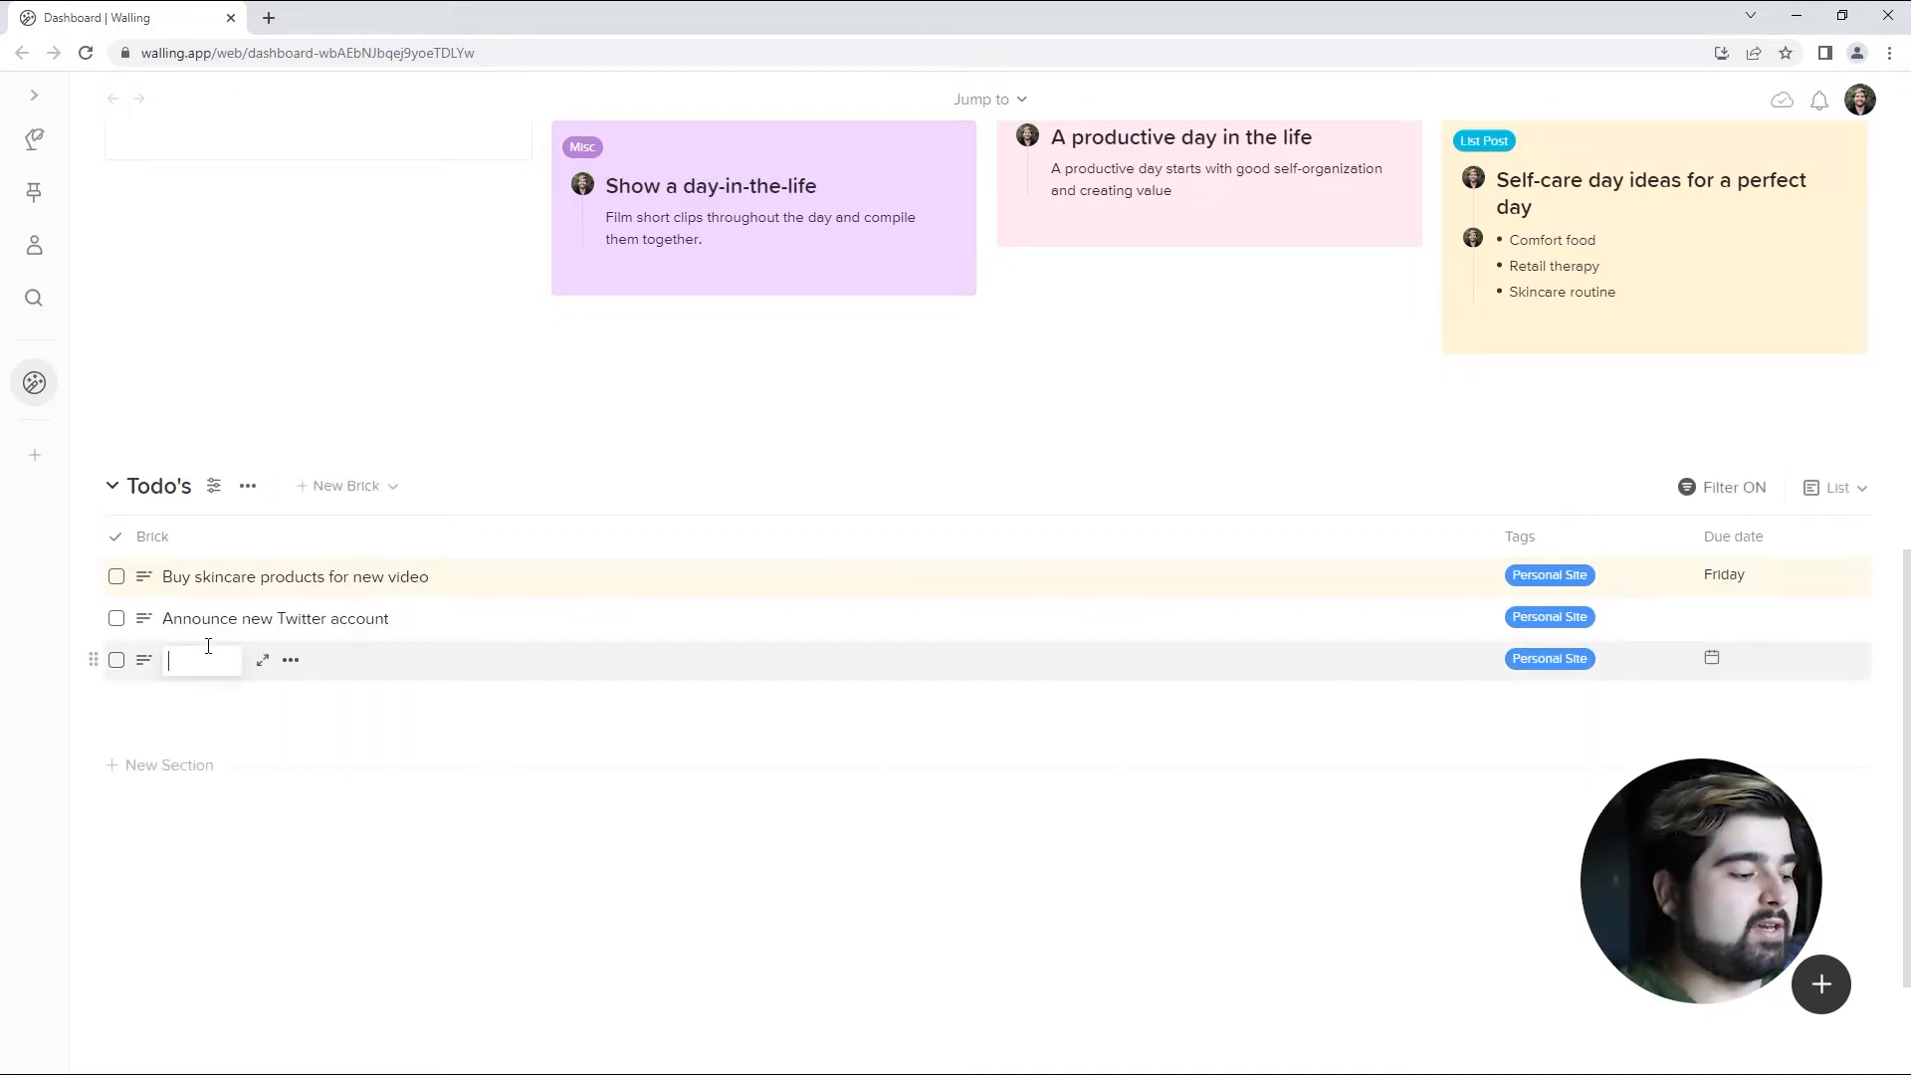
- Add a new brick named 'Clean up hjd' that inherits the Personal Site tag
{"action": "type", "text": "Clean up hjd"}
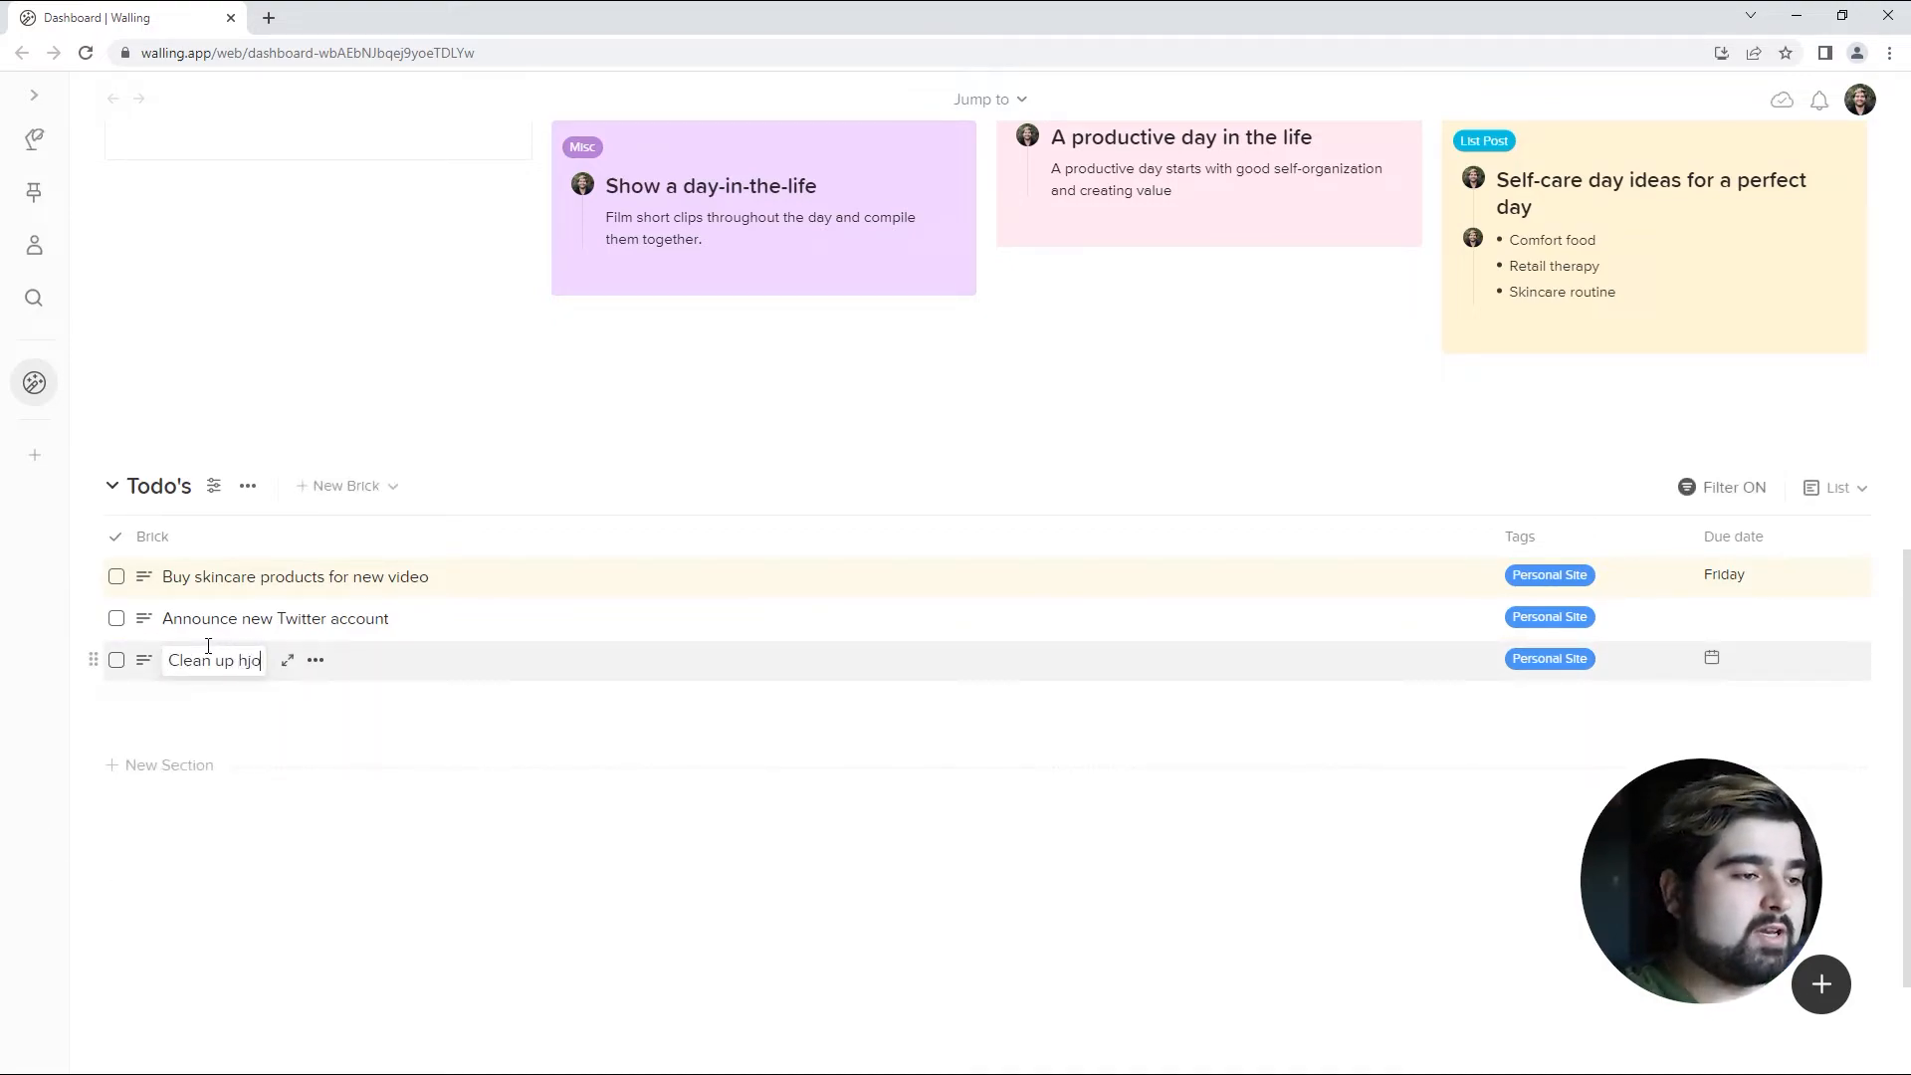
{"action": "key", "text": "enter"}
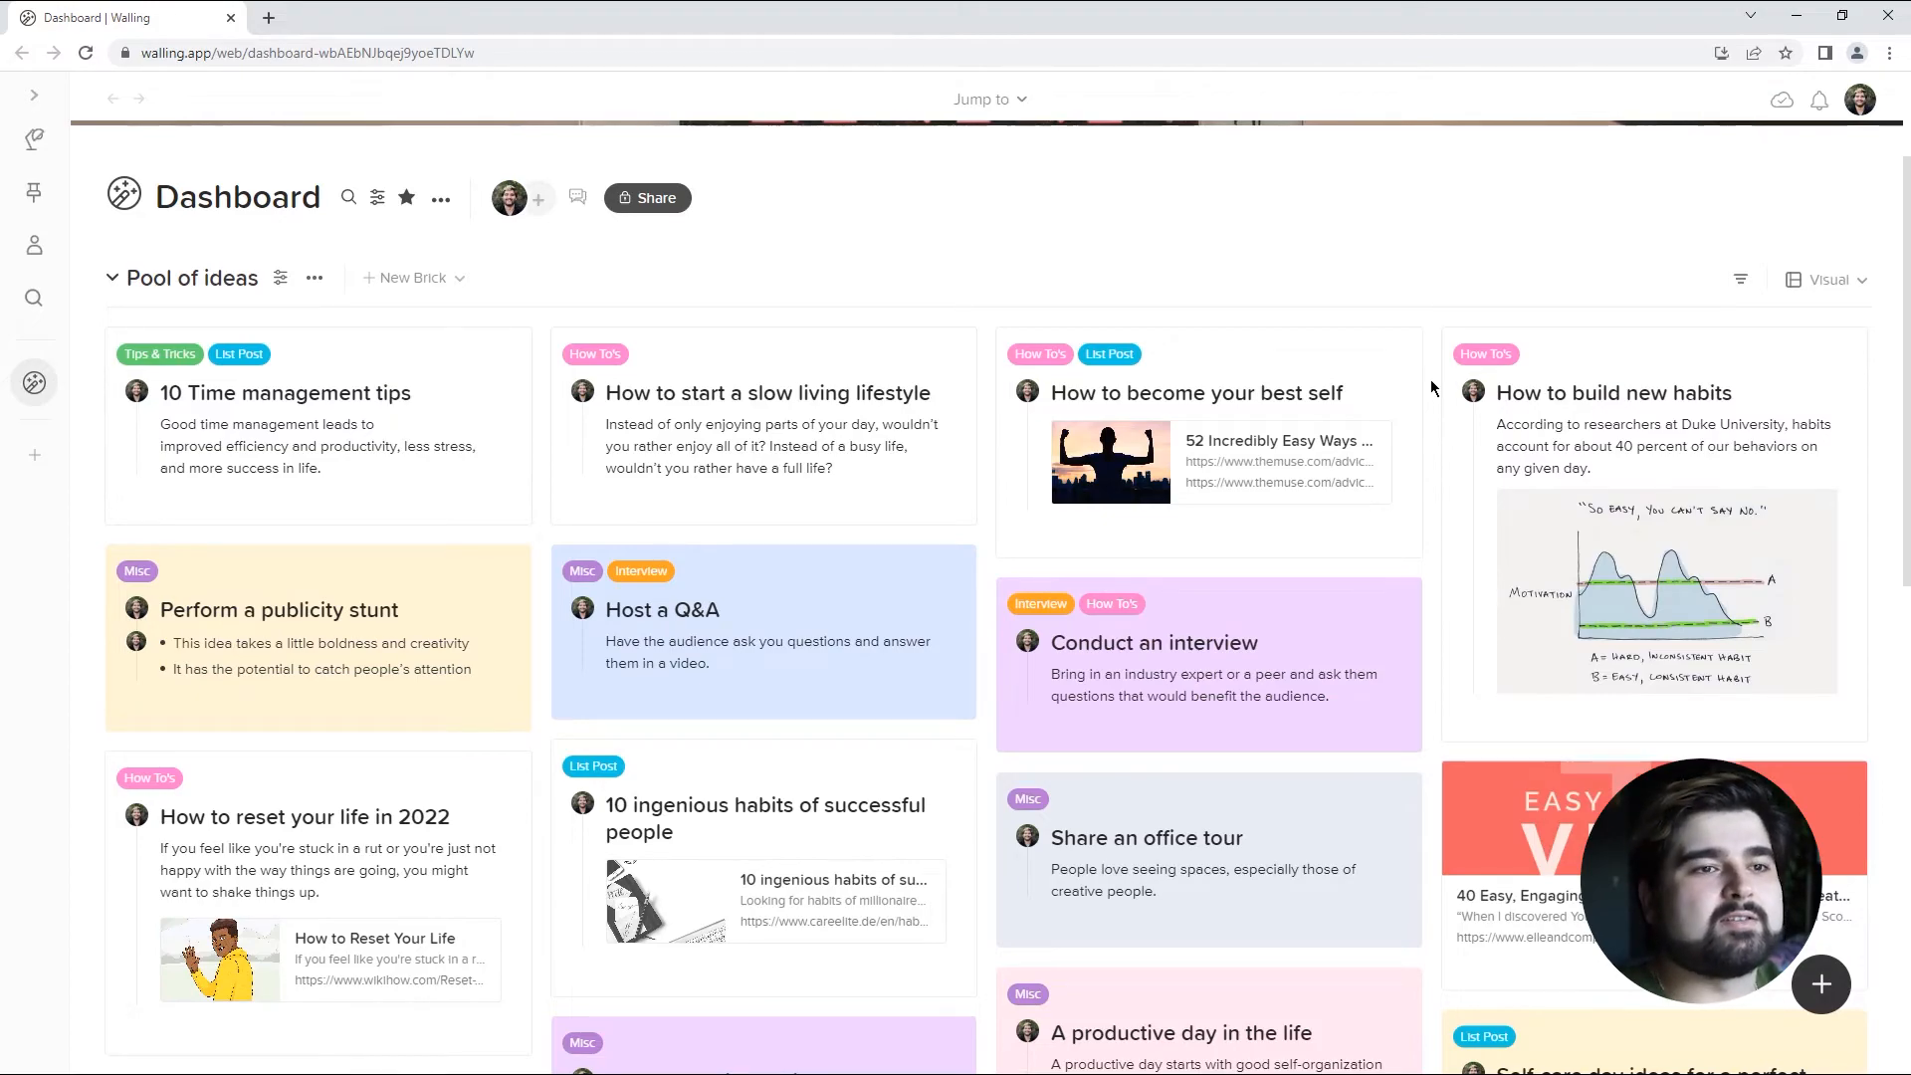
{"action": "mouse_move", "coordinate": [1214, 248]}
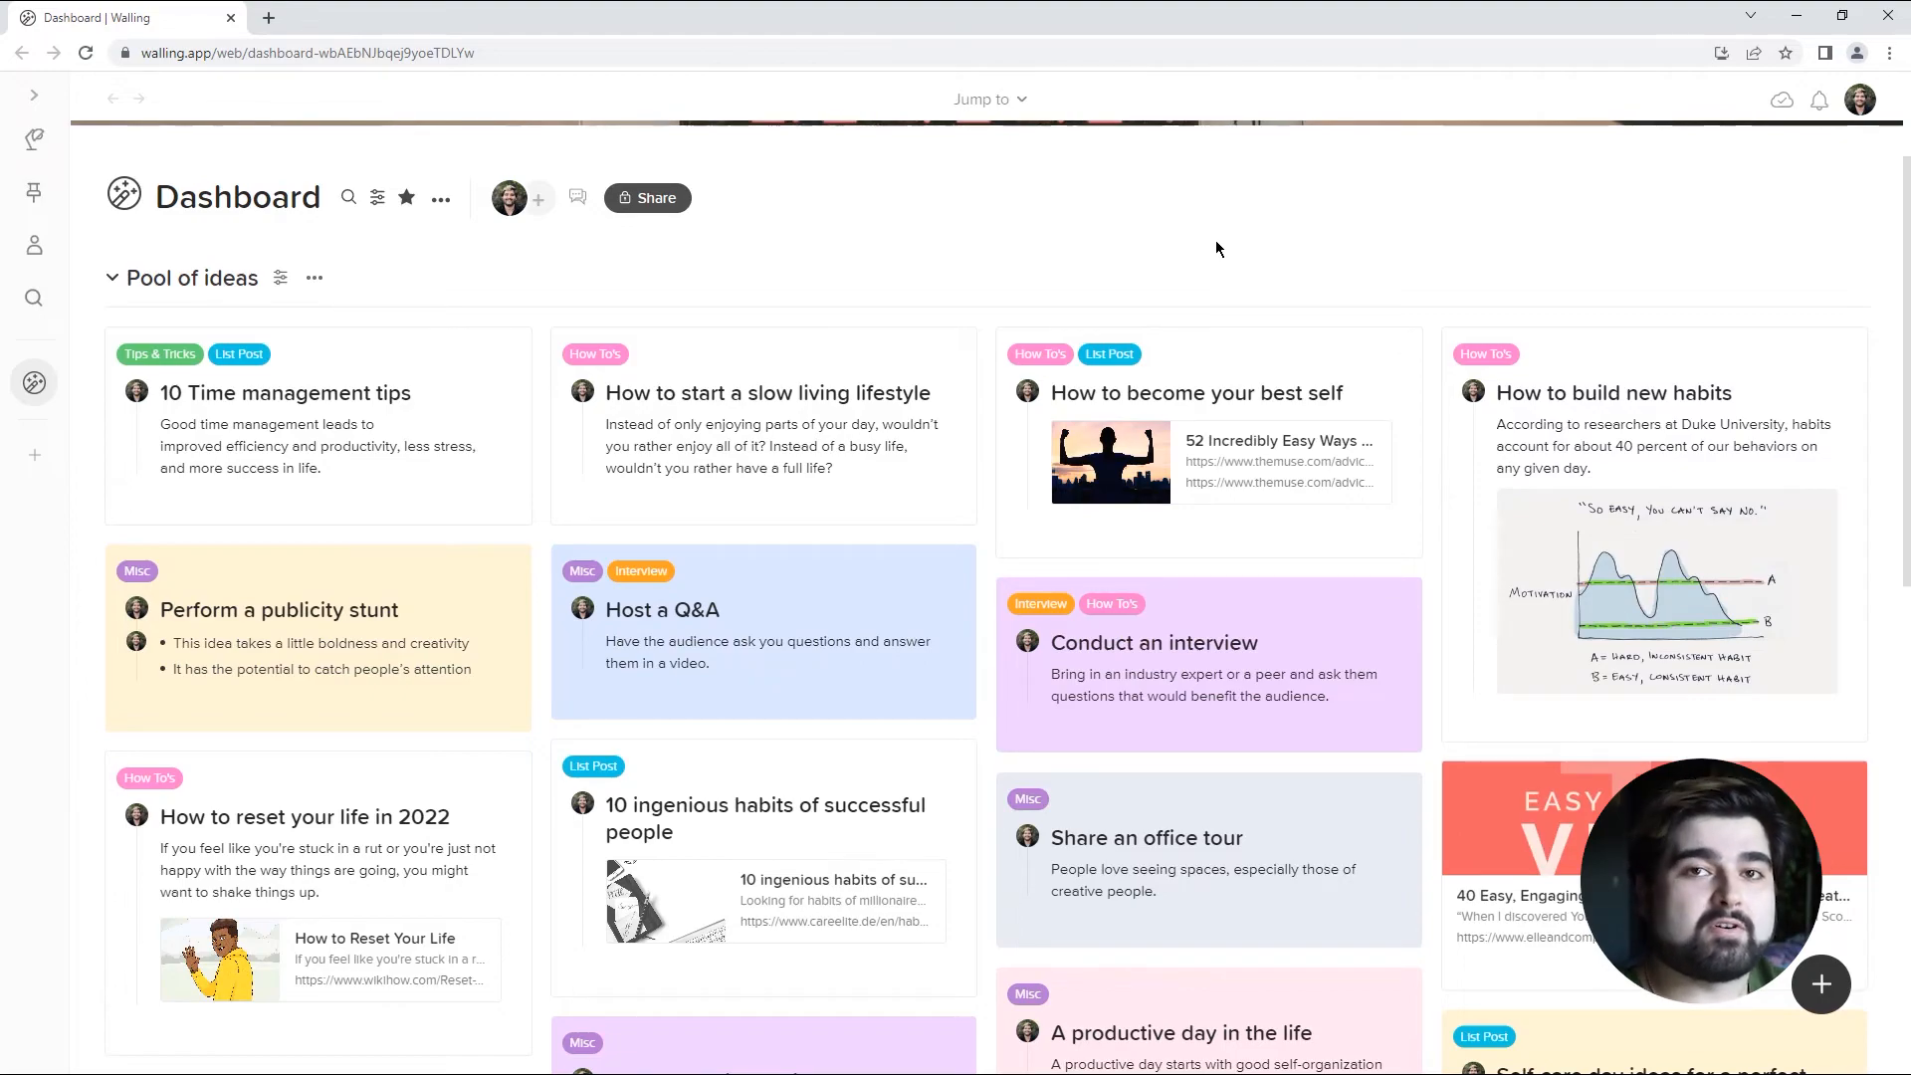
{"action": "mouse_move", "coordinate": [1017, 209]}
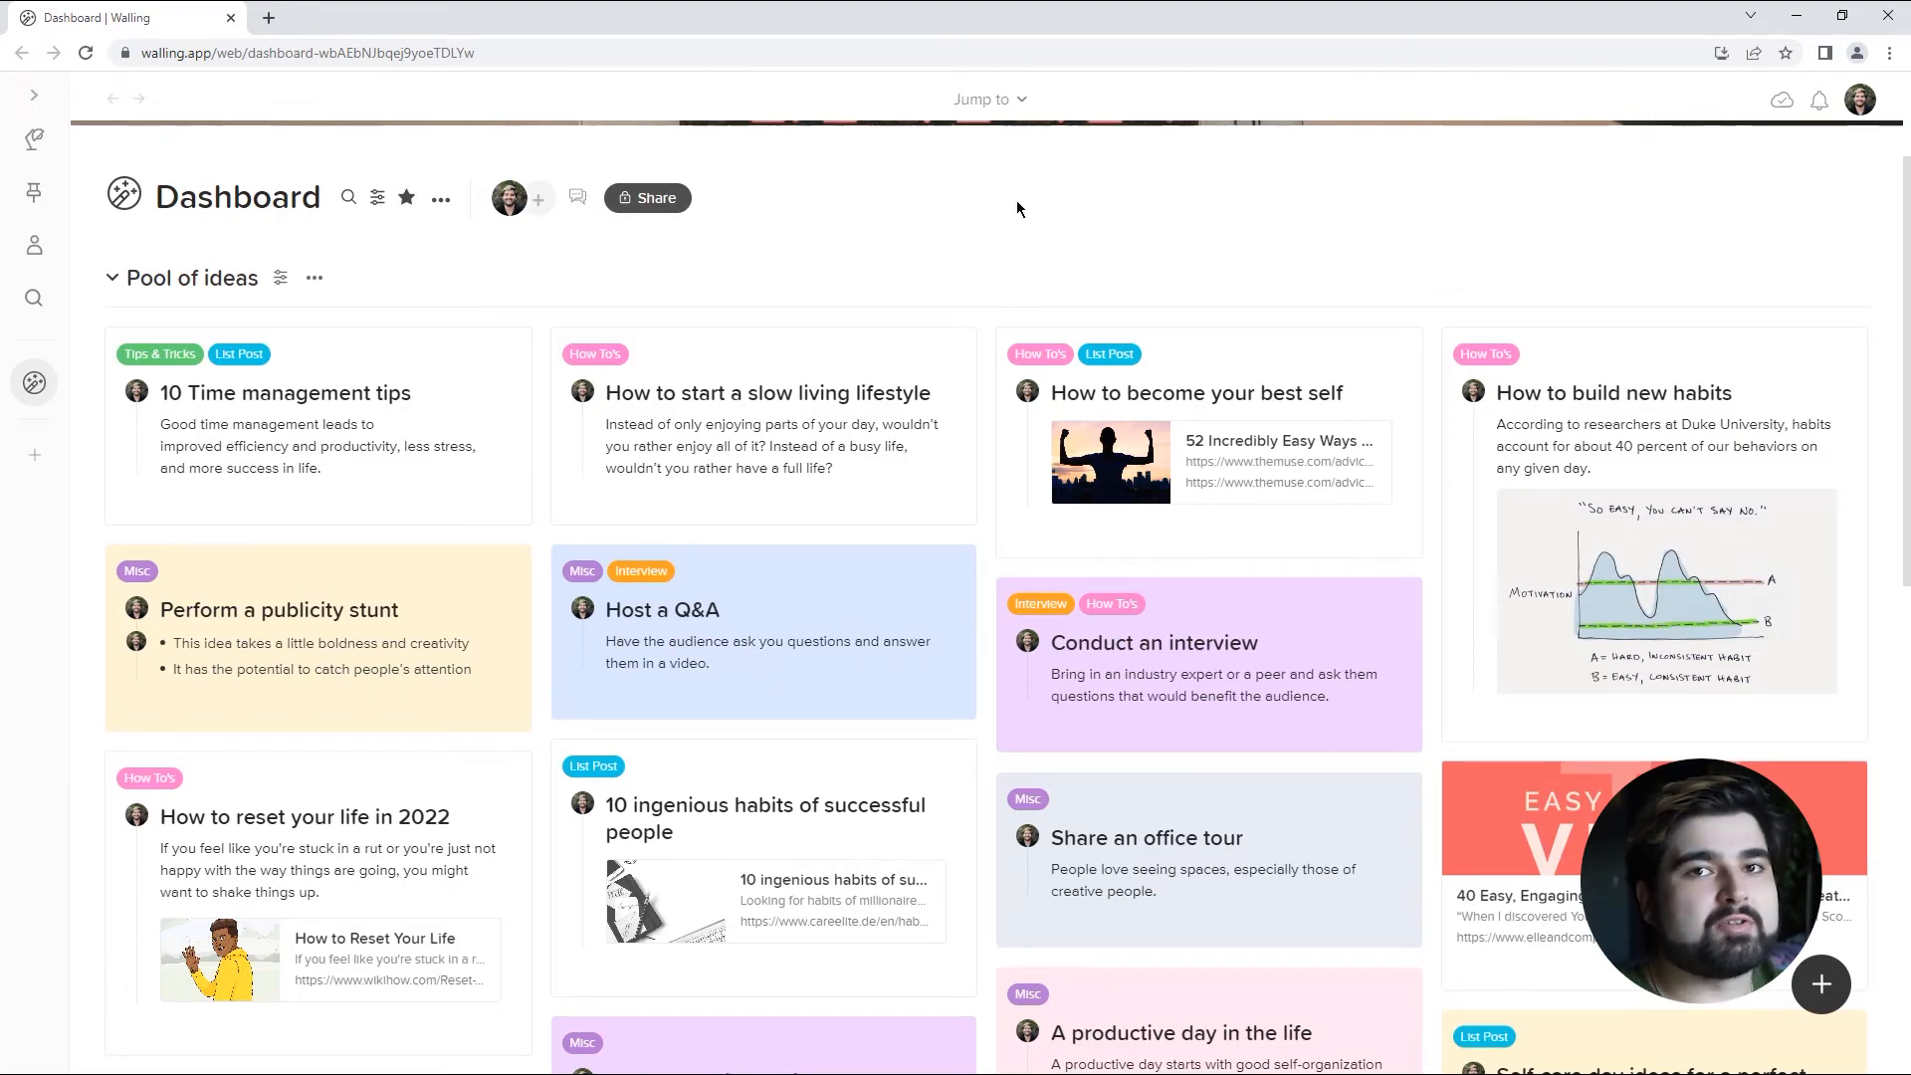